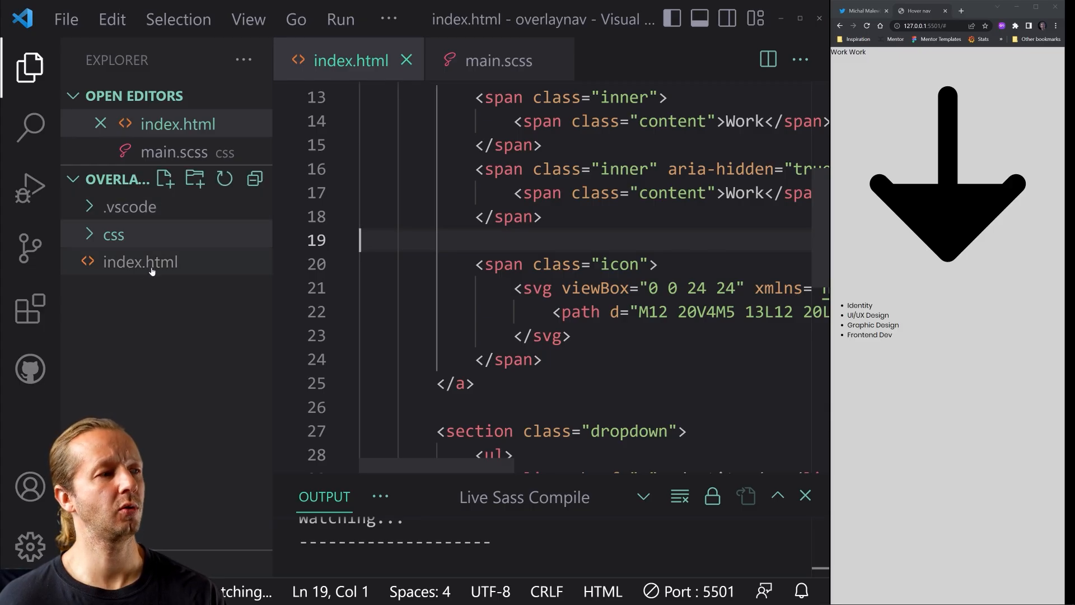
Step: Review index.html's linked stylesheet path and glance at main.scss before returning to the markup
click(141, 261)
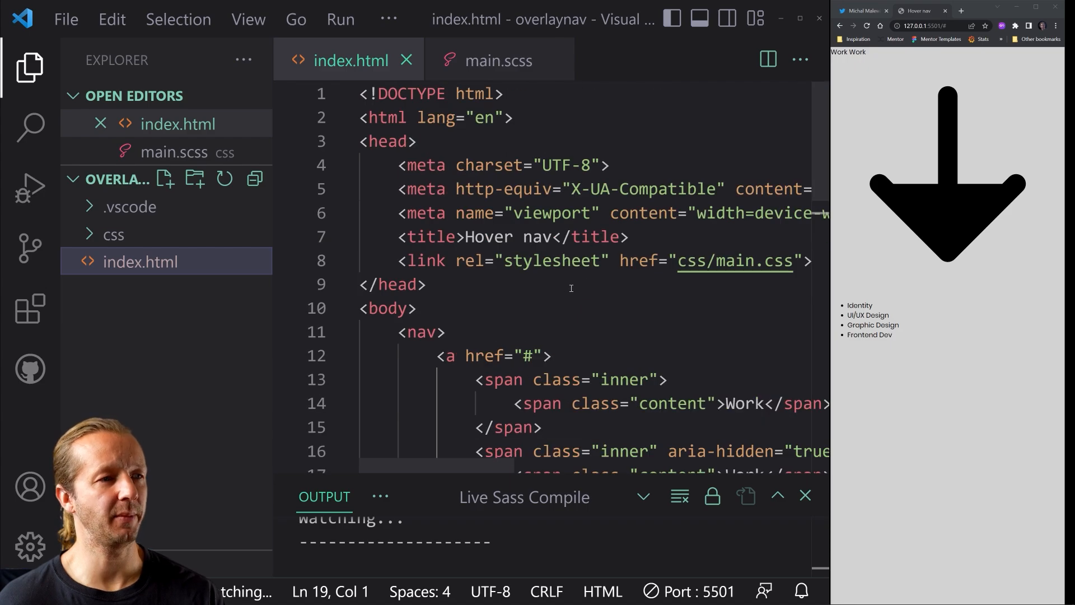
click(417, 308)
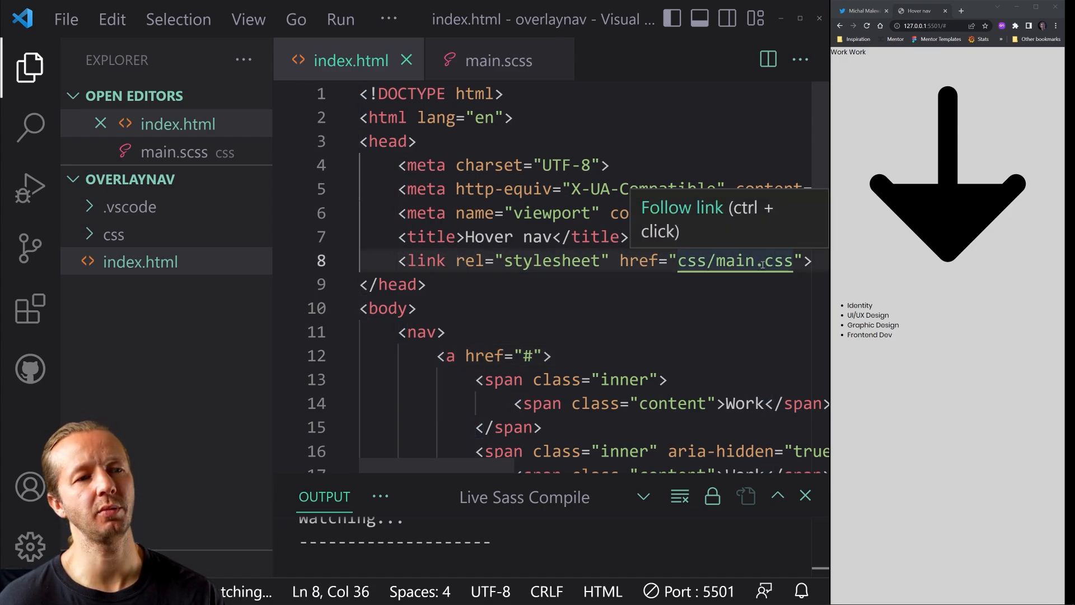
click(112, 234)
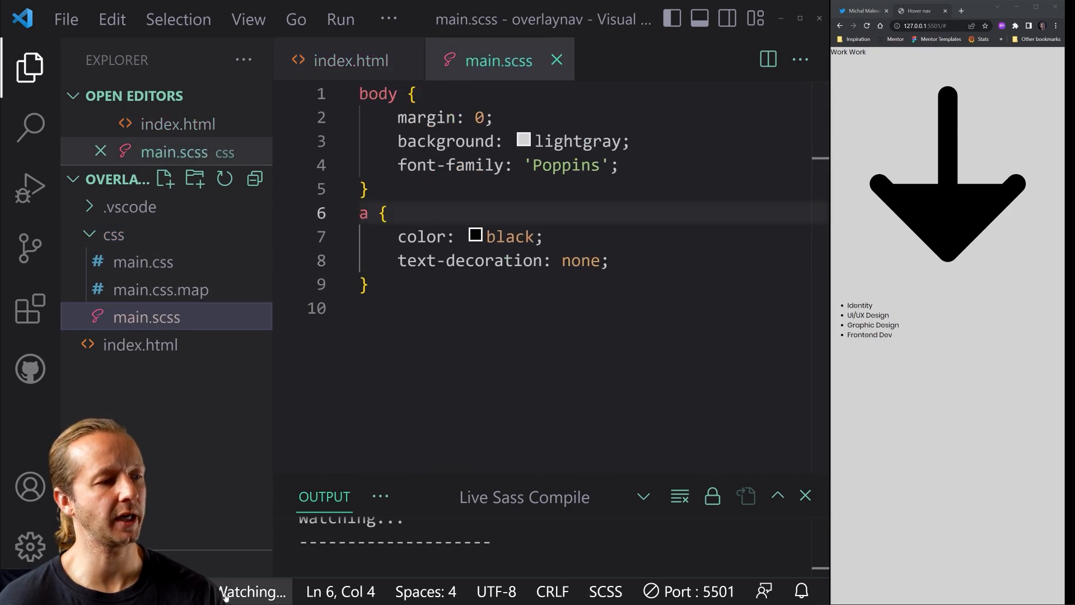
click(111, 234)
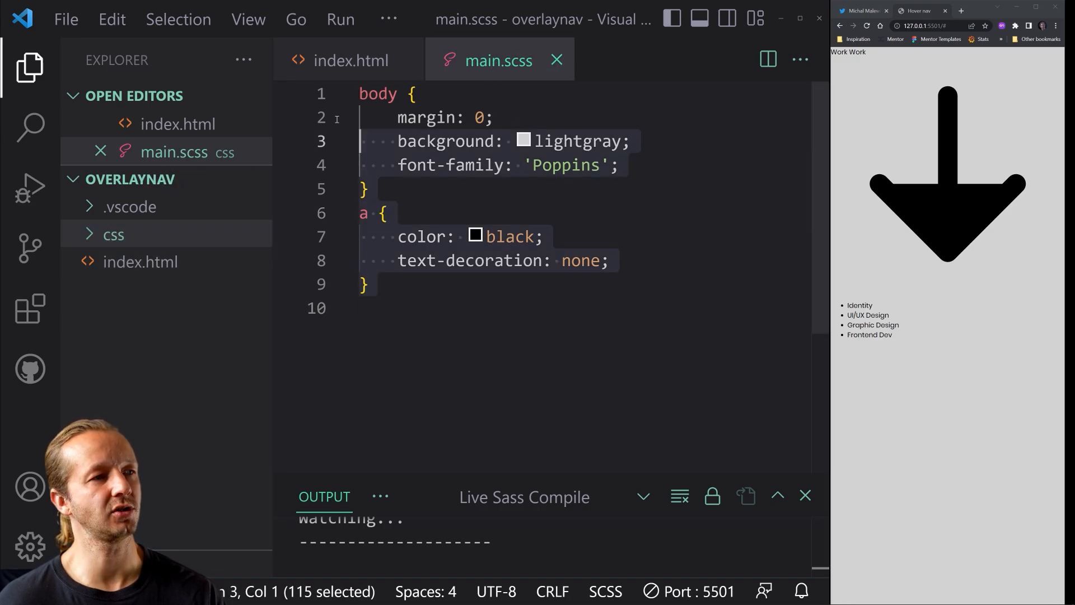
click(349, 61)
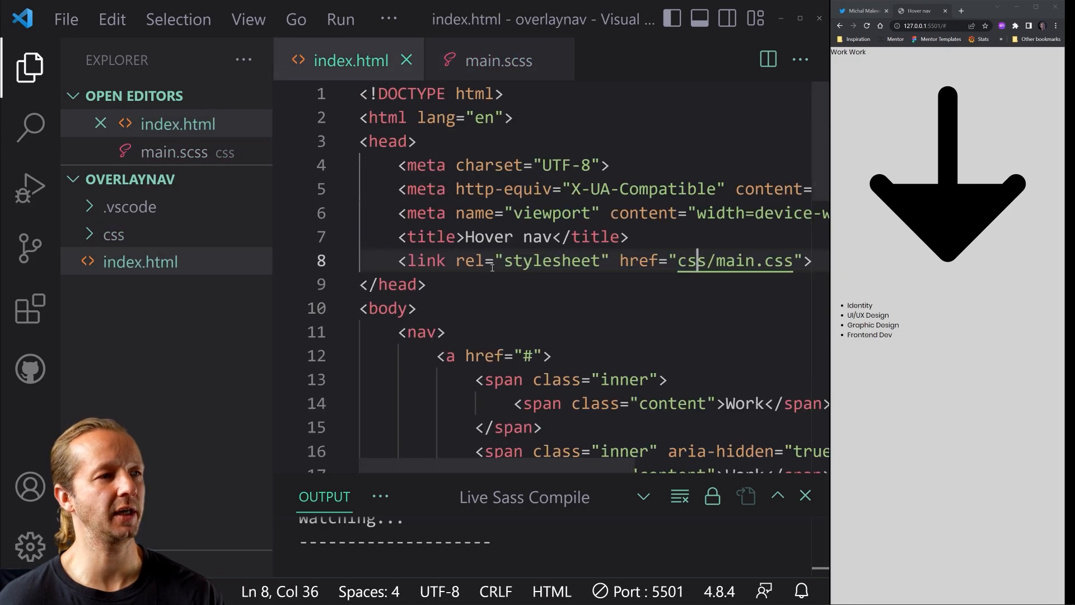
click(29, 67)
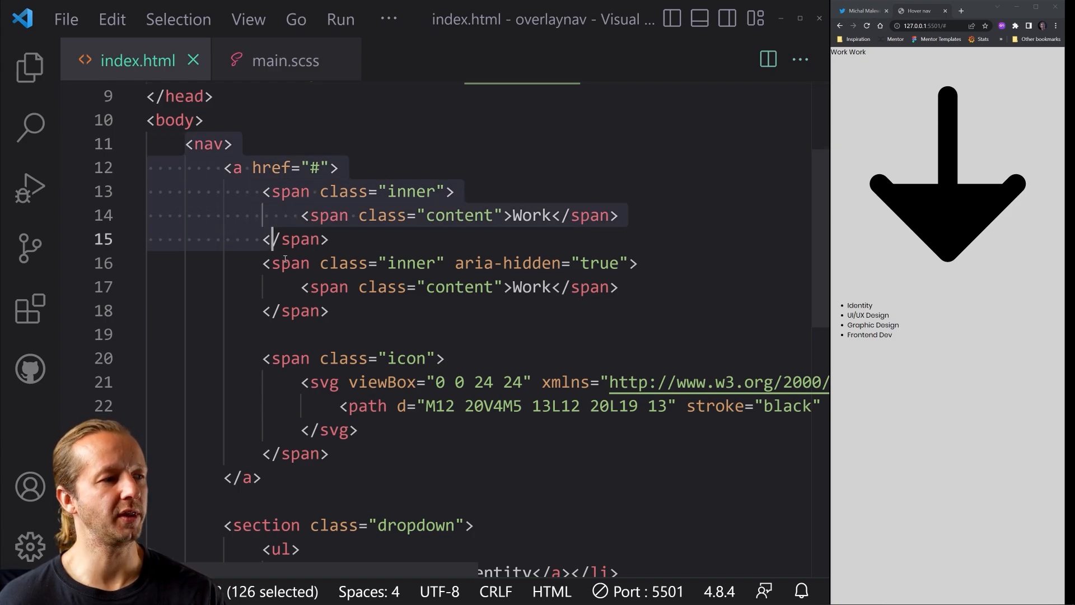
scroll(down, 3)
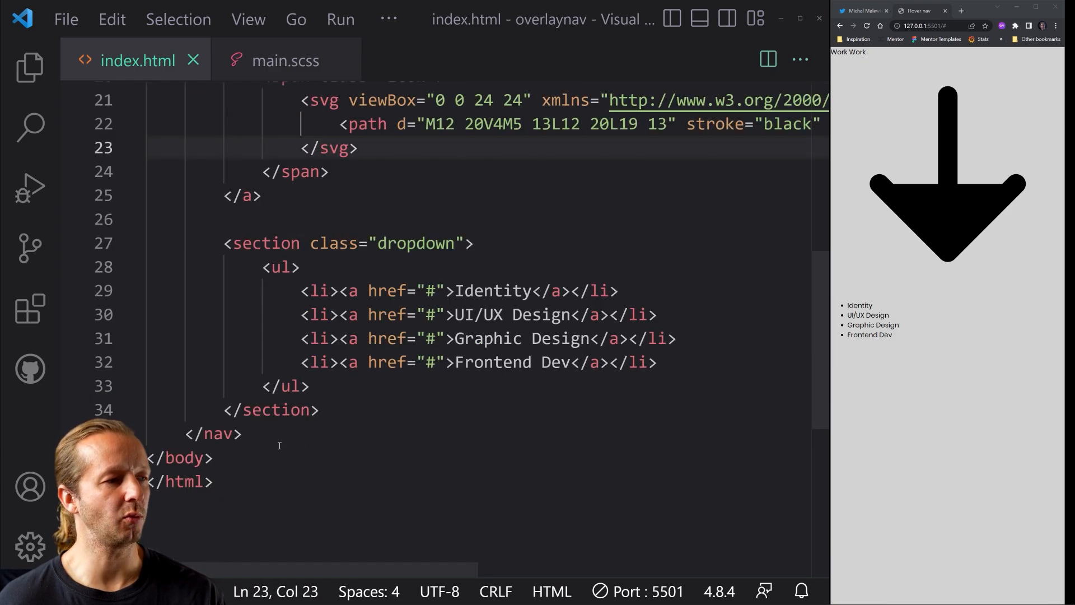
scroll(up, 3)
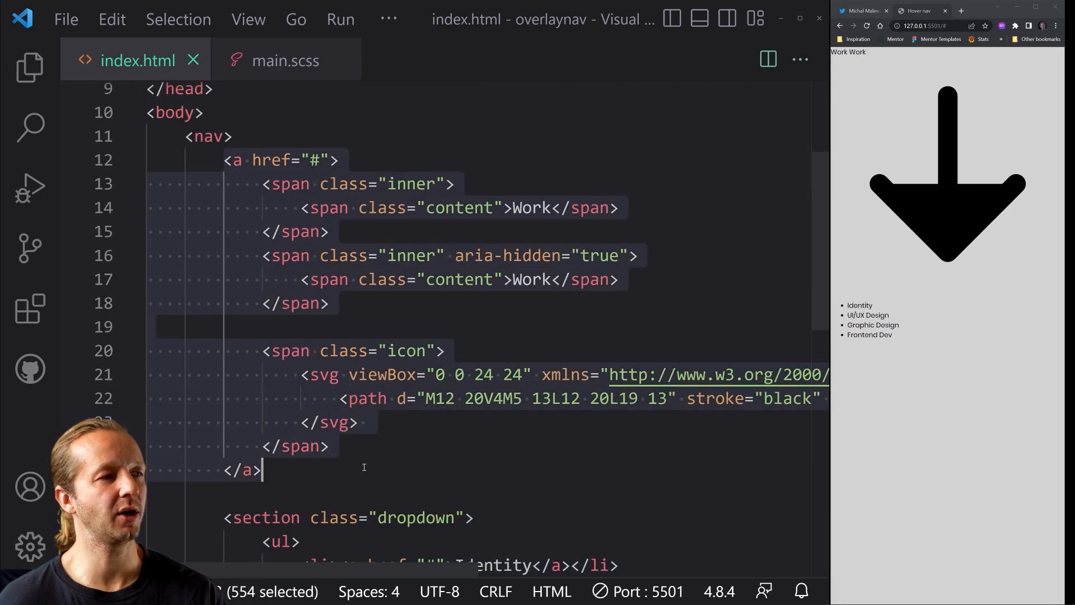
Step: Inspect the Work link markup: its two Work text spans and the icon span holding the arrow
click(309, 190)
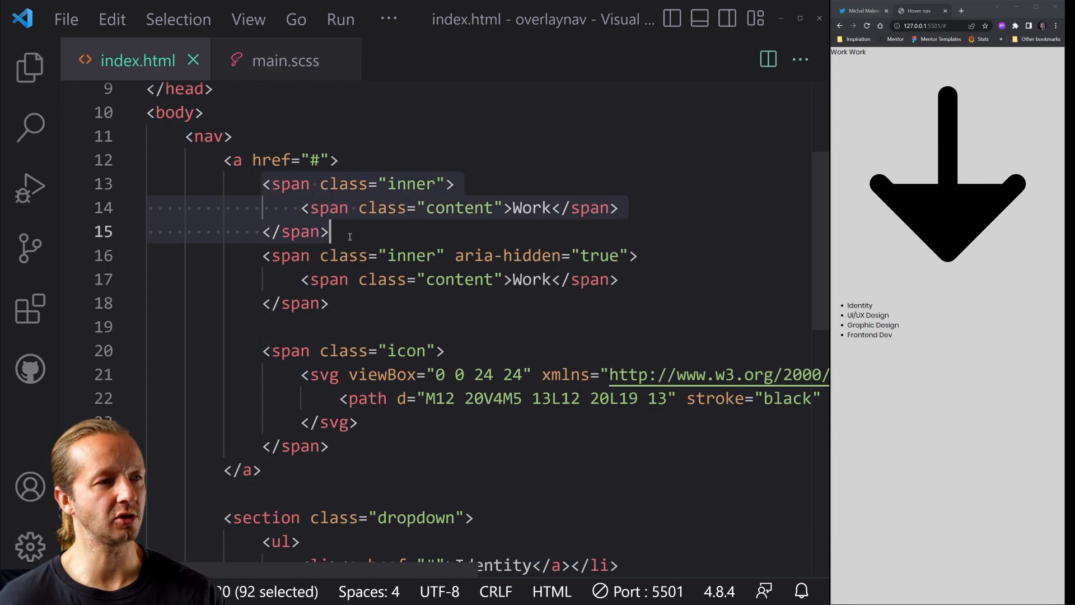
click(264, 183)
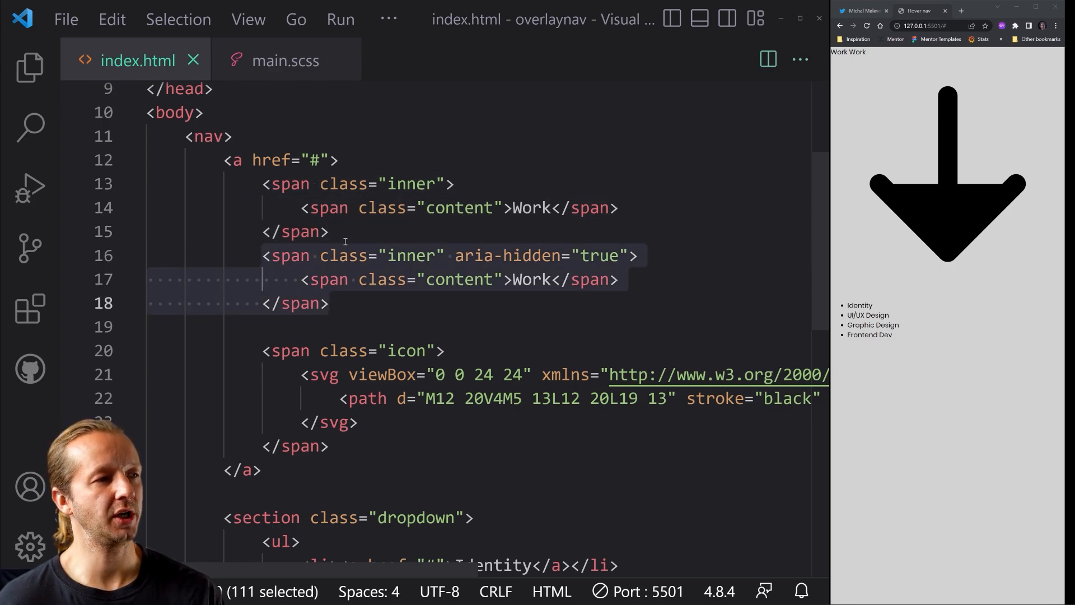
click(262, 255)
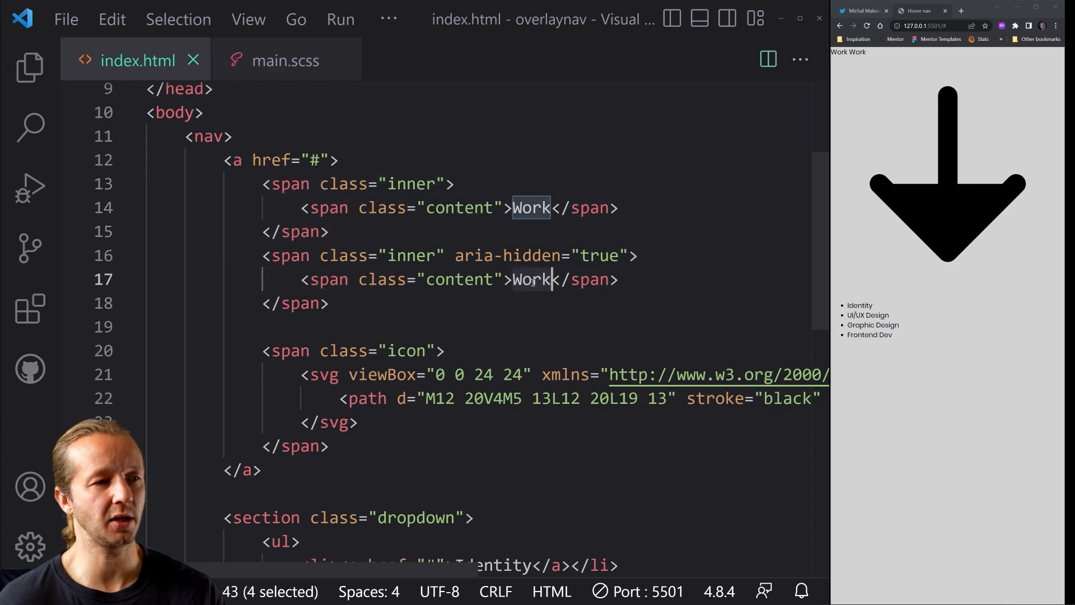
click(330, 303)
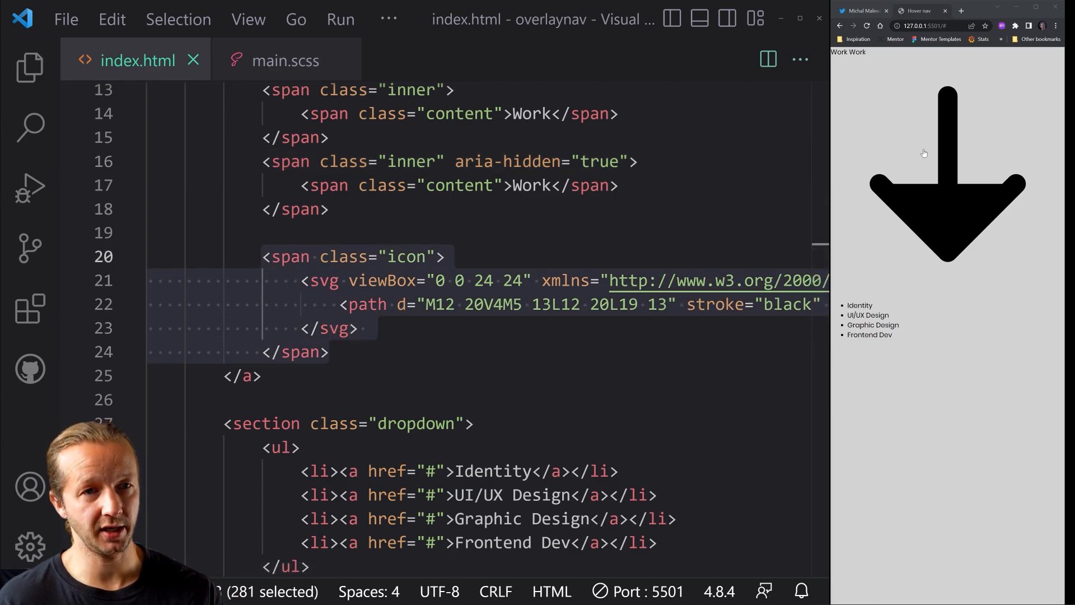
click(368, 329)
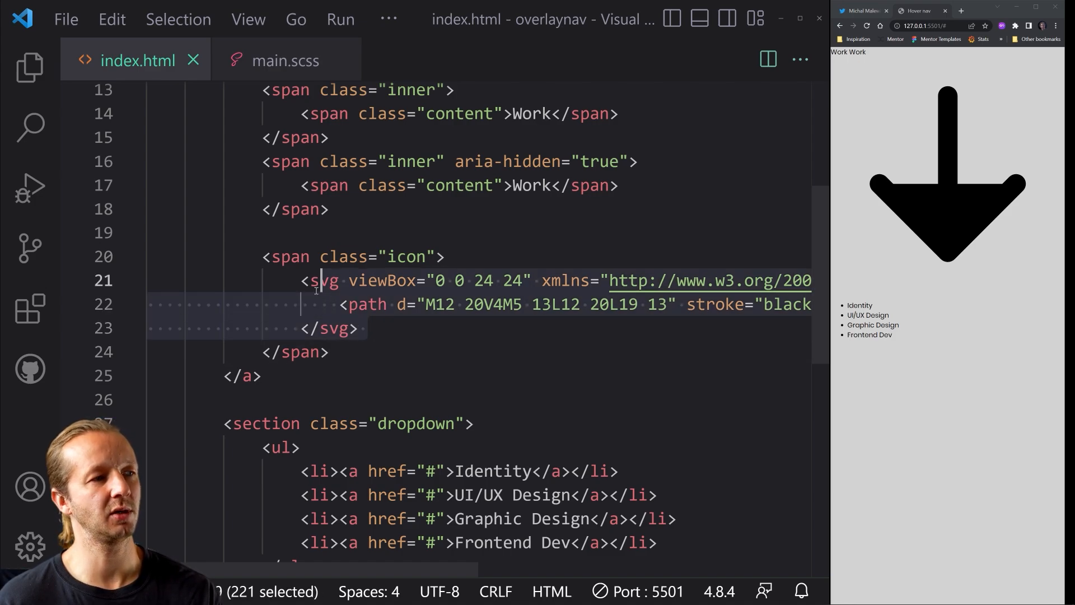
Step: Go over the dropdown list items, then switch to main.scss at the top of the stylesheet
scroll(down, 3)
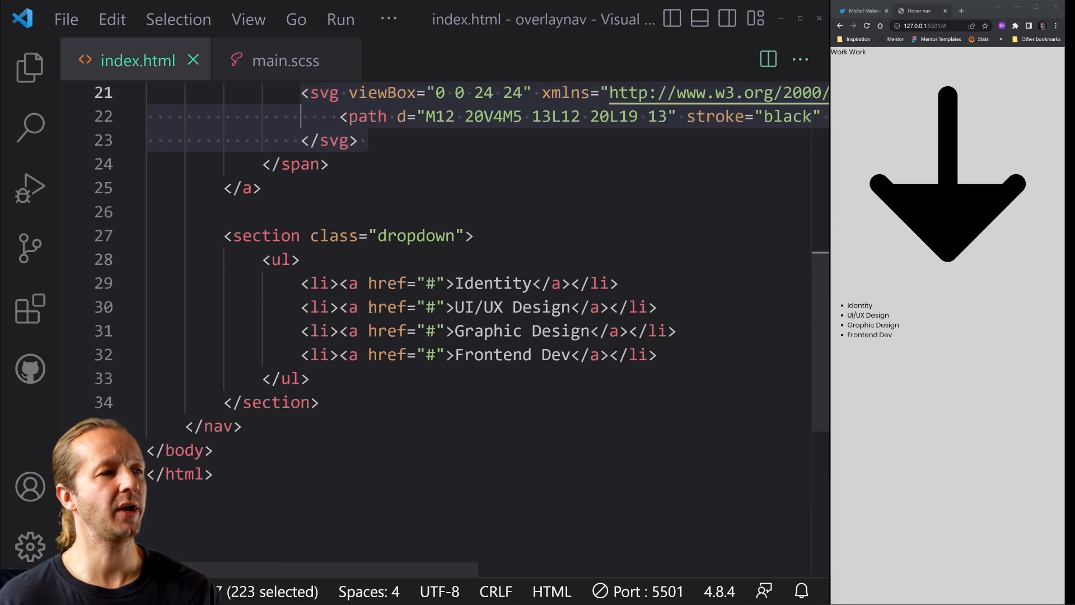
click(281, 259)
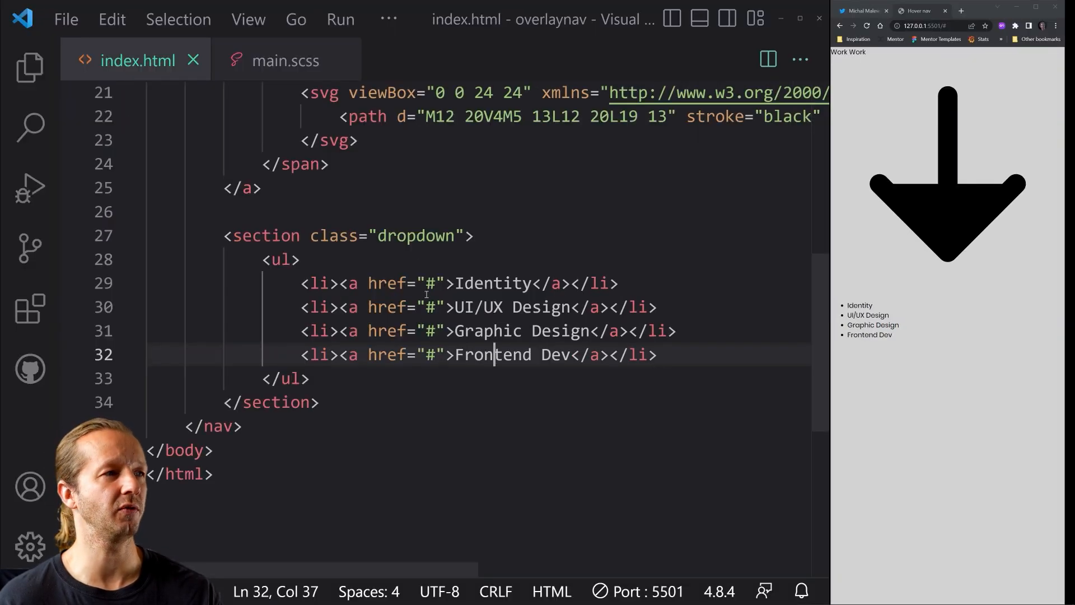
click(284, 61)
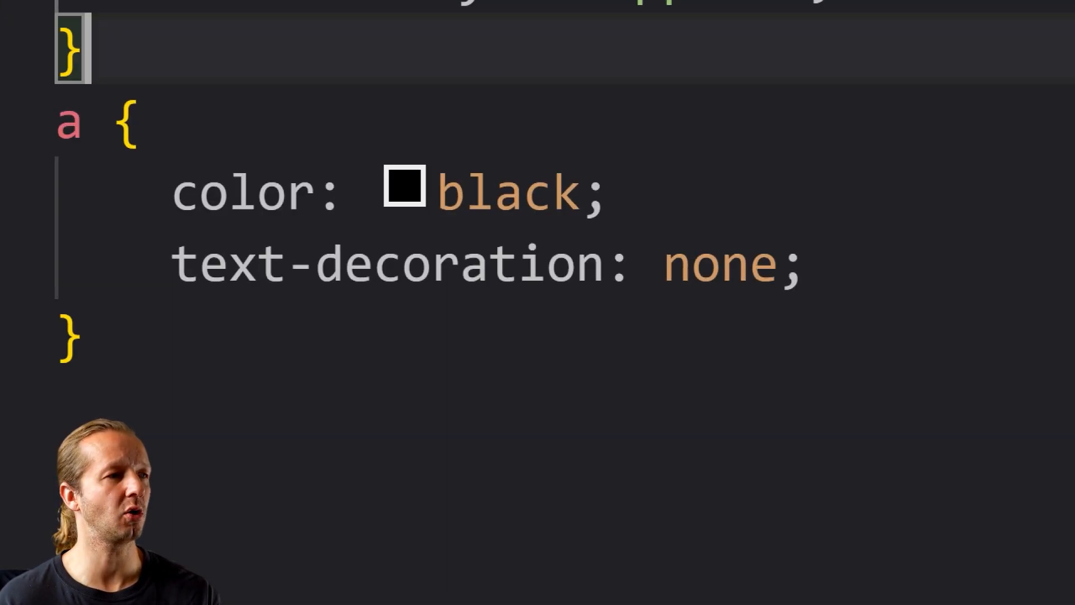
scroll(up, 3)
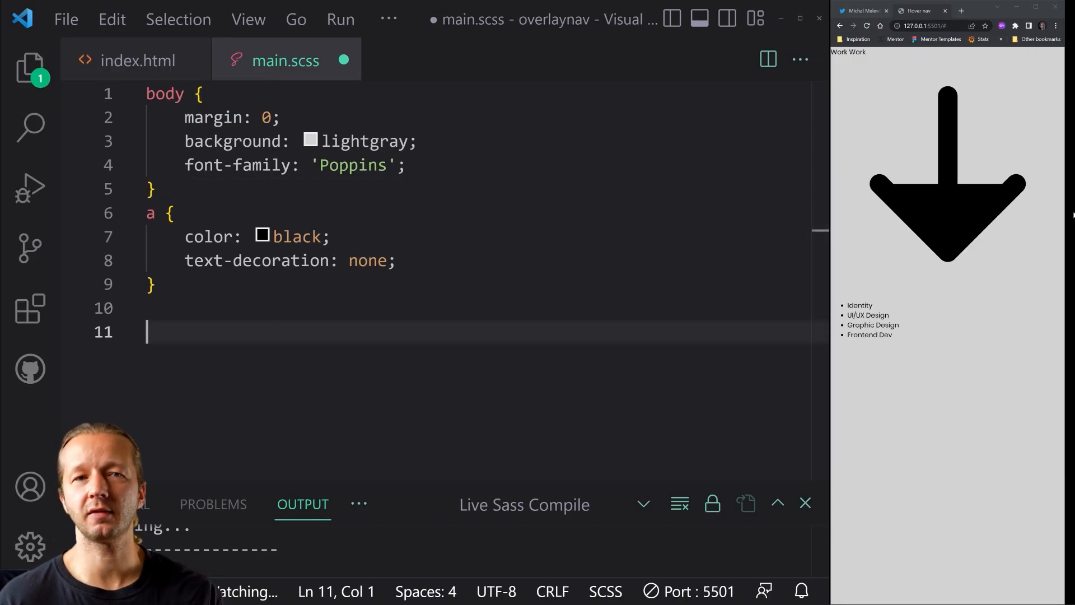
mouse_move(925, 189)
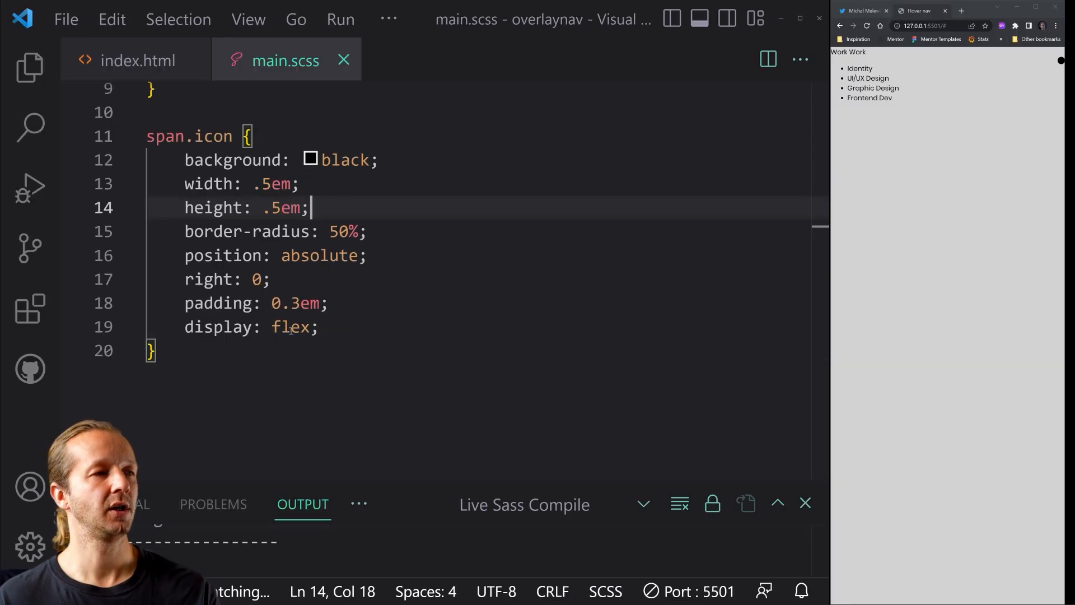
Step: Add a blank line below the span.icon rule for the next rule
key(enter)
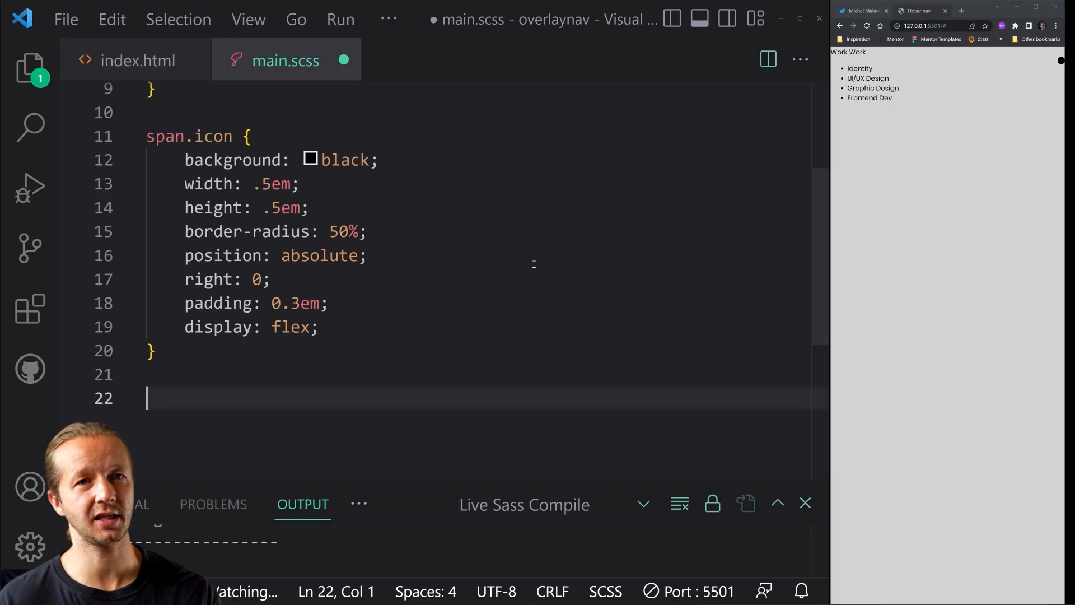
Step: Write an svg rule with width .5em and transition: transform .6s
text(svg {)
text(width: .)
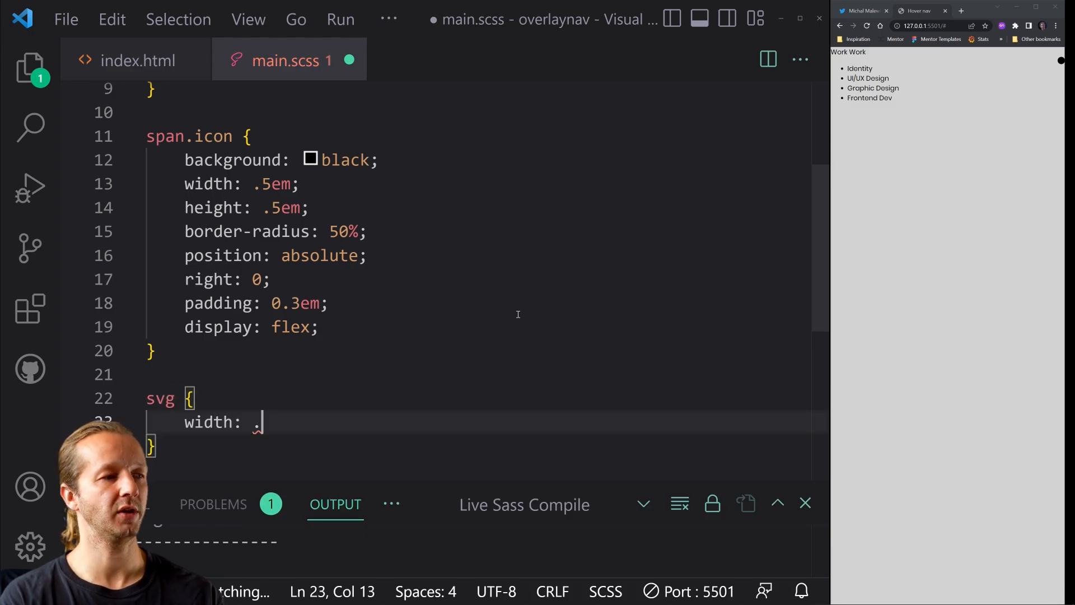
text(5em;)
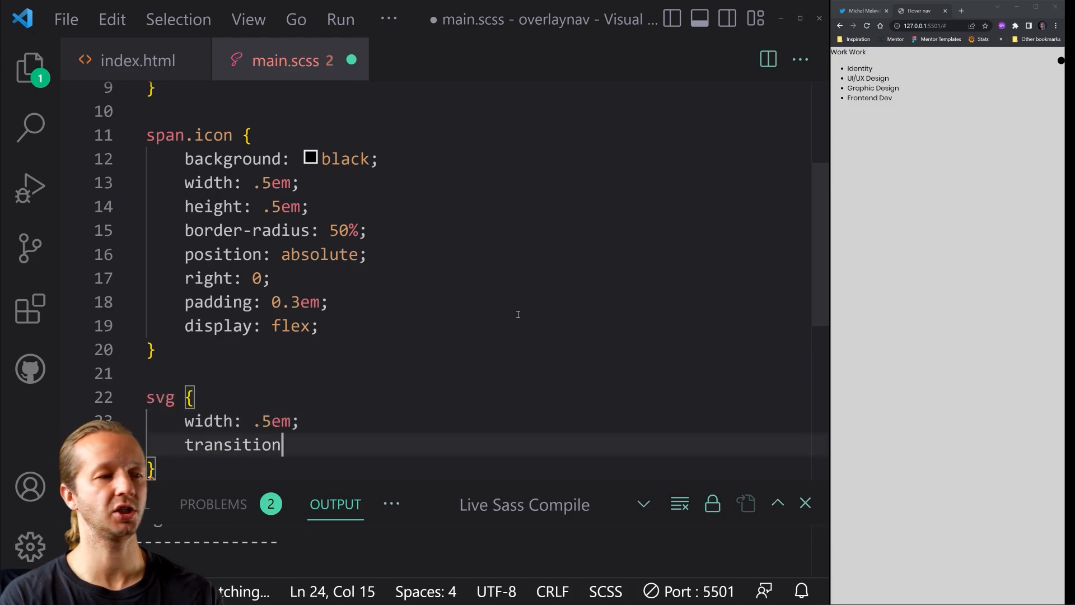
text(: transform)
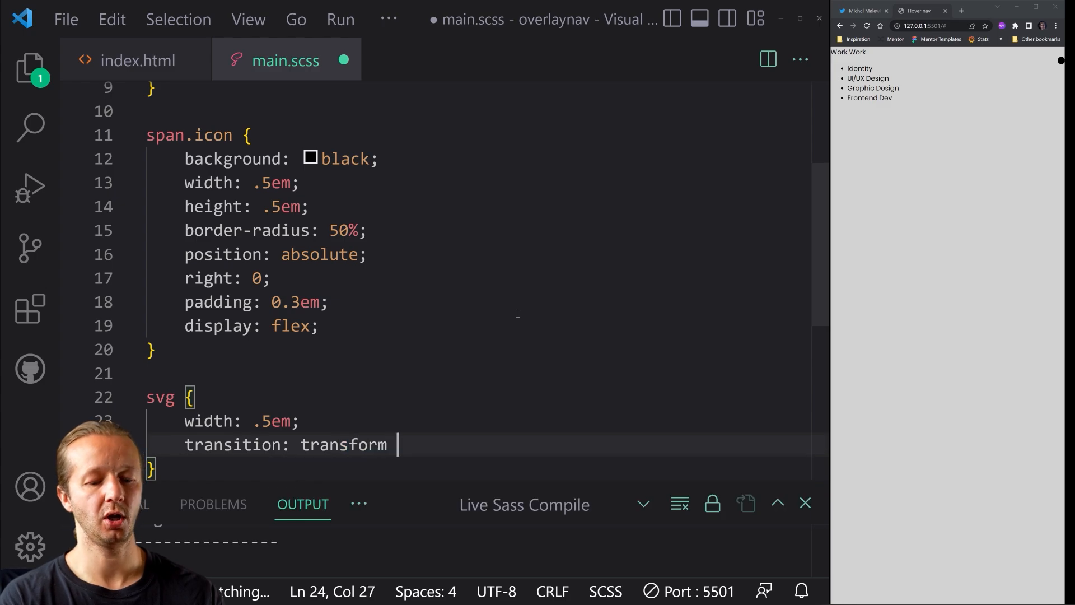
text(.6s;)
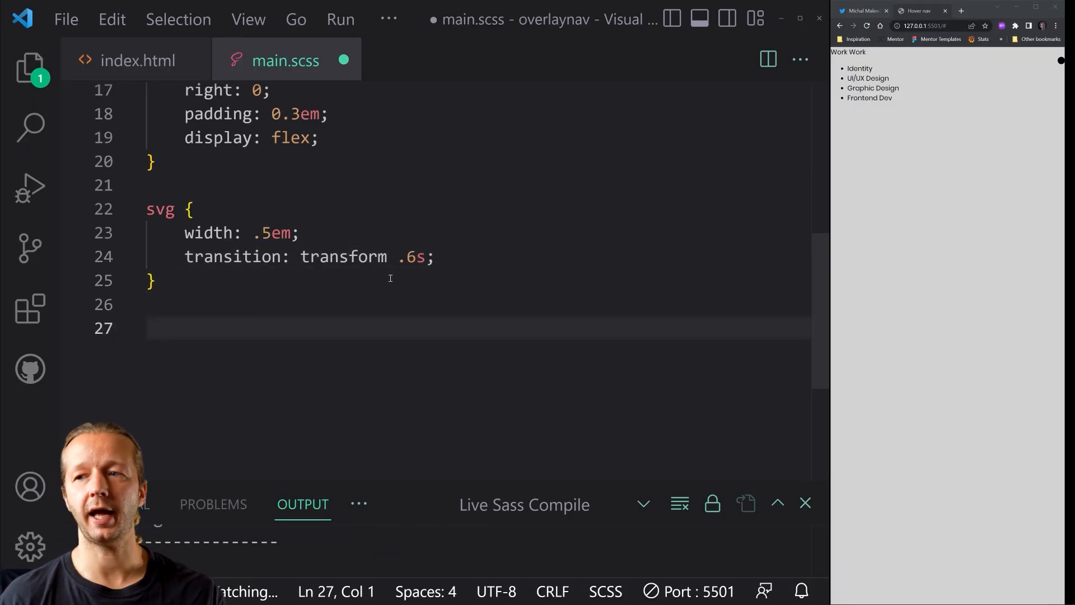
Step: Nest a path rule with stroke white and fill none
text(path {)
text(stroke:)
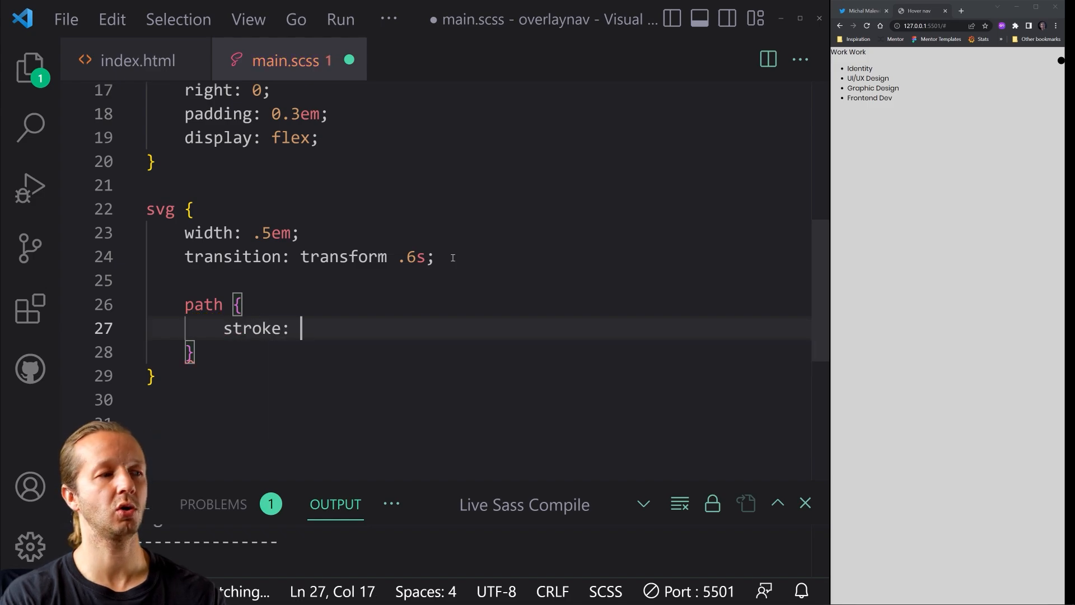
text(white;)
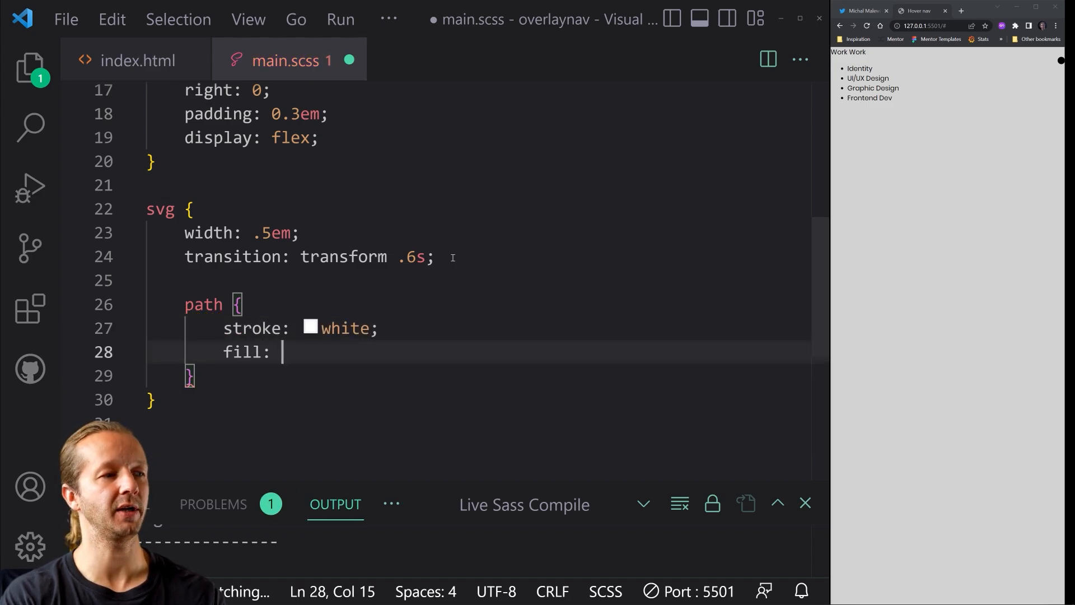
text(none;)
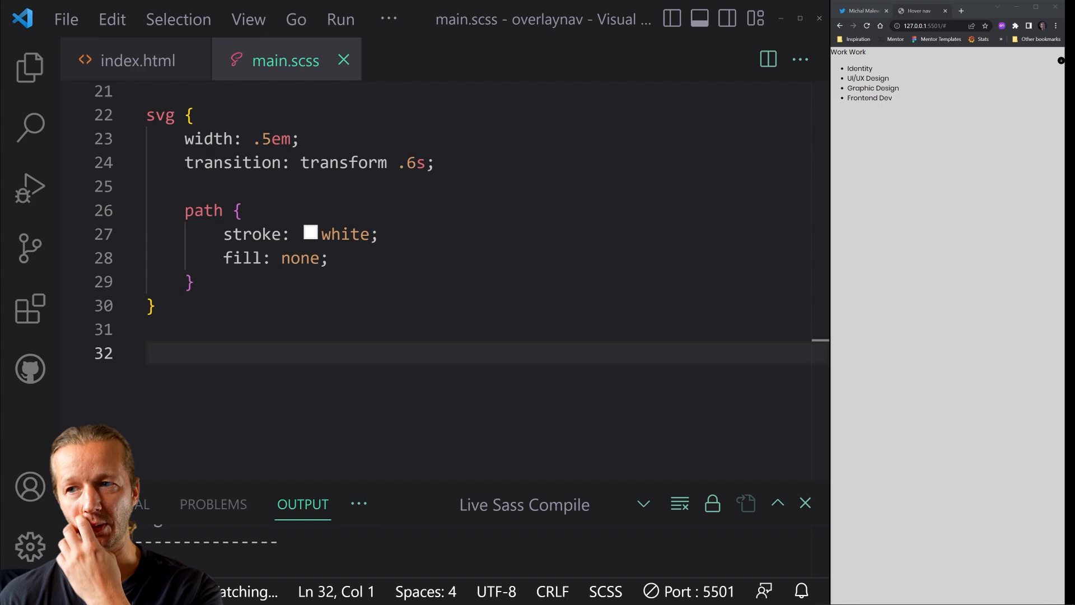
Step: Add a nav rule with padding-bottom: 5em and save the stylesheet
click(288, 329)
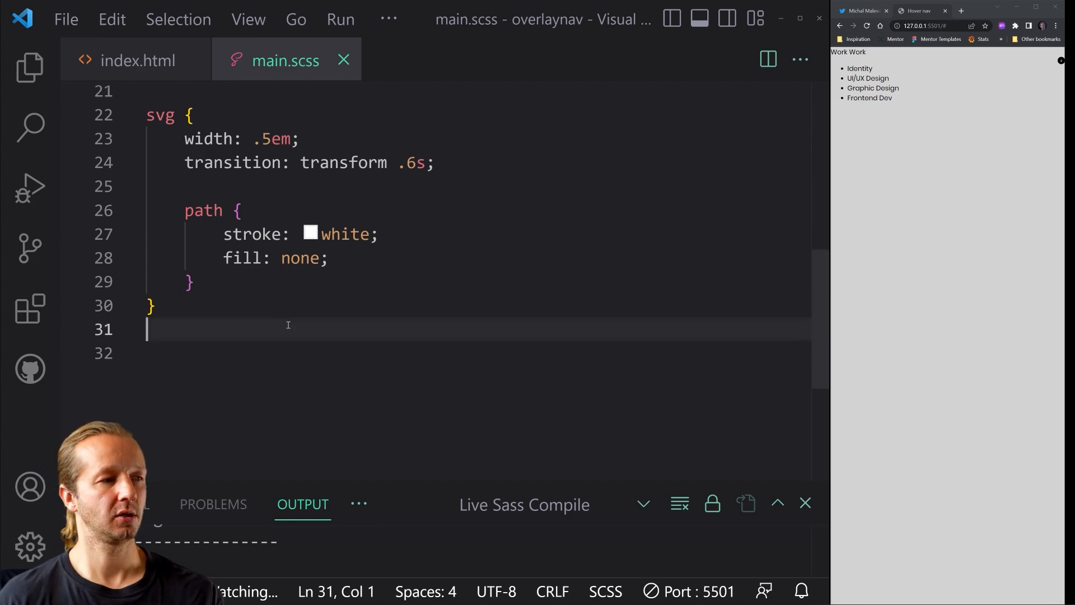
text(nav)
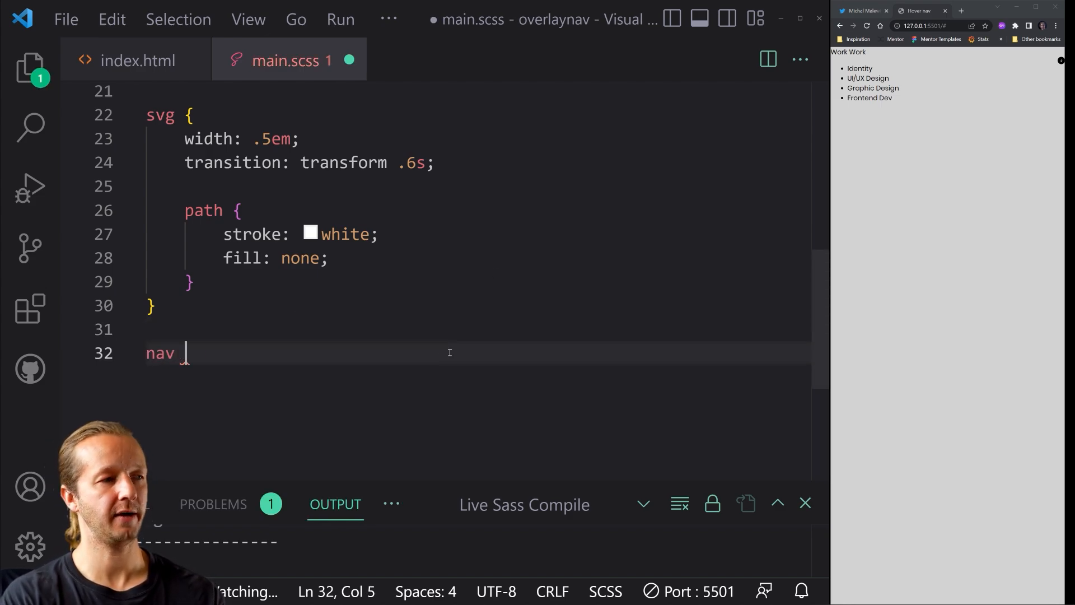
text({ padding-bottom)
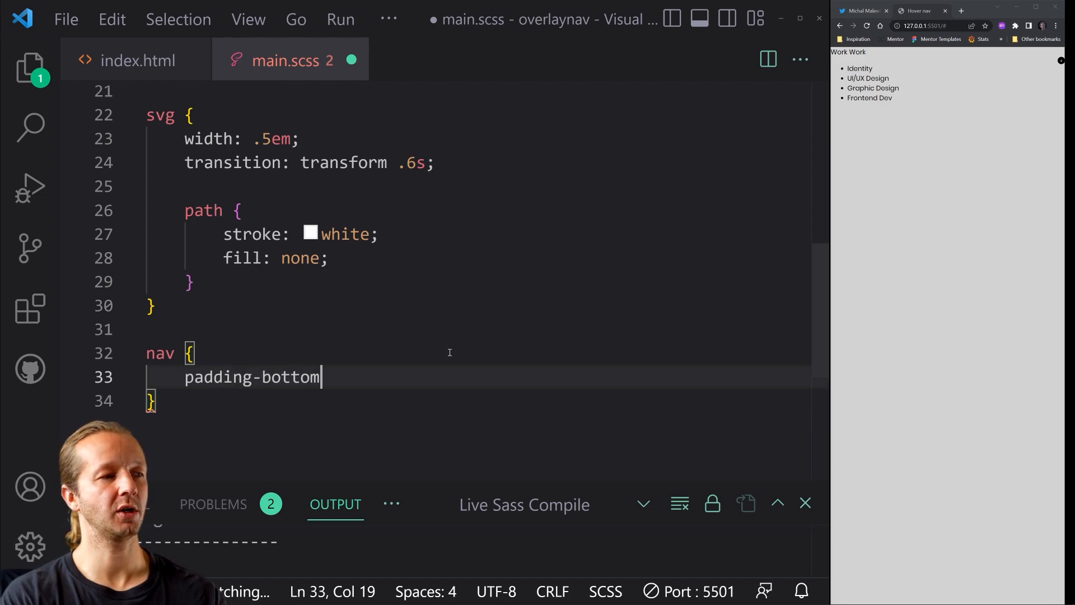
text(: 5em;)
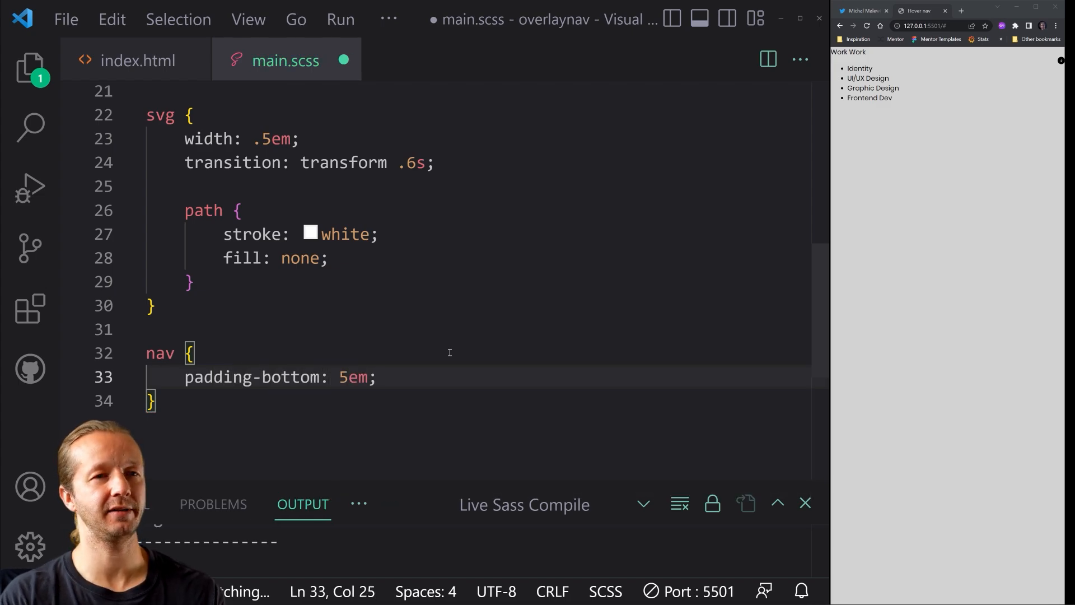
key(ctrl+s)
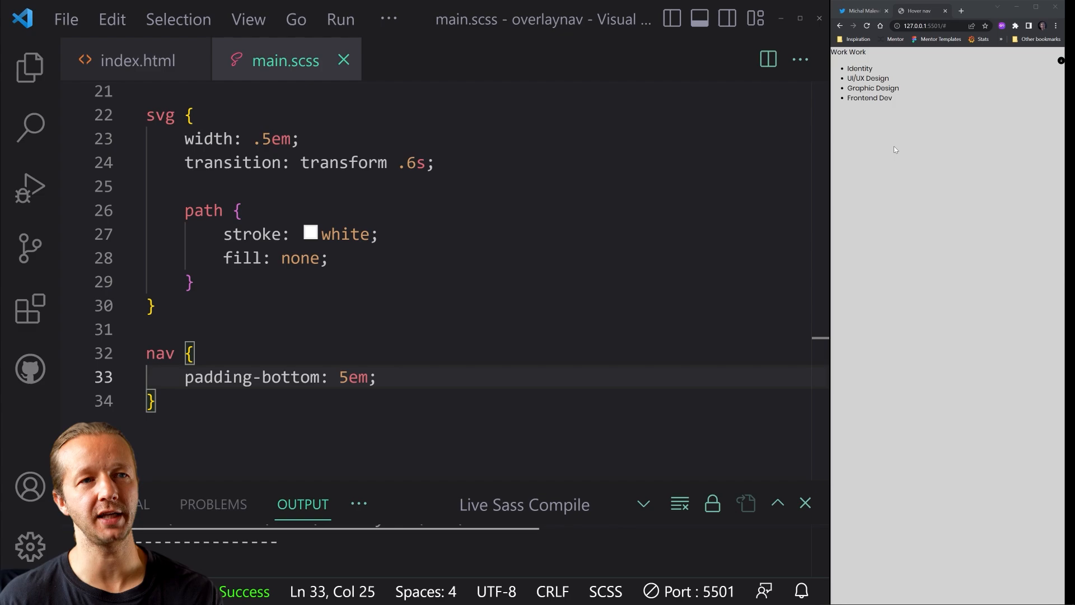
Step: Nest span.inner with transform: translateY(0) and transition: transform .6s
key(enter)
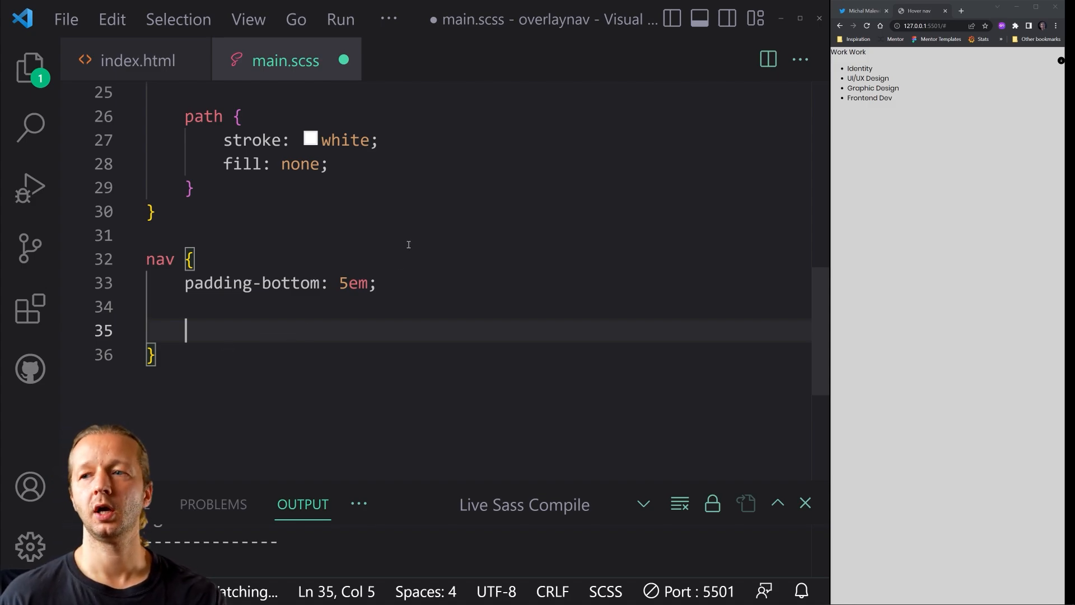
text(span.inner {)
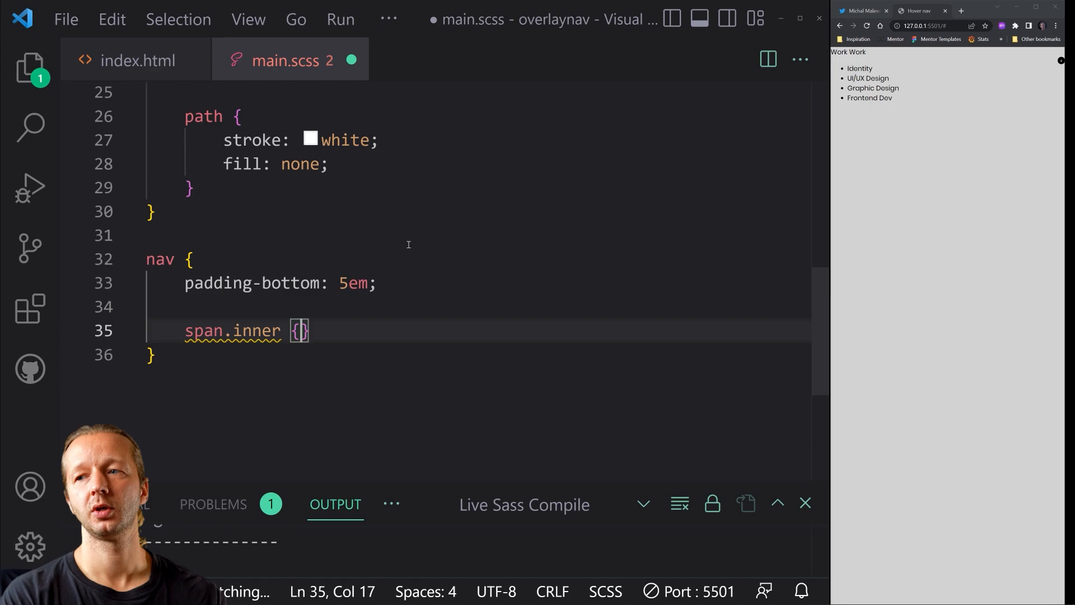
text(transform: trns)
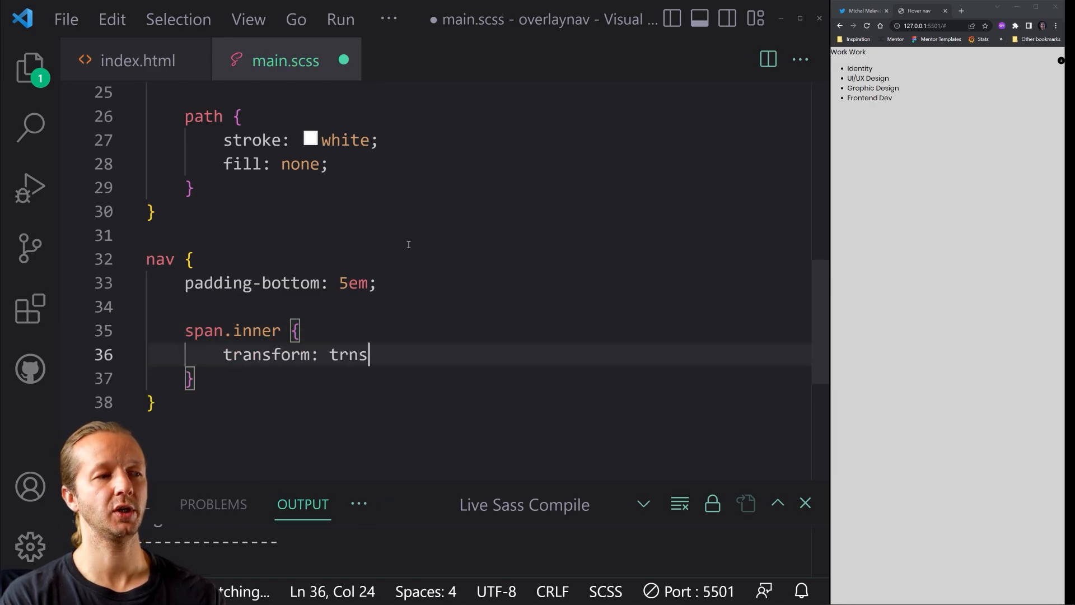
text(translate)
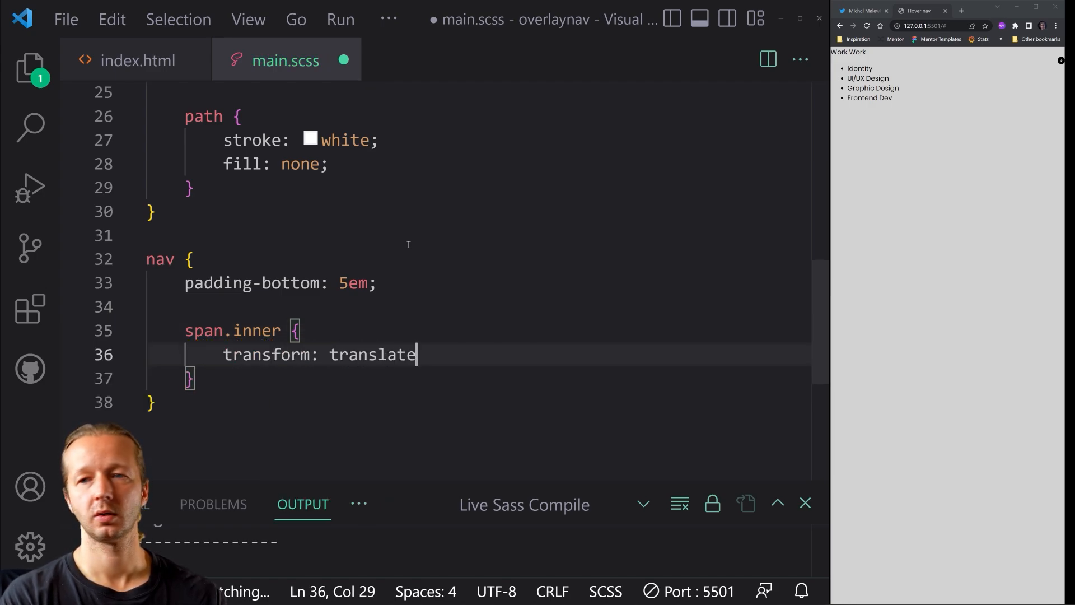
text(Y(0);)
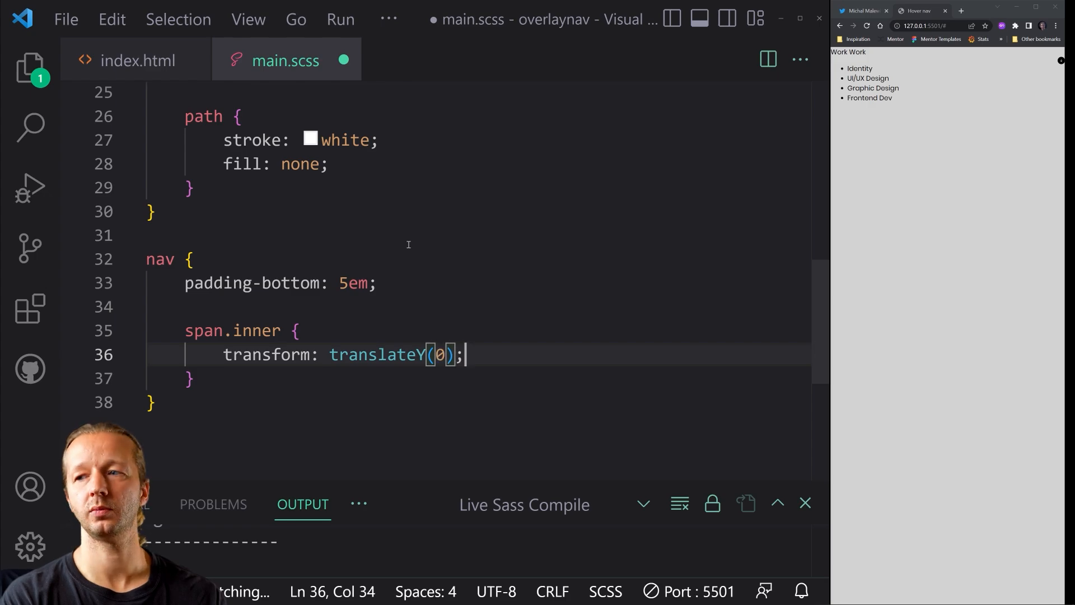
text(transition: transform .)
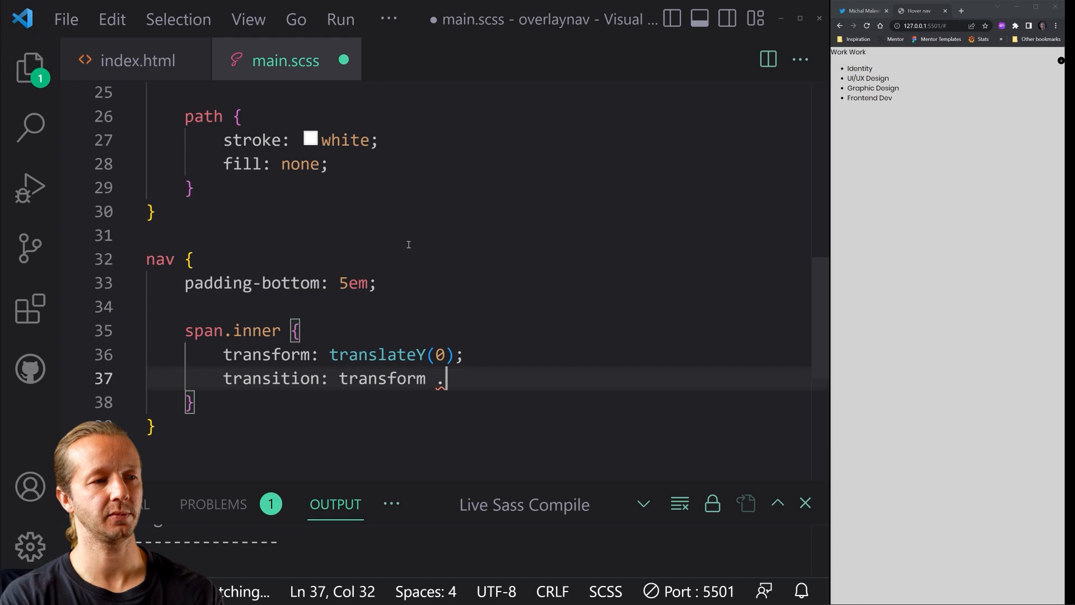
text(6s;)
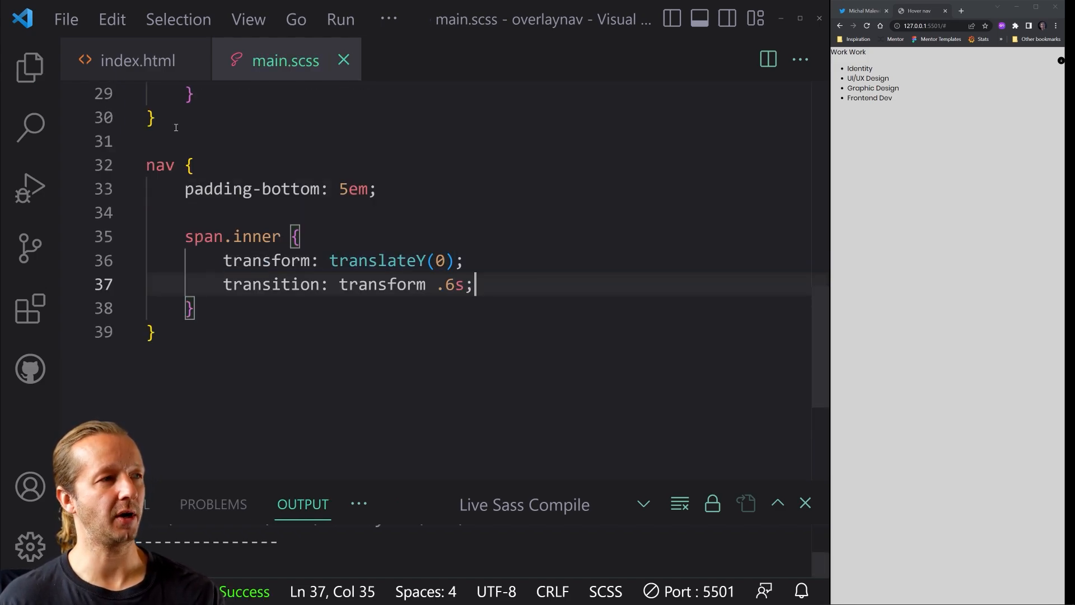
Step: Check the nav markup in index.html and start a nested & > a rule under nav
click(136, 60)
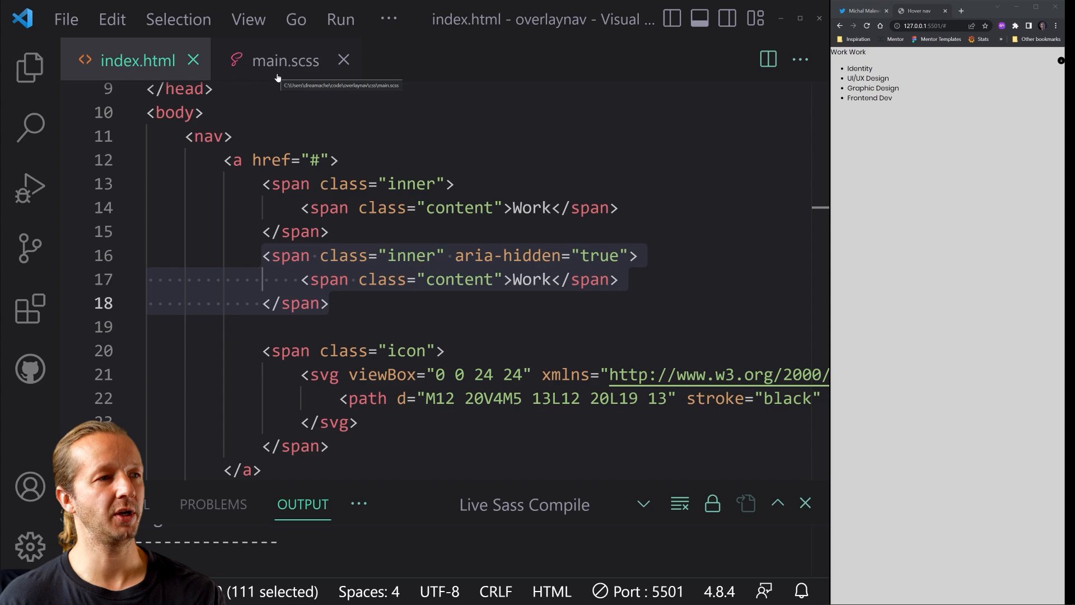
click(283, 60)
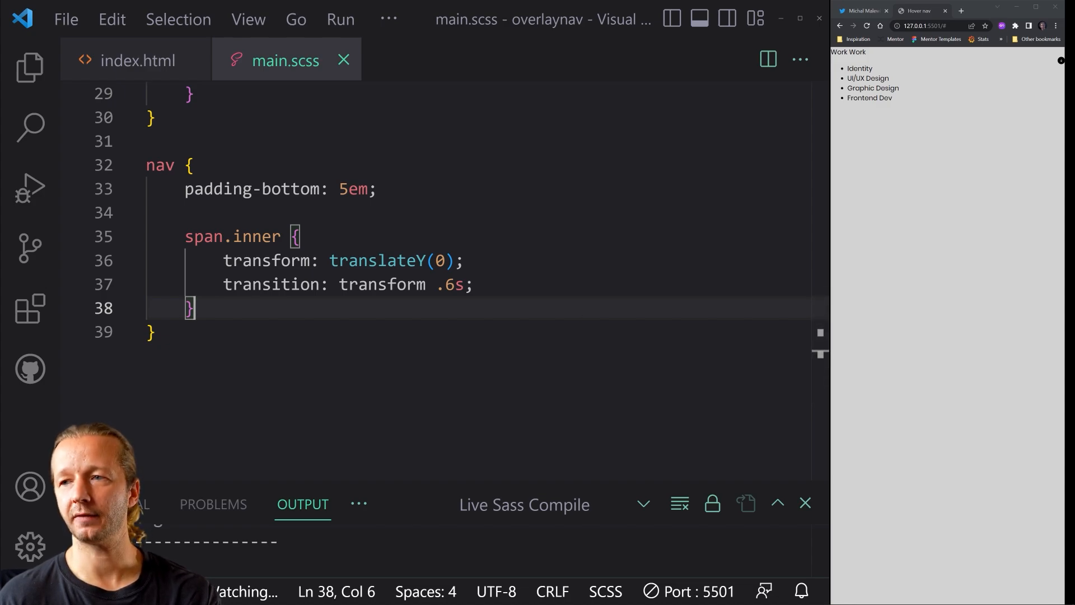
key(Enter)
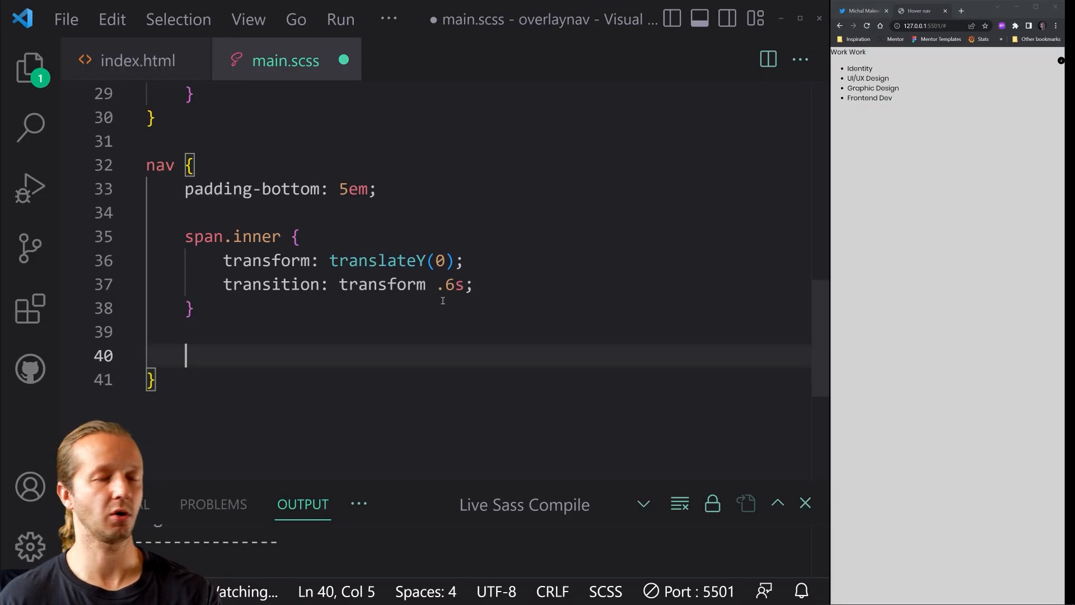
text(& >)
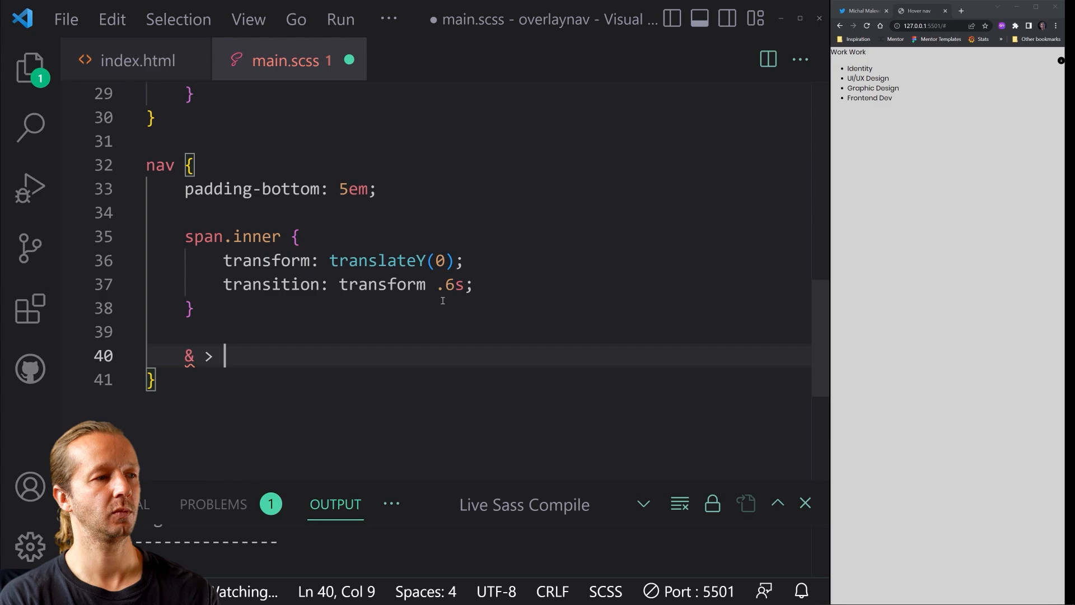
text(la {)
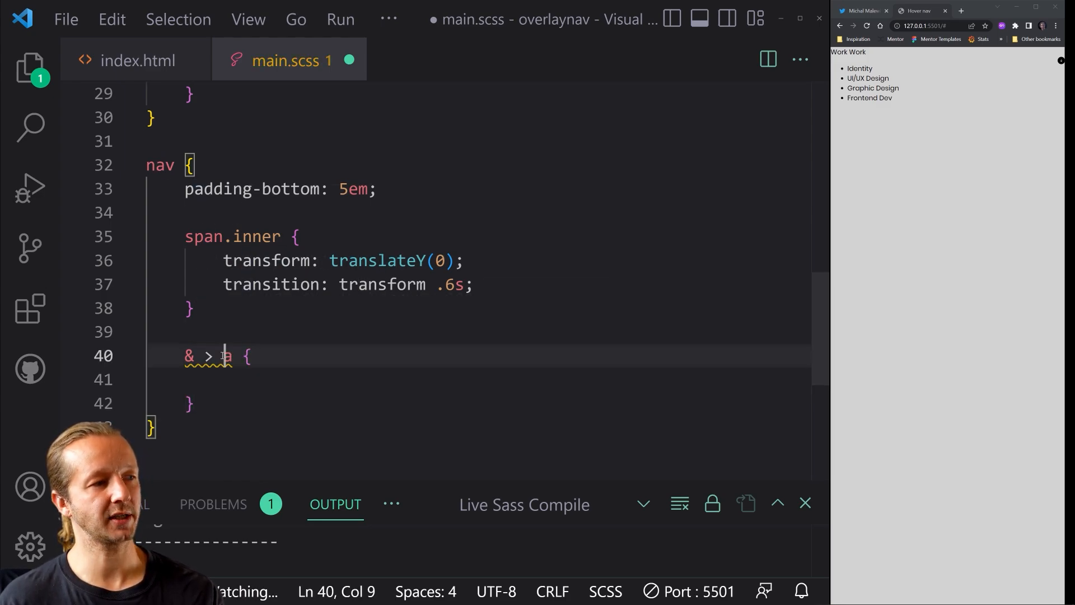
click(126, 60)
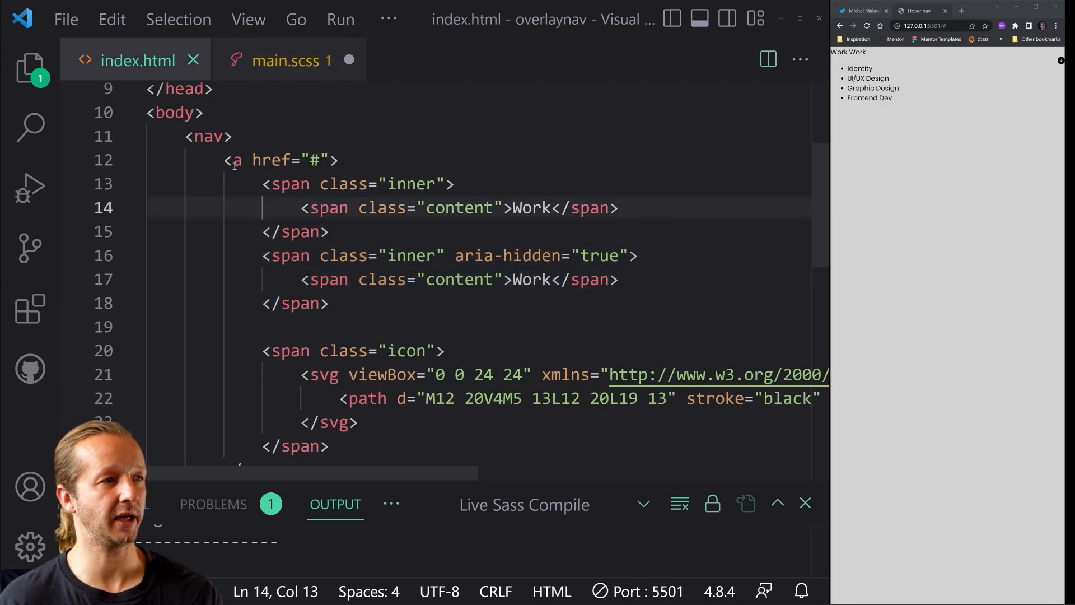
double_click(210, 136)
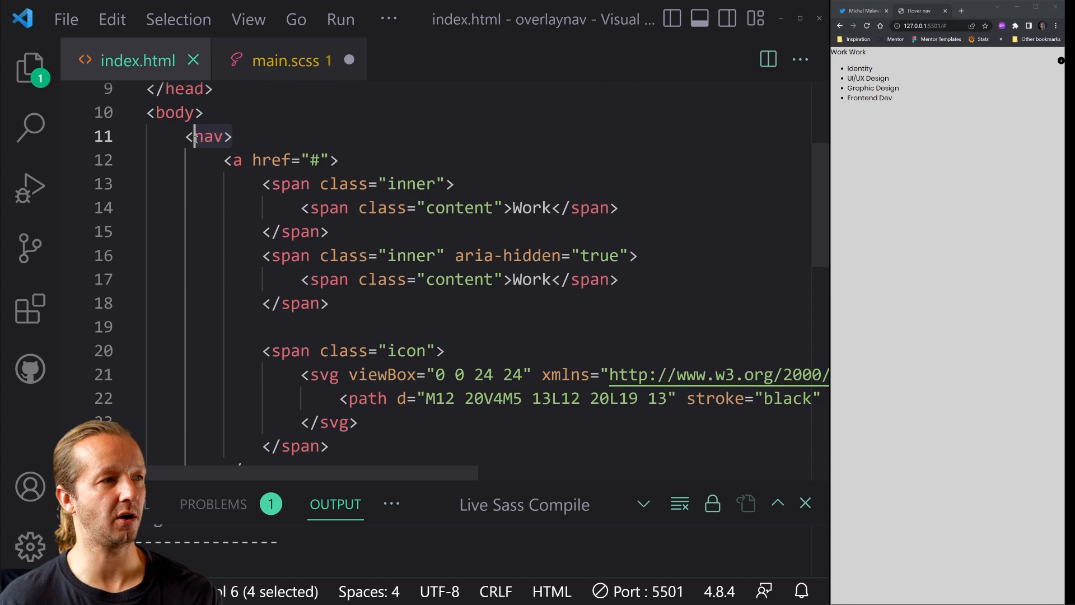
click(288, 60)
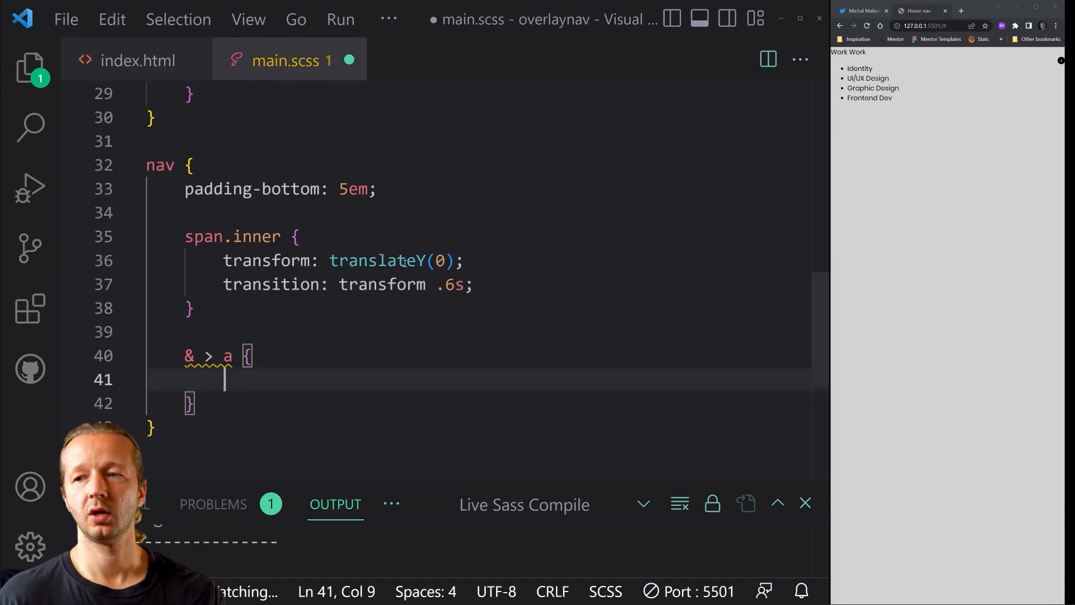
Step: Give the link display inline-flex, height 1.2em, overflow hidden and flex-direction column
text(display: inline-flex;)
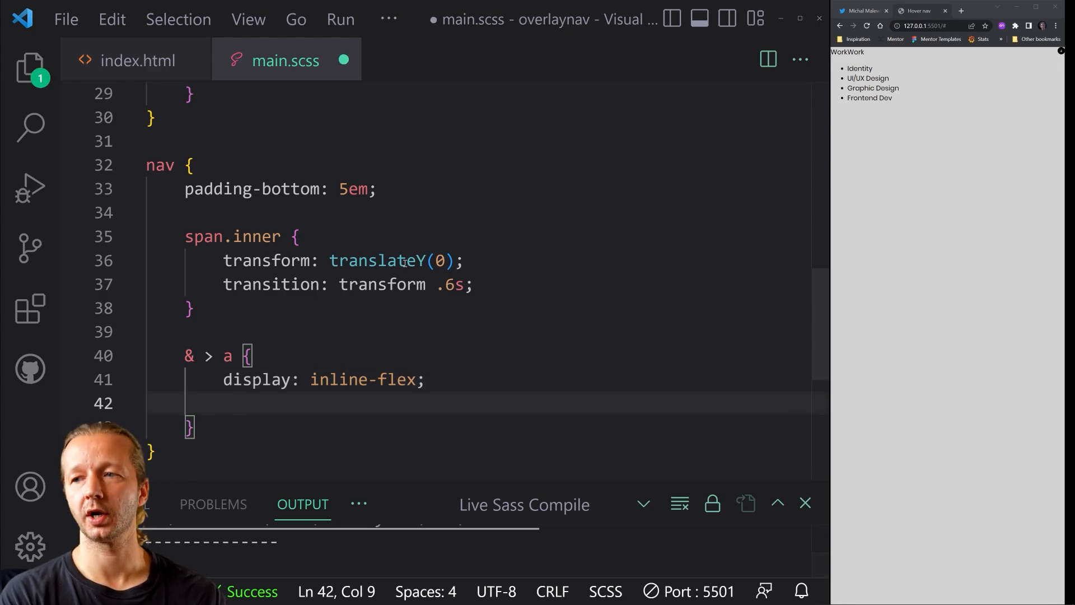
text(height: 1.2em)
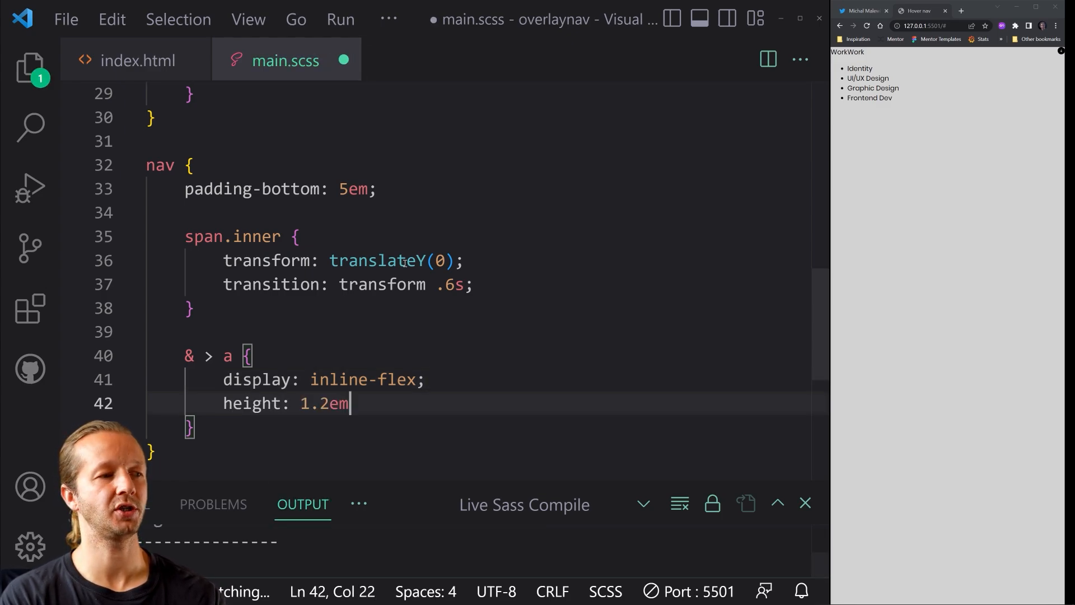
text(;)
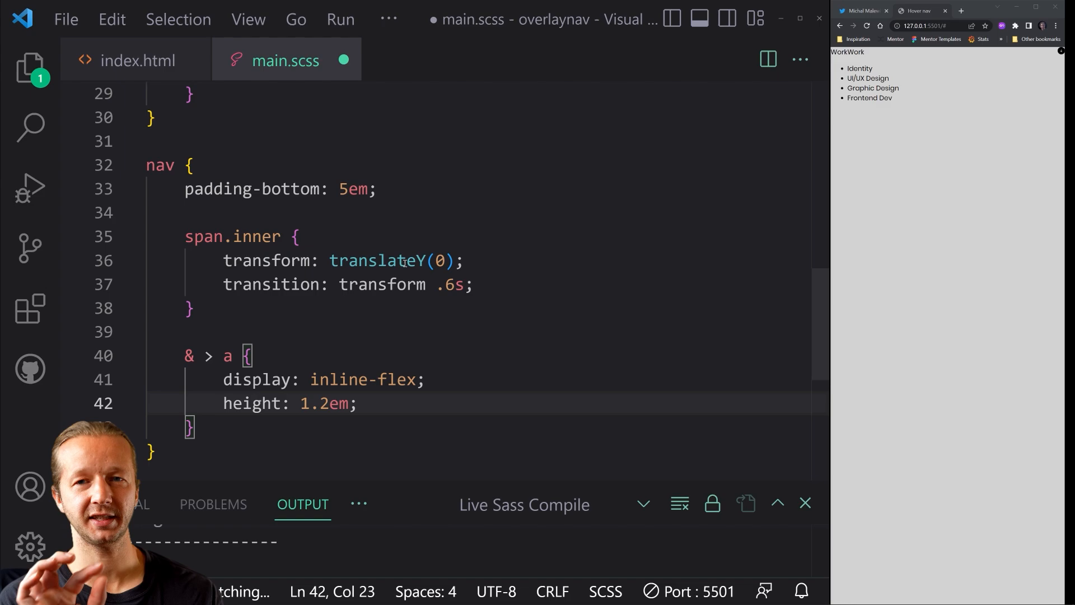
text(o)
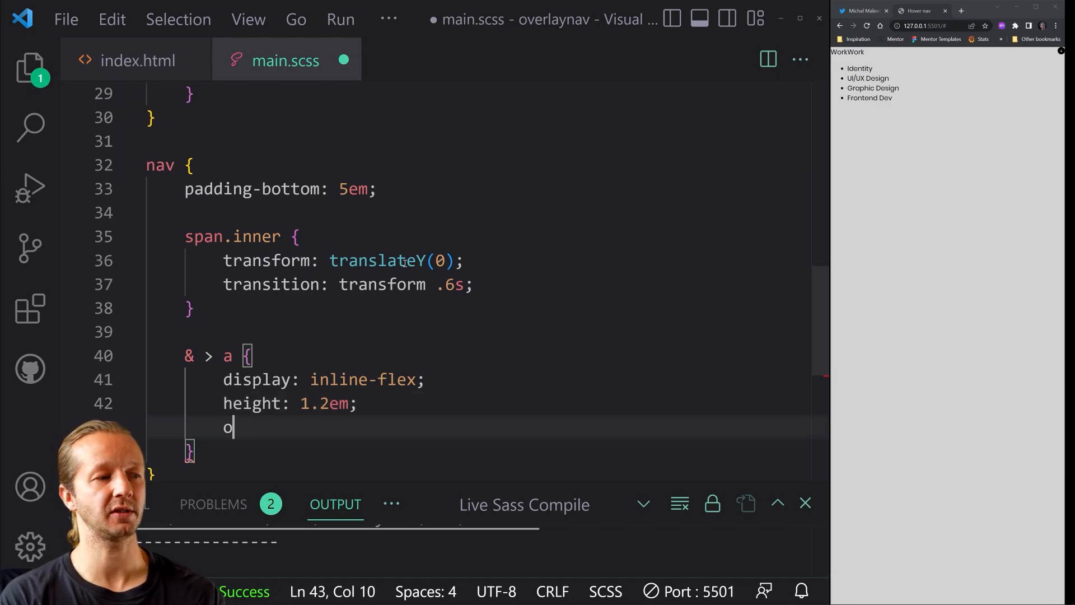
text(verflow: hidden;)
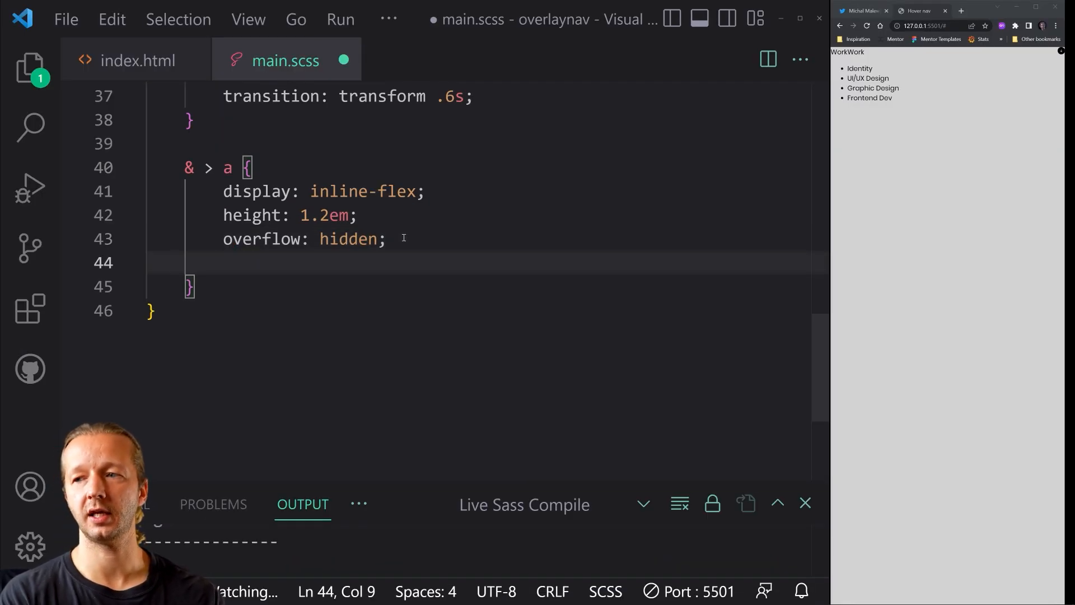
text(flex-direction: col)
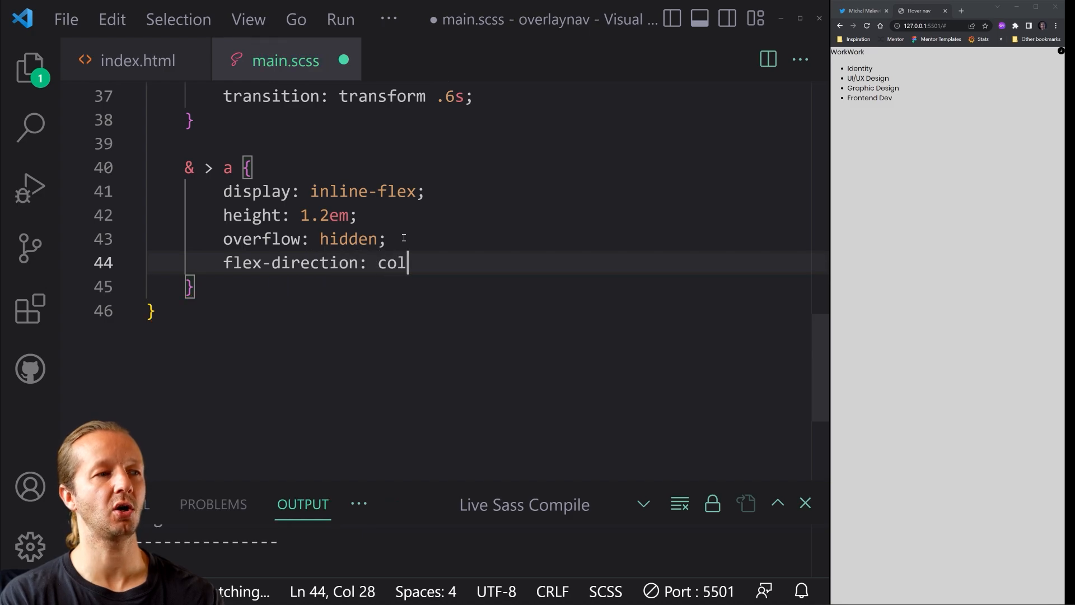
text(umn;)
text(font-si)
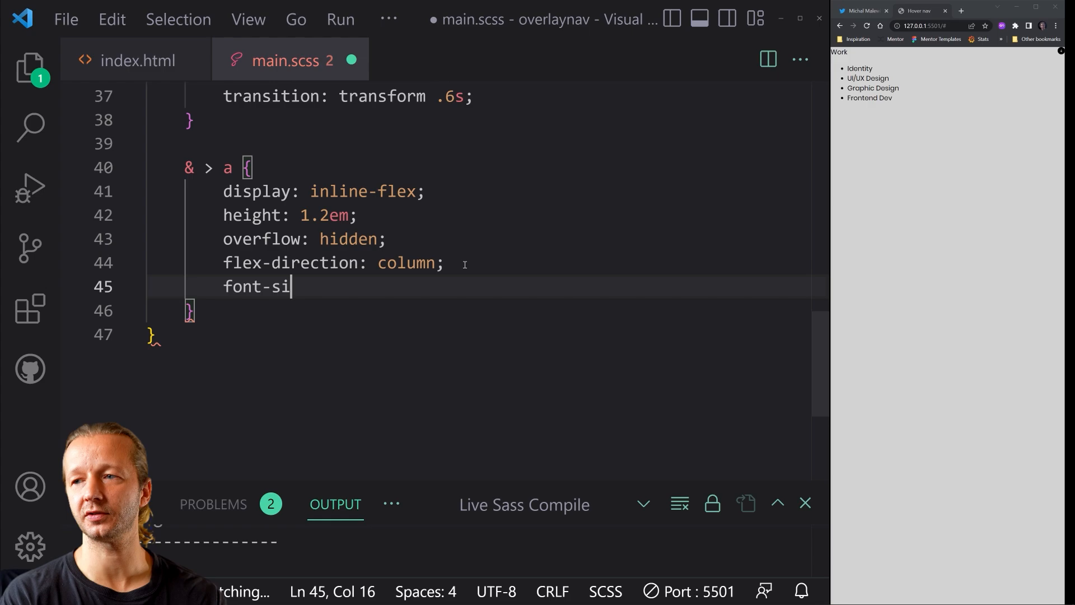
Step: Add font-size 5rem, justify-items and line-height 1.2em to the link rule
text(ze: 5rem;)
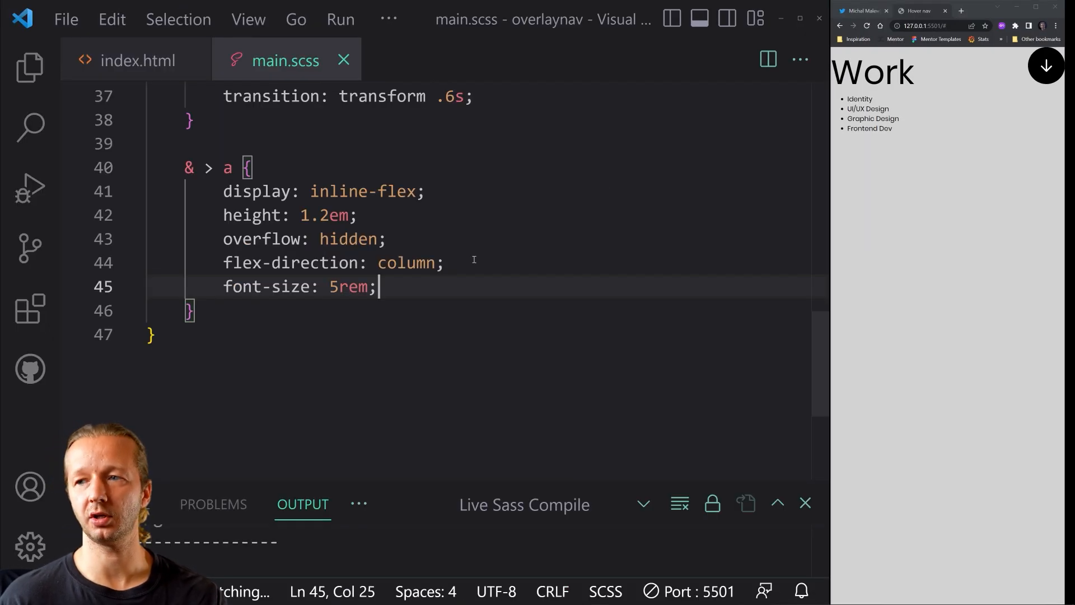
text(j)
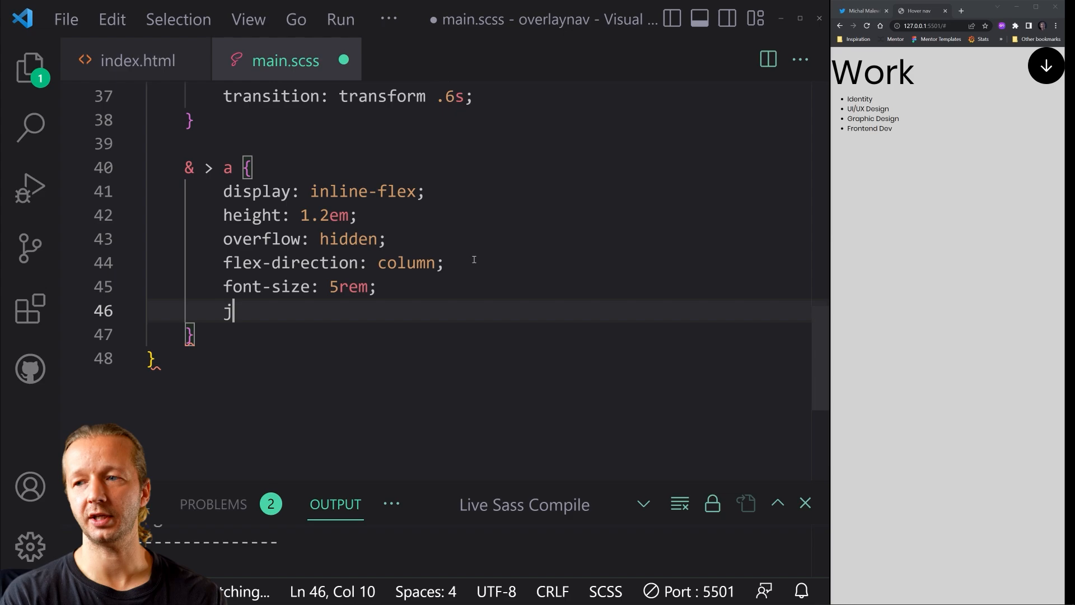
text(ustify-items: center;)
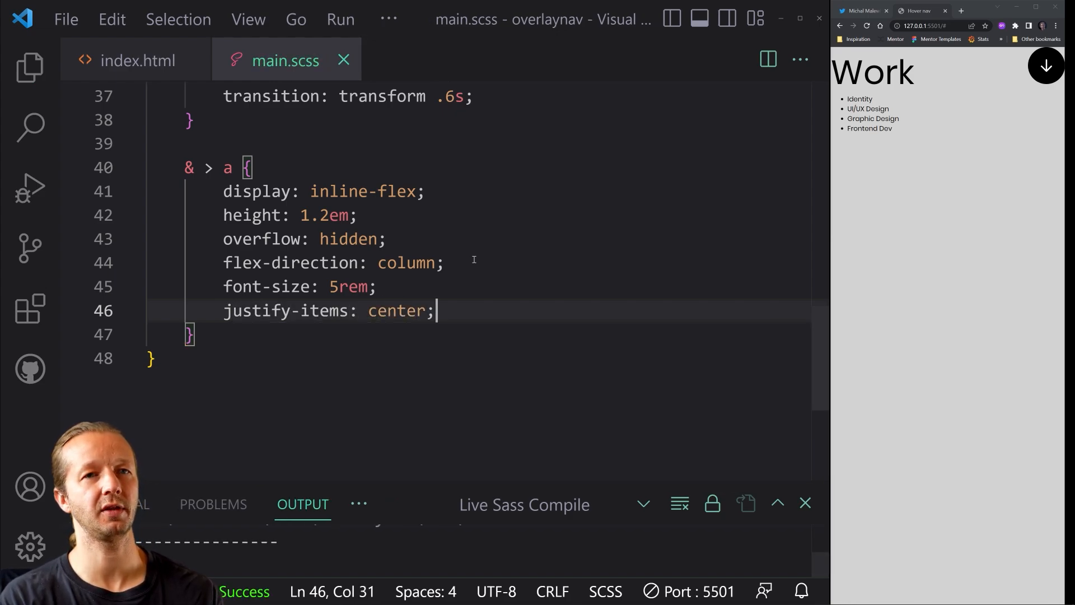
text(line)
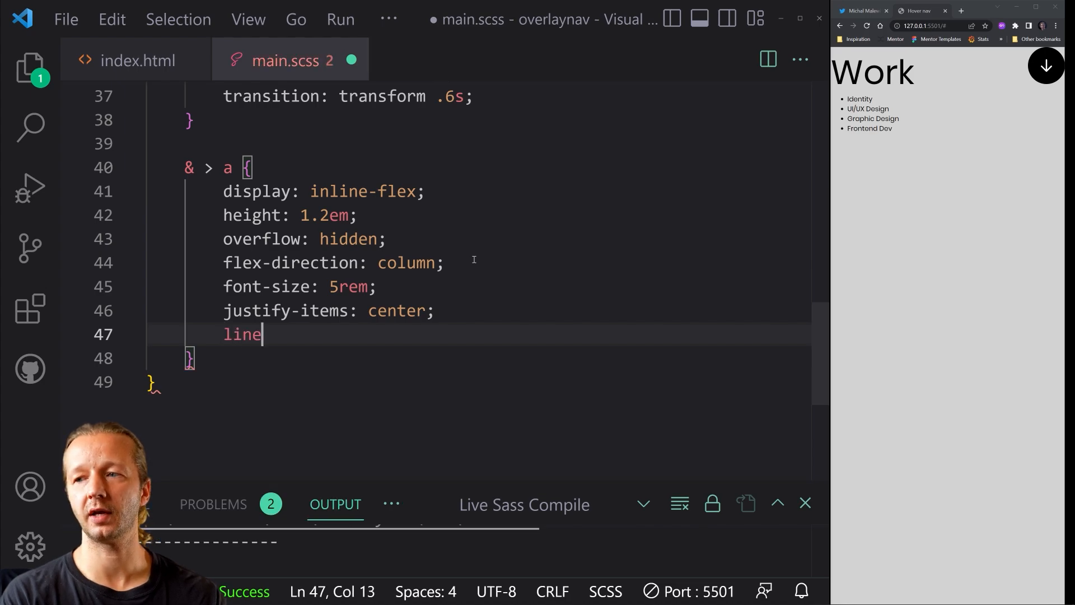
text(-he)
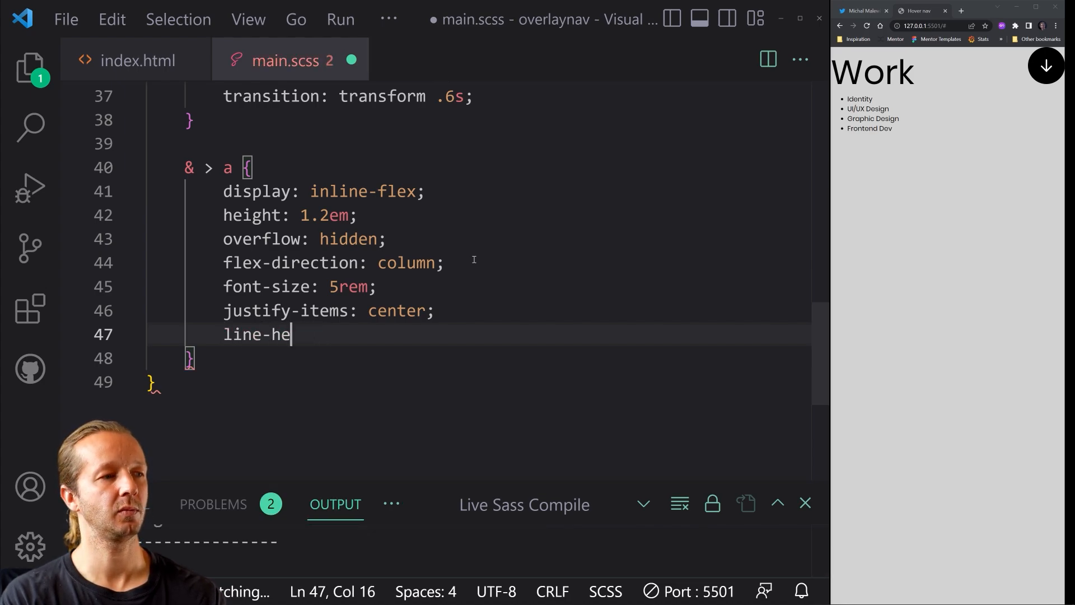
text(ight: 1.2em;)
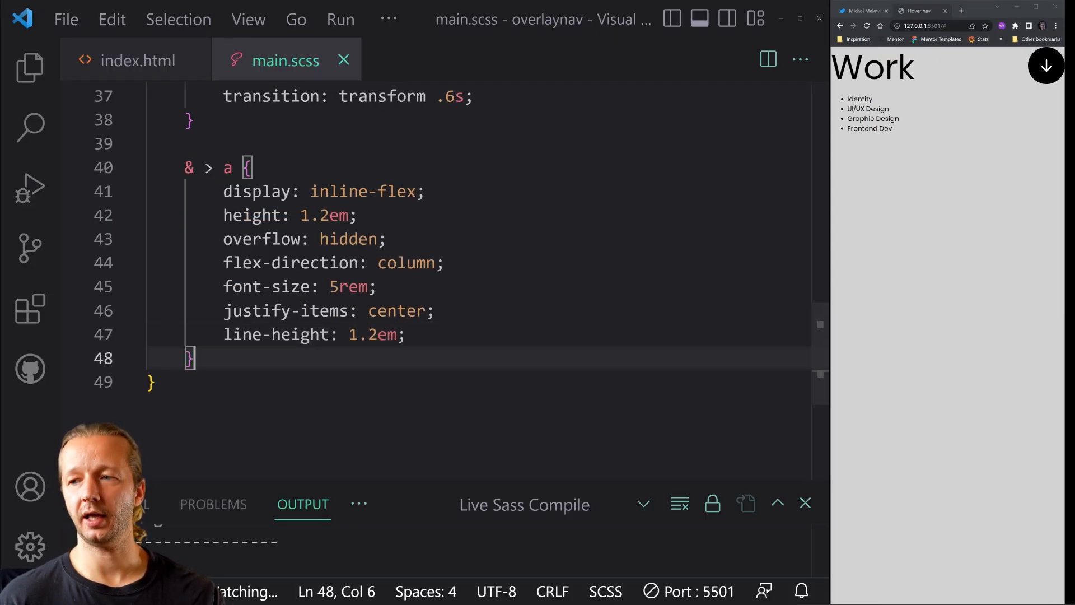
Step: Add position: relative and padding-right: 1.5em to the link rule and save
key(enter)
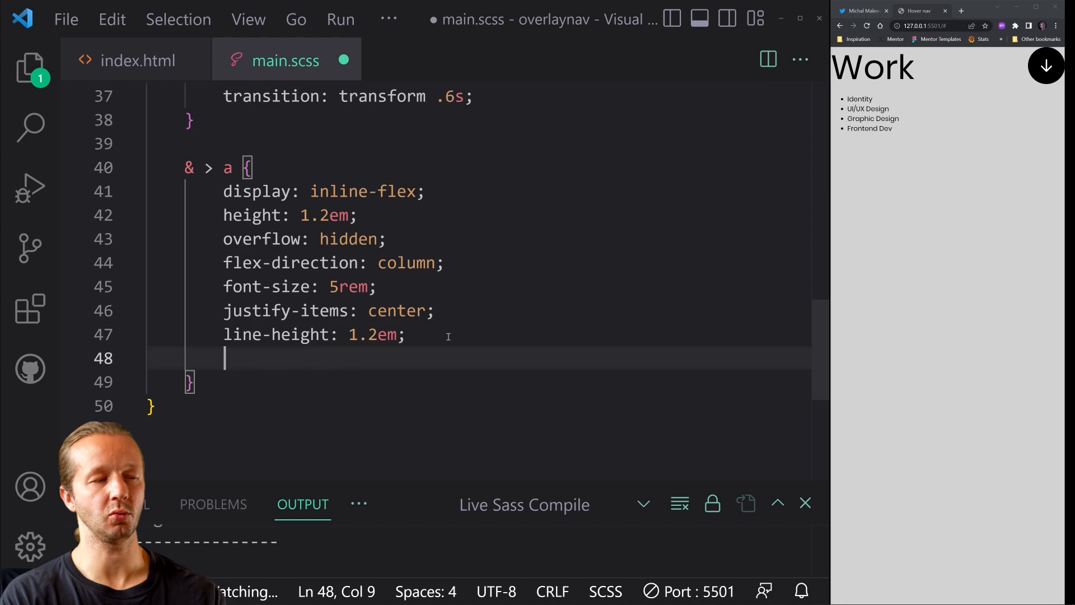
text(position: rela)
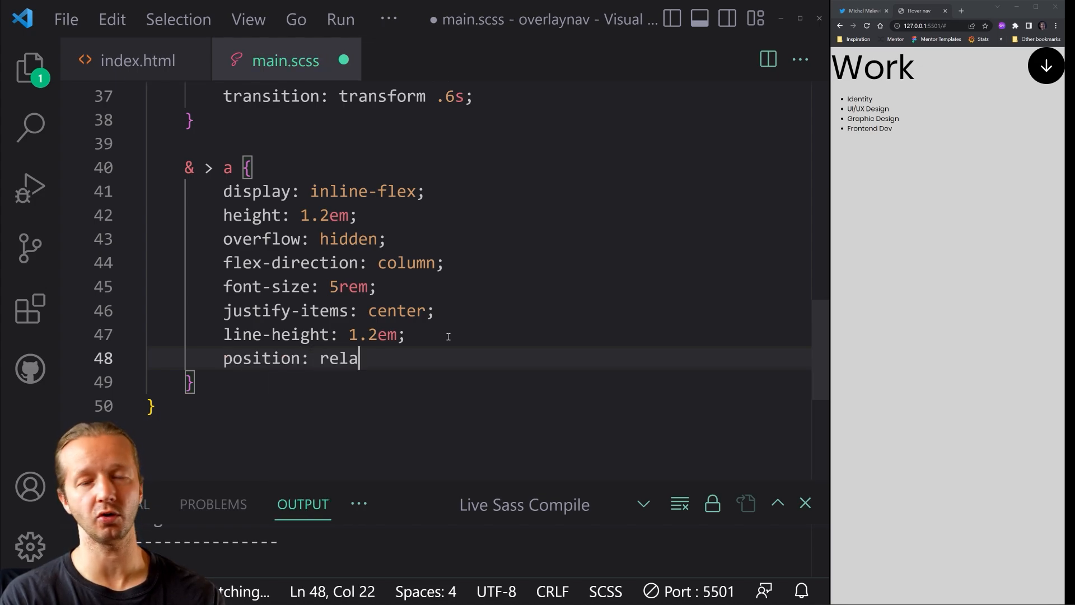
text(tive;)
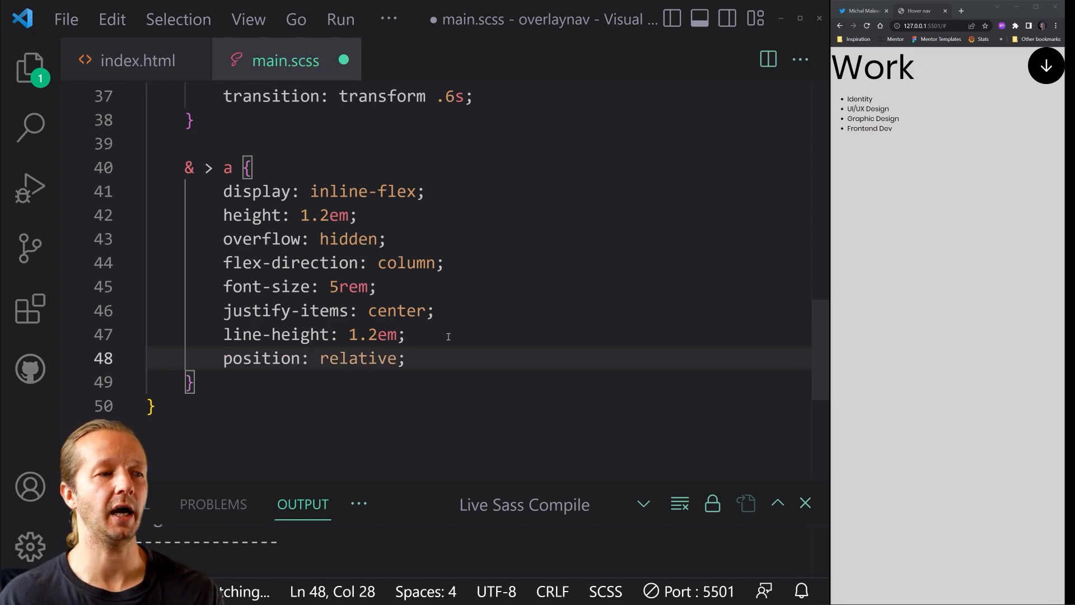
key(ctrl+s)
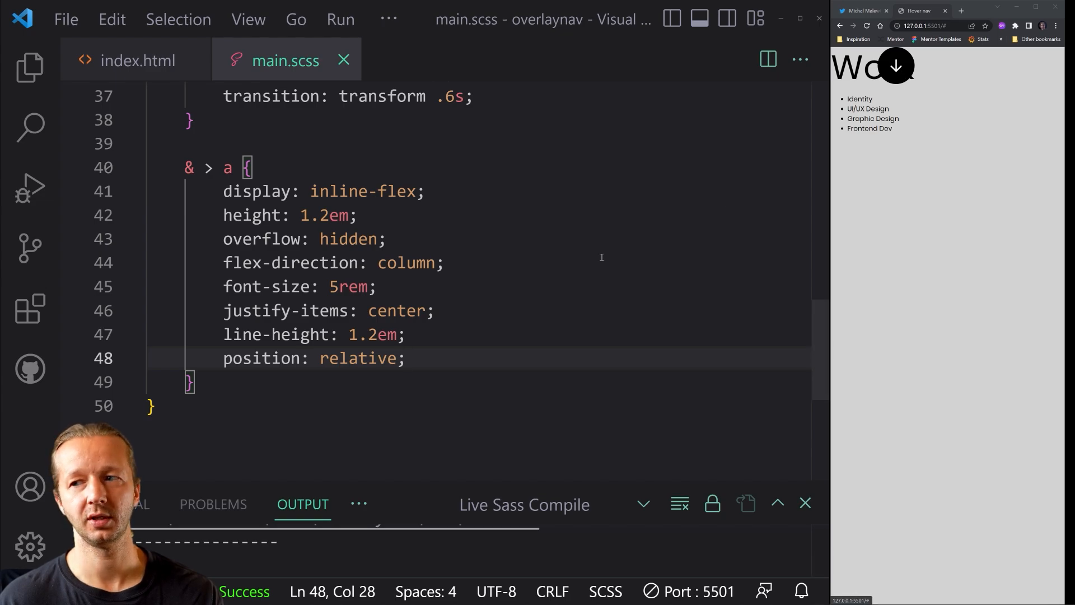
text(pad)
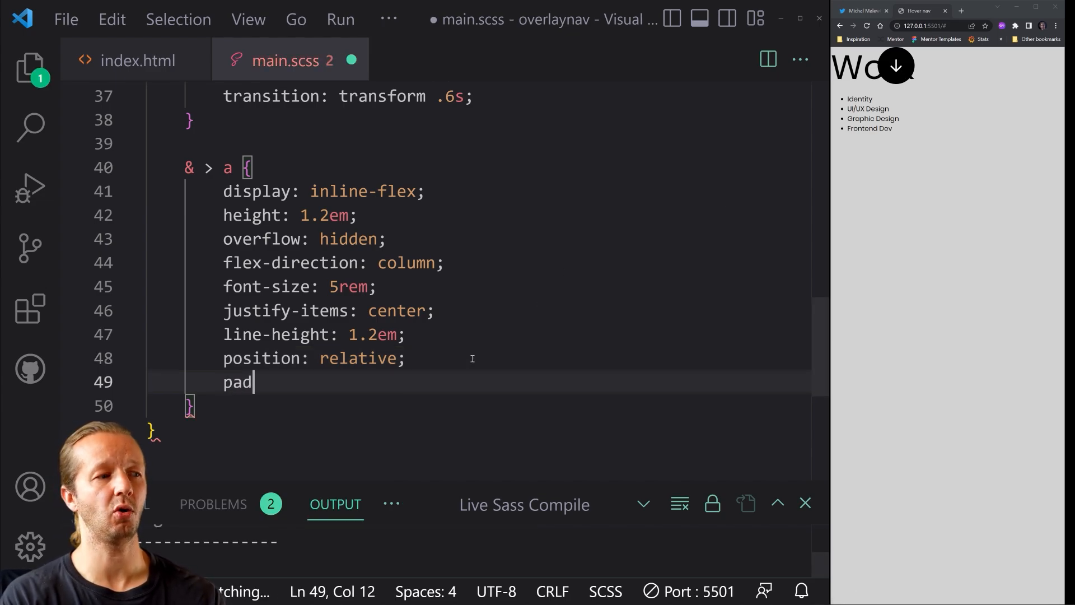
text(ding-right: 1.5em)
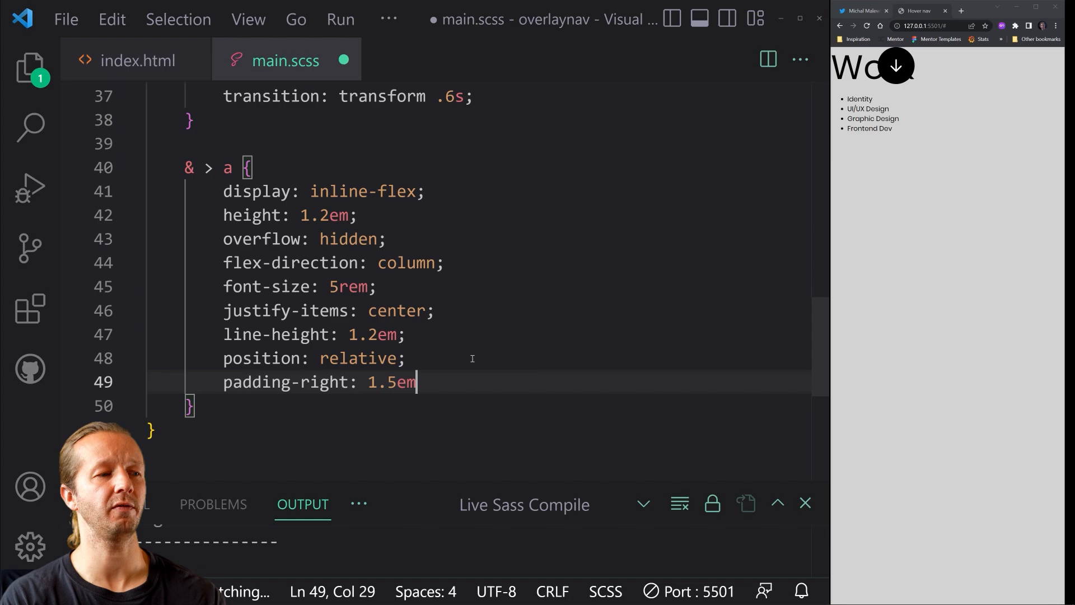
text(;)
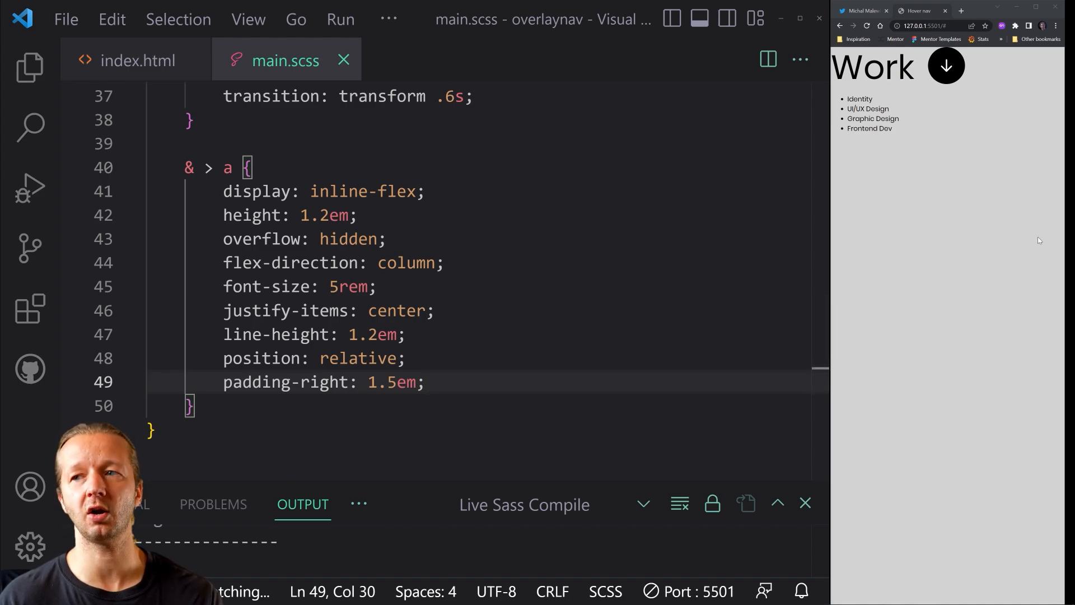
click(554, 317)
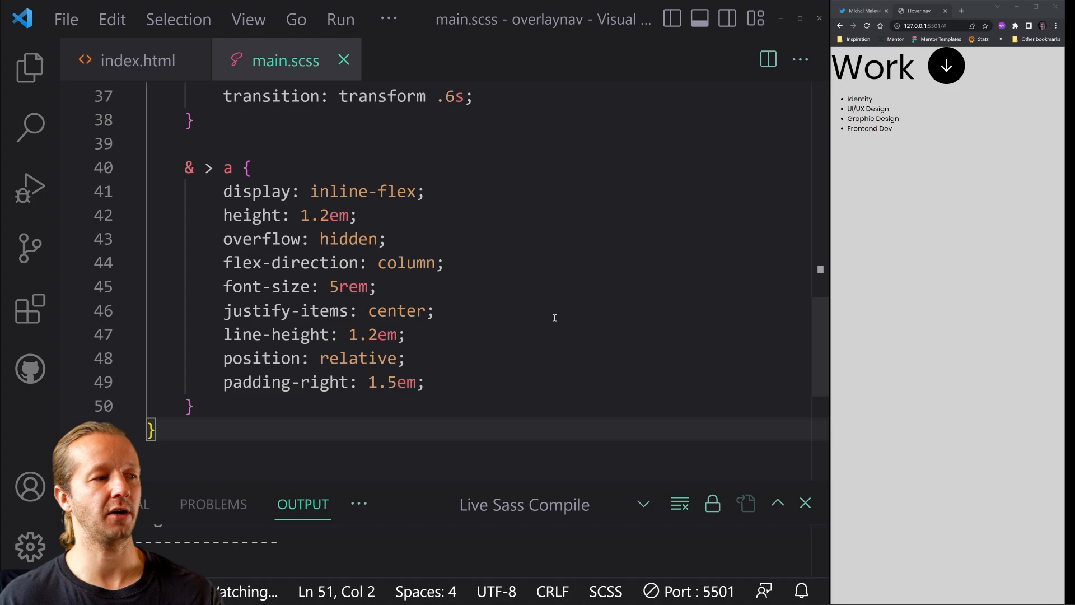
click(137, 61)
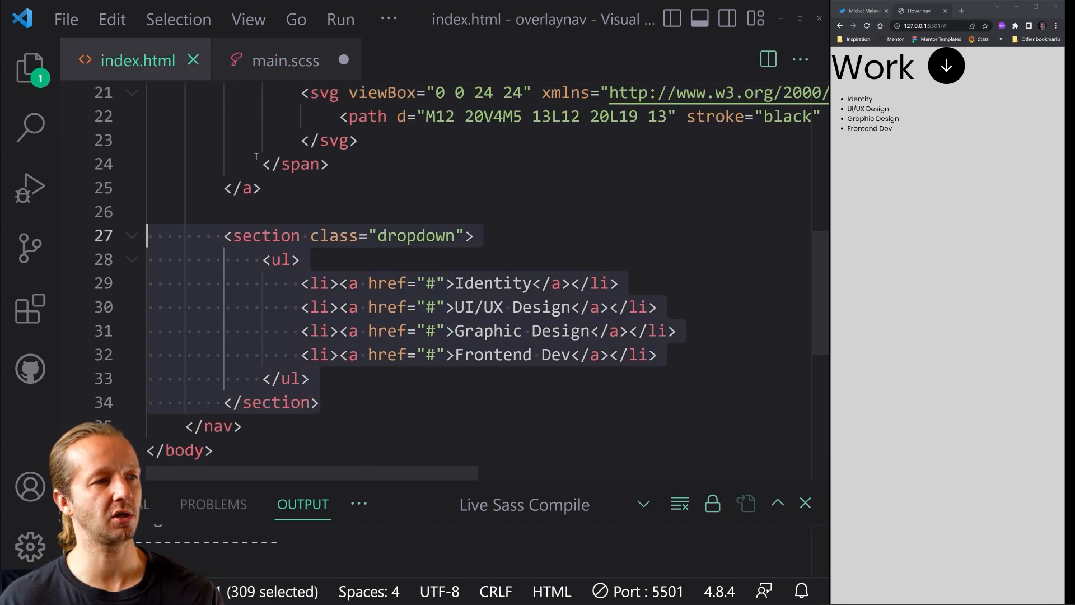
Step: Start a section.dropdown rule with position absolute, z-index -1 and white background
click(286, 61)
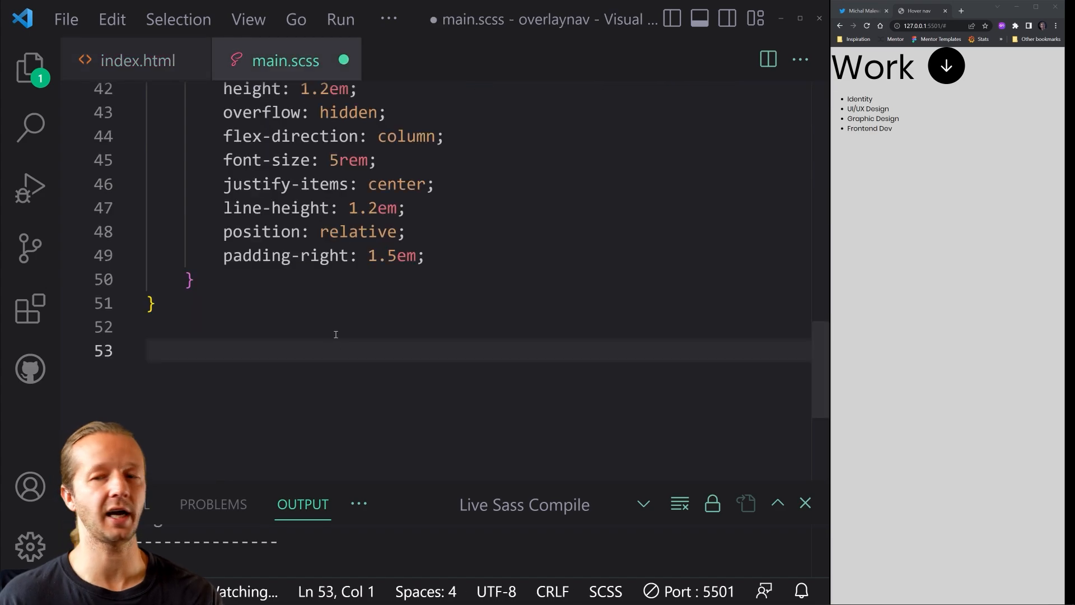
text(section.dropdown {)
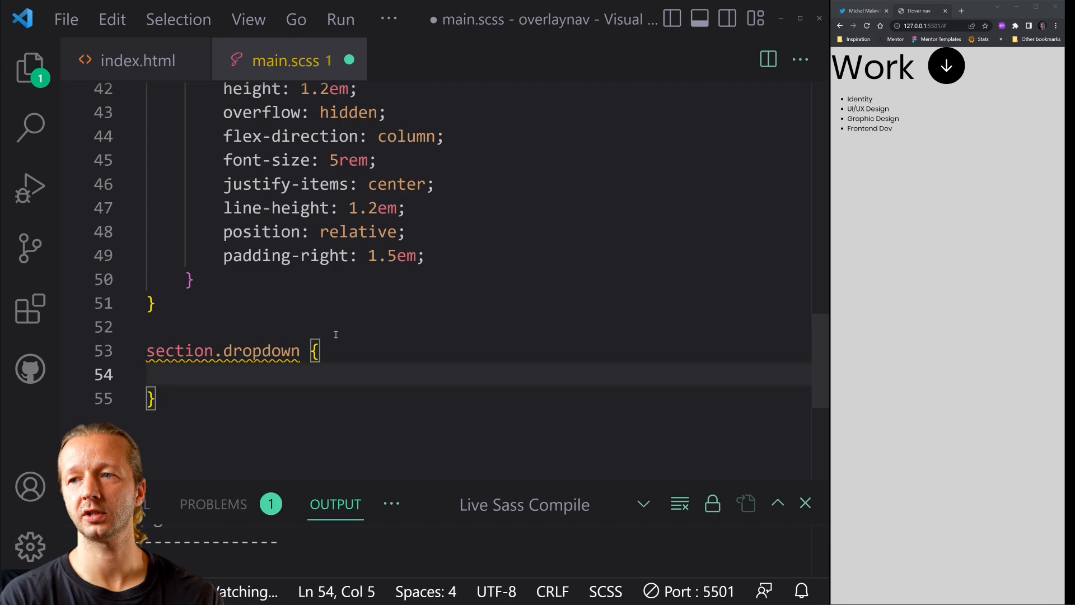
text(position: a)
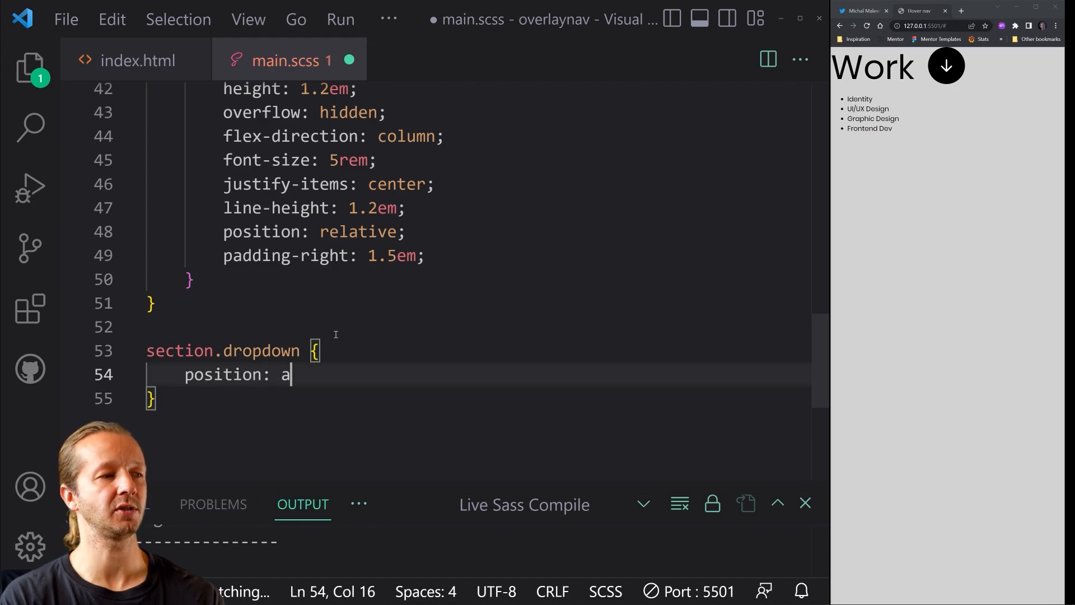
text(bsolute;)
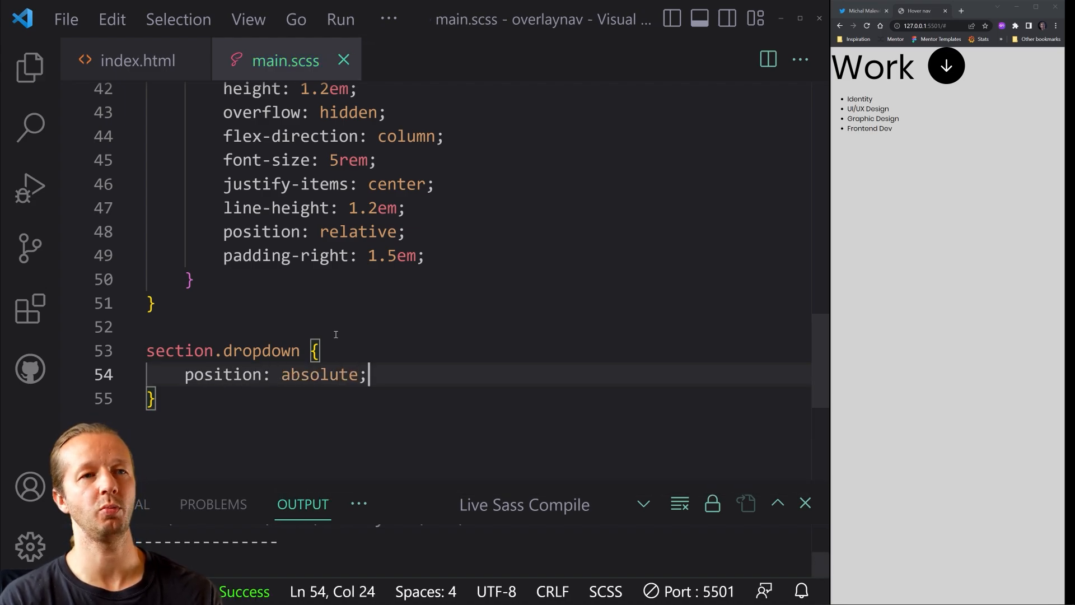
text(z-inde)
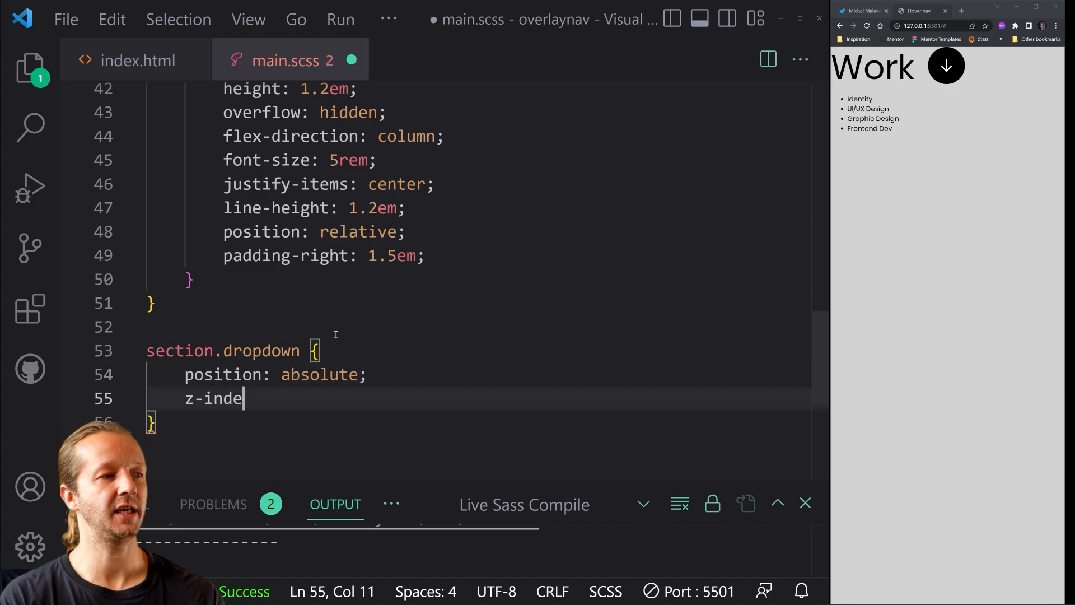
text(x: -1;)
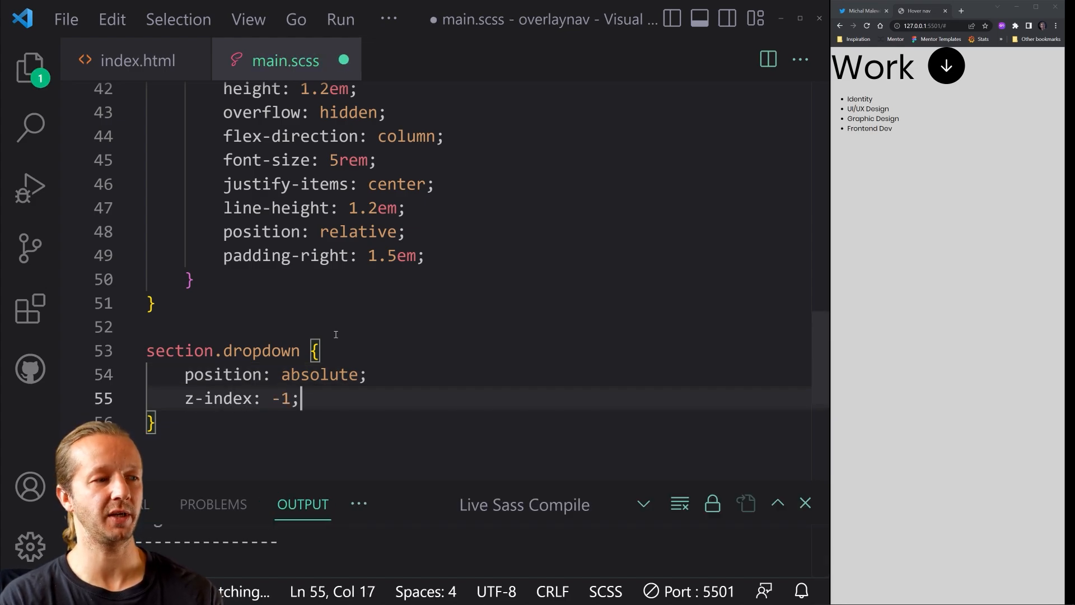
text(backg)
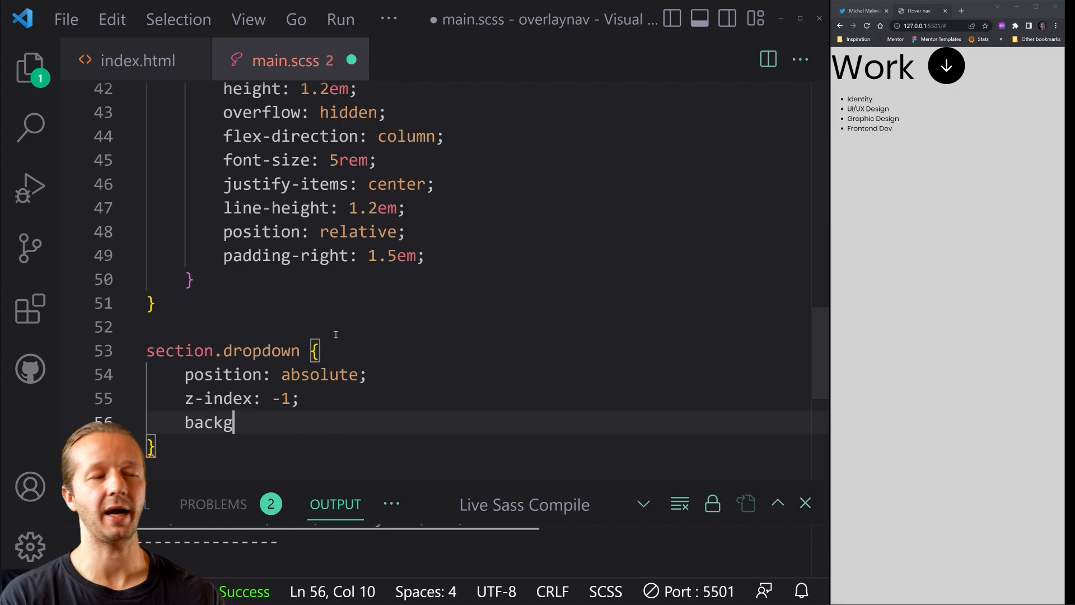
text(round: white;)
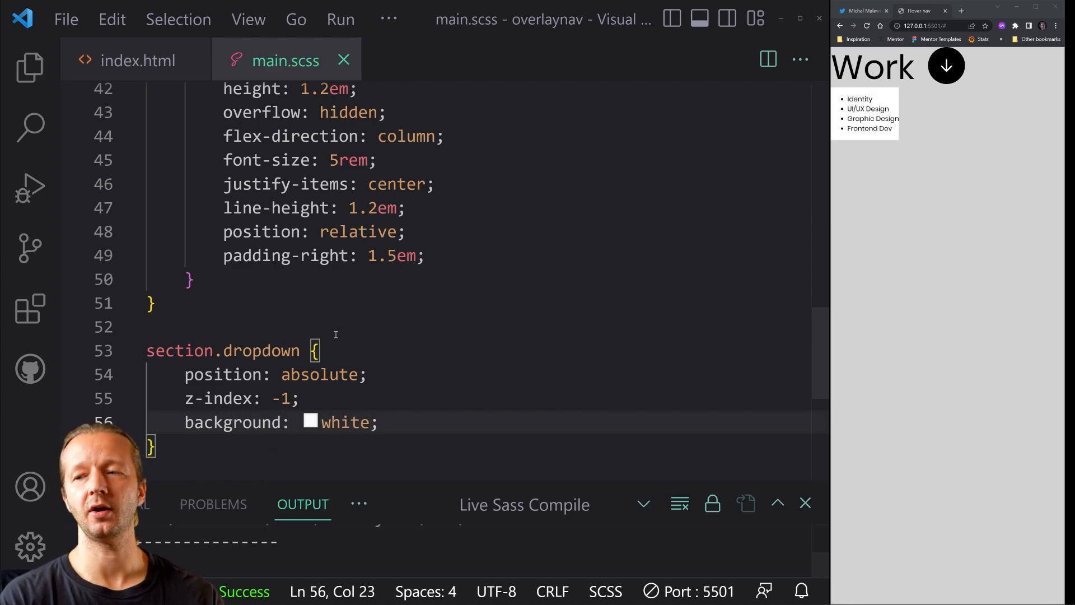
Step: Anchor the dropdown at top 0 with height 60vh and begin its width declaration
text(top: 0;)
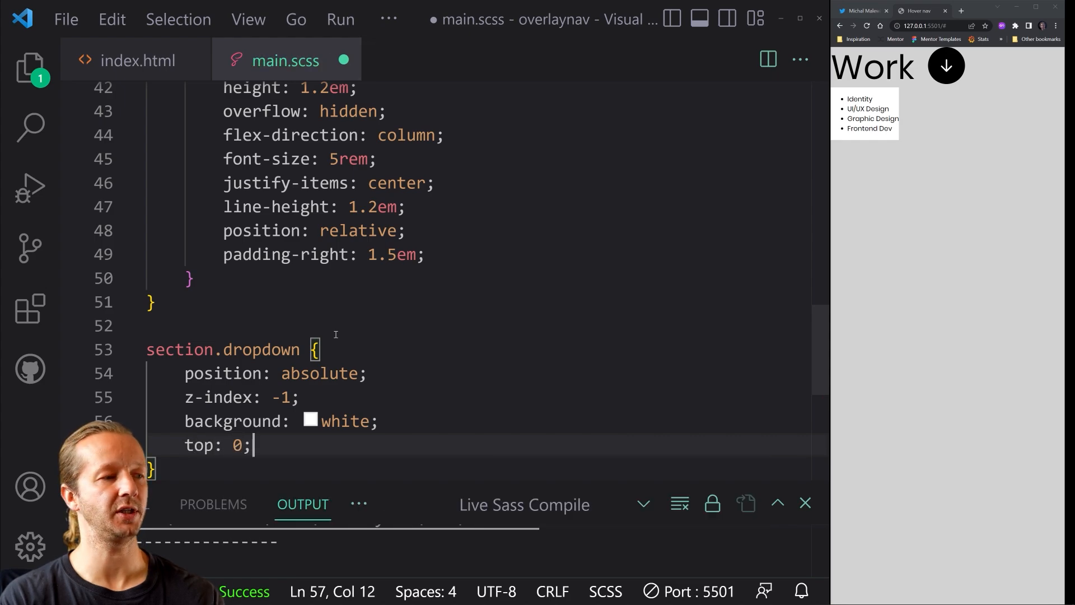
key(enter)
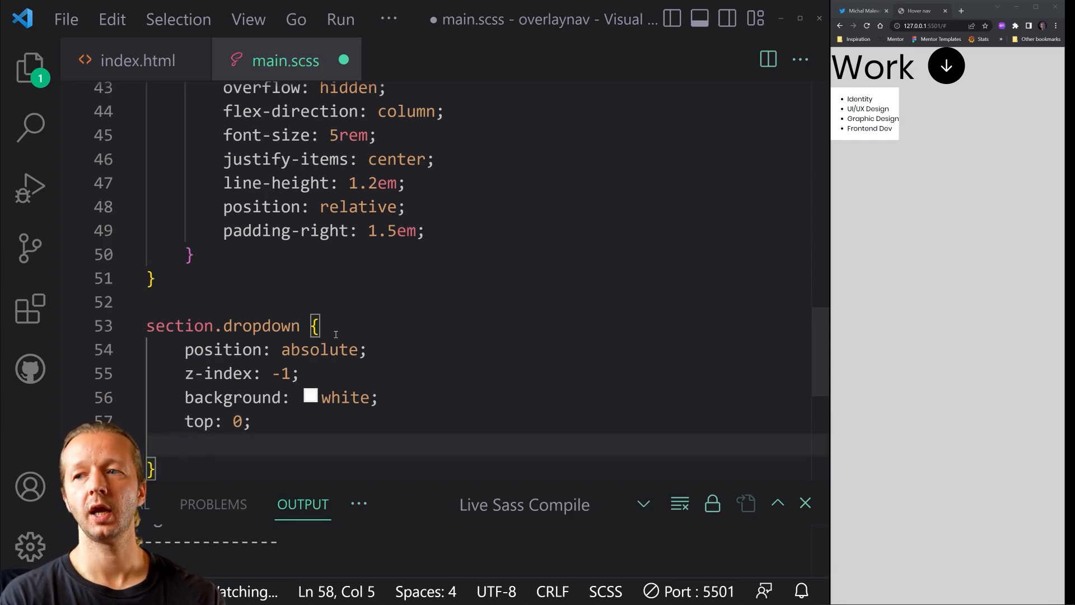
text(height: 60vh;)
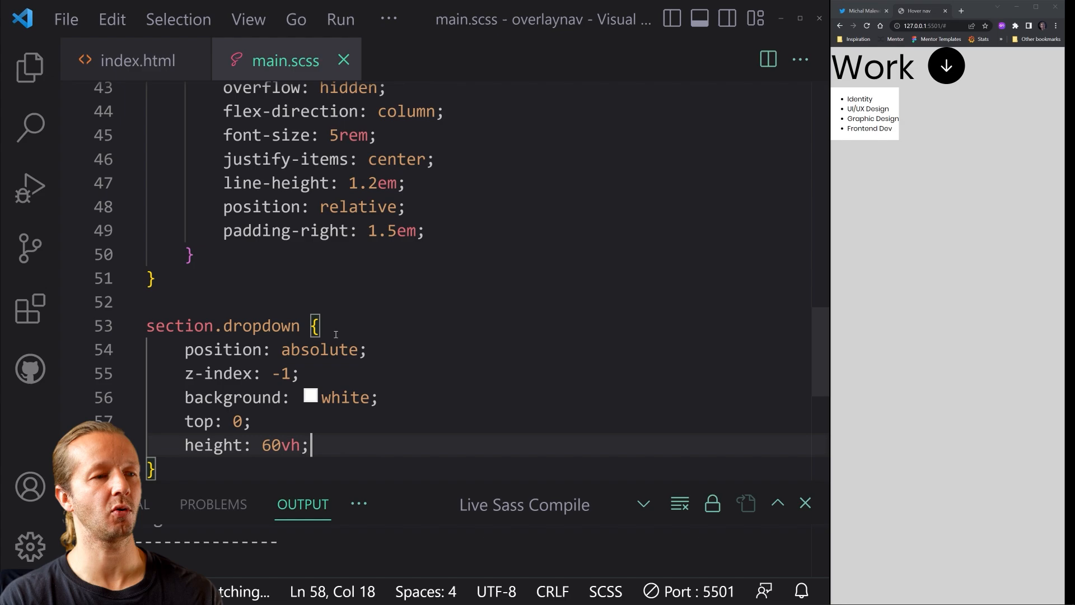
text(width: 100%;)
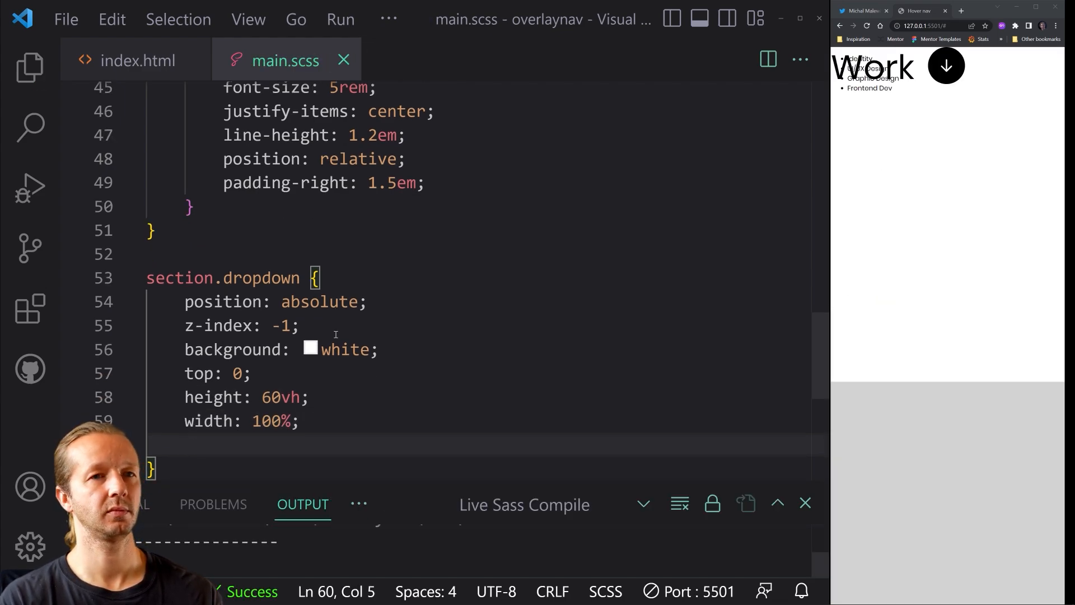
Step: Make the dropdown display flex with align-items: flex-end
text(display: fle)
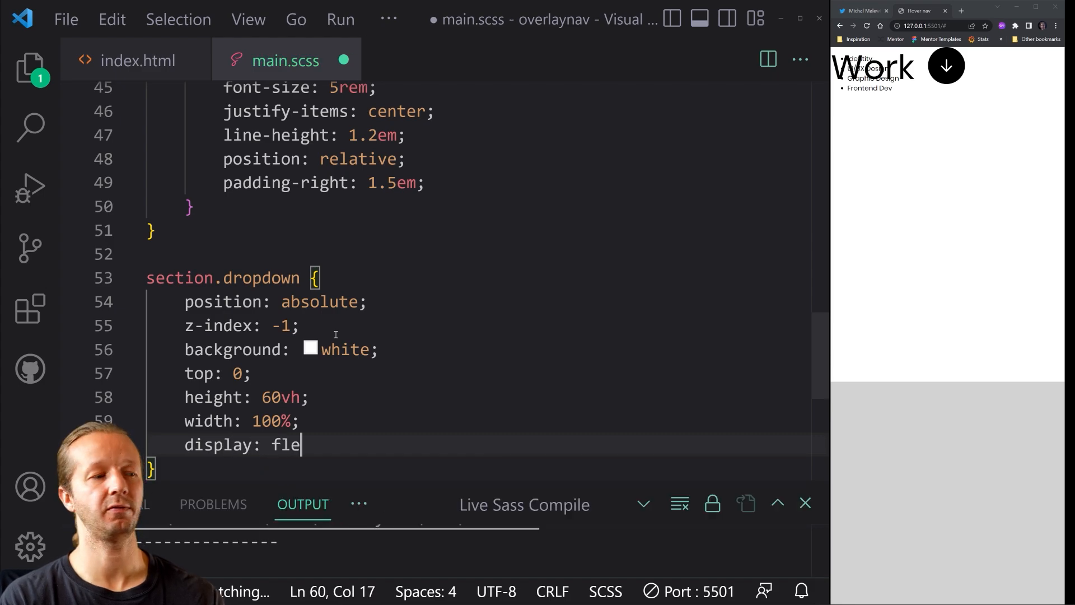
text(x;)
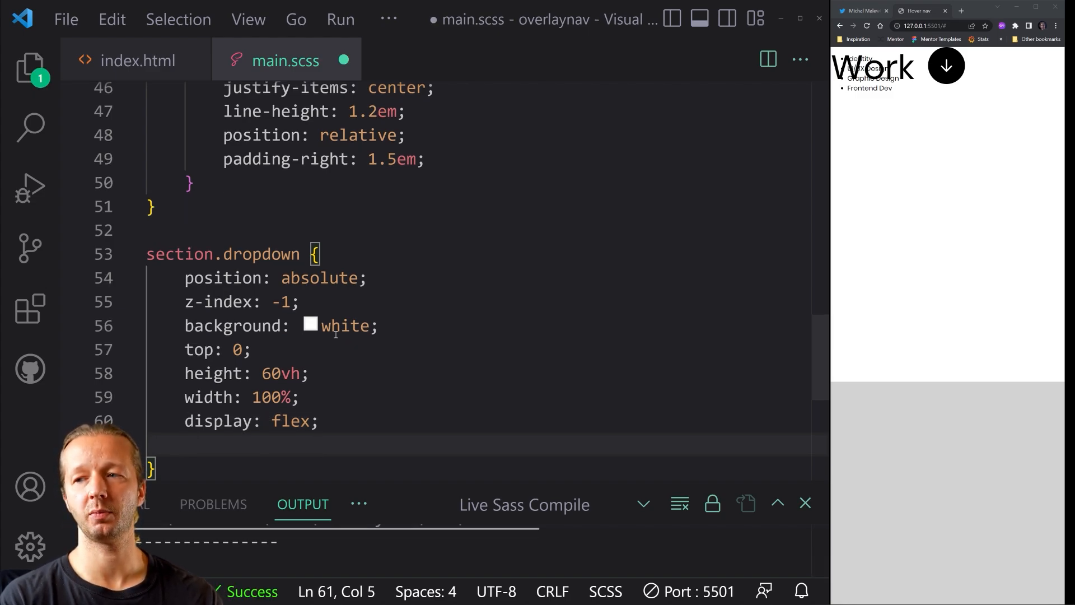
text(align-items)
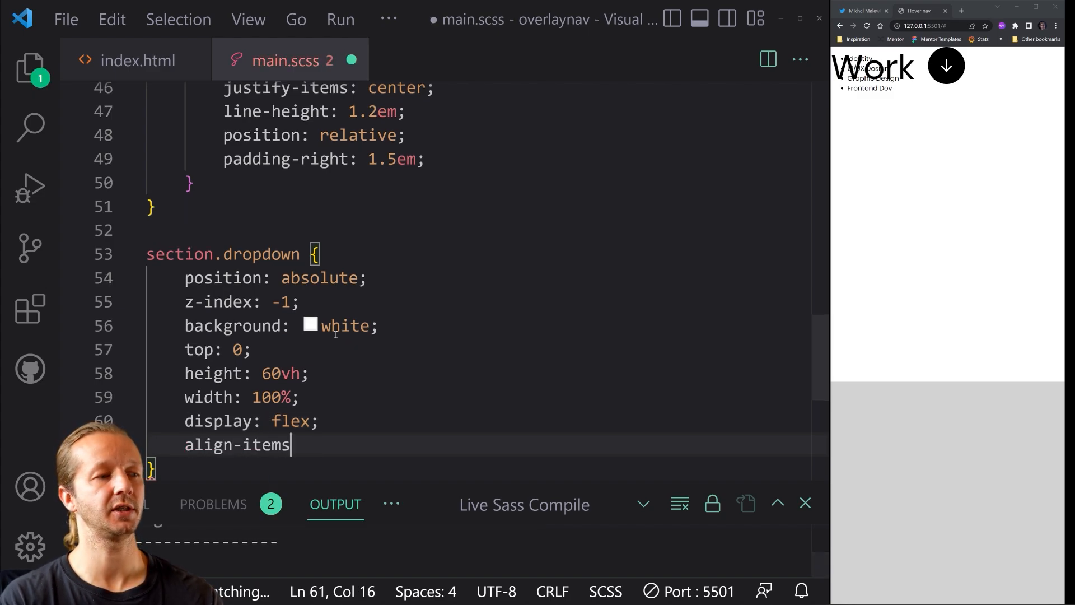
text(: flex-end;)
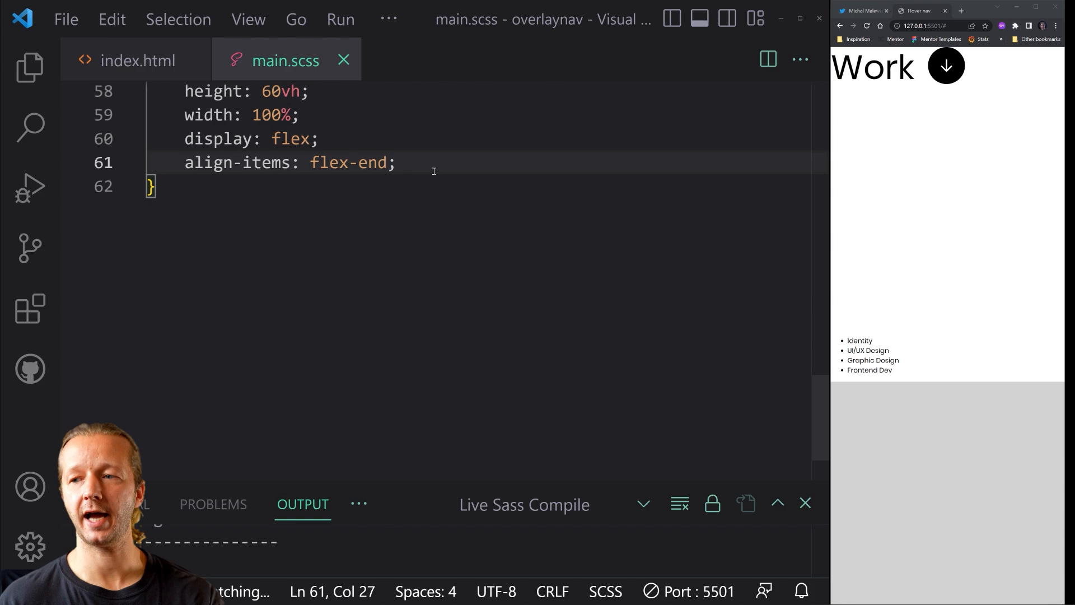
Step: Try a translateY(-100%) transform, remove it again, and begin a ul rule
key(enter)
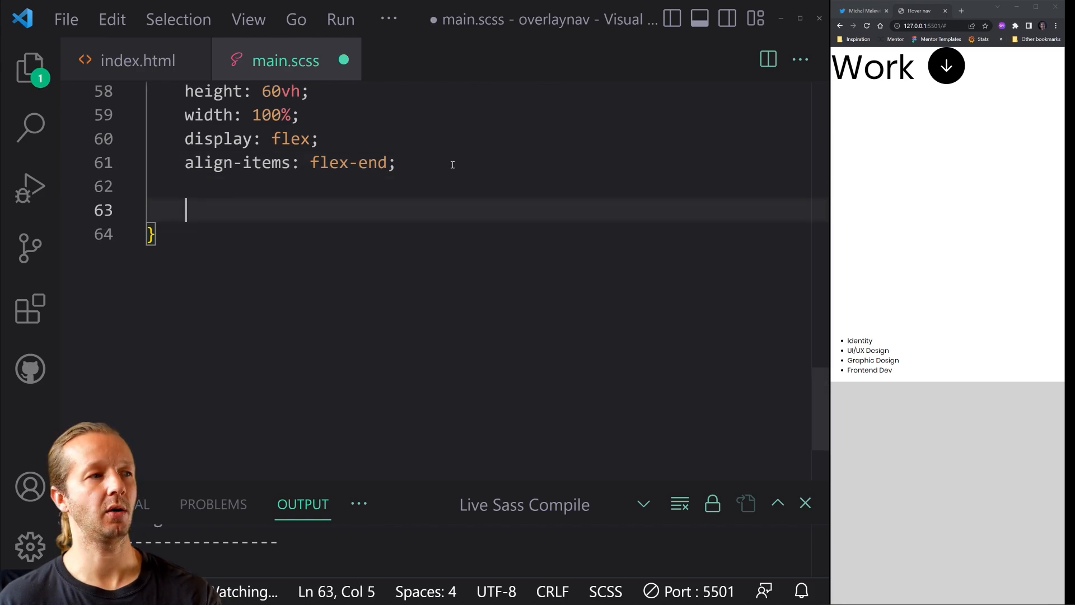
text(transform)
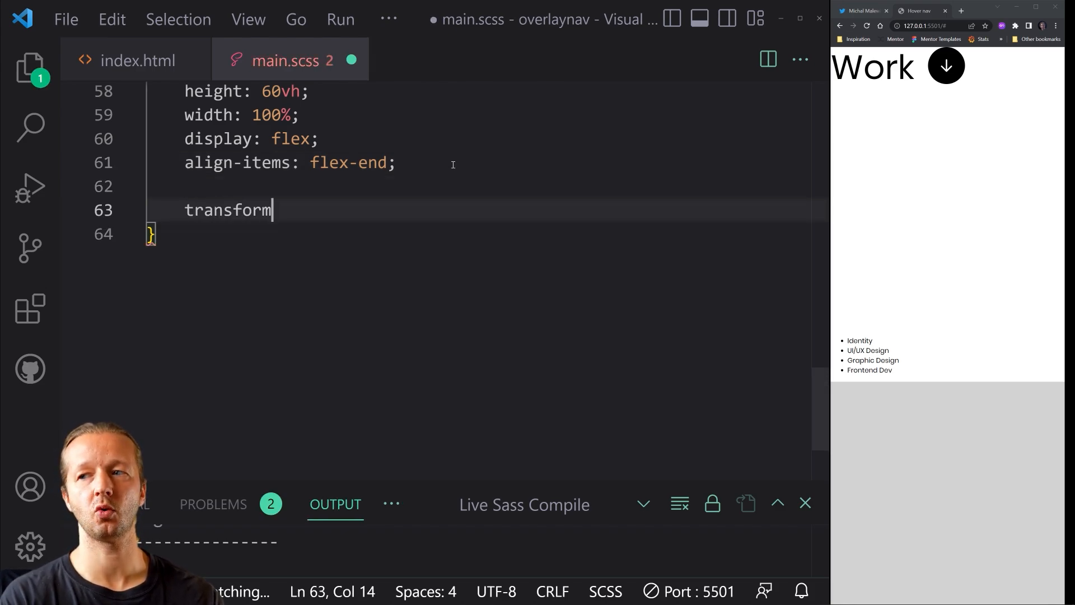
text(: translateY()
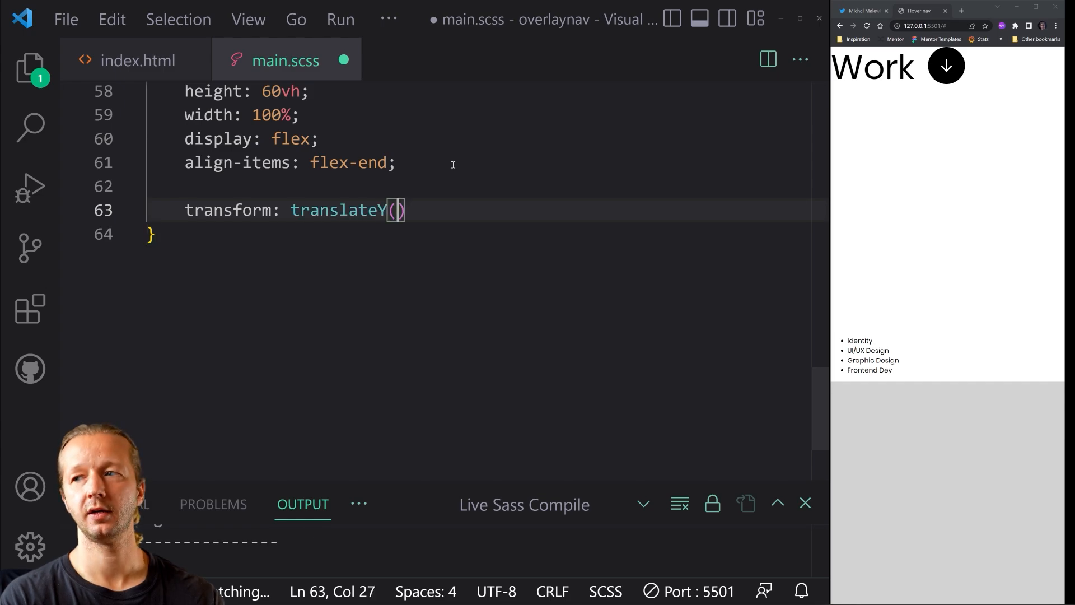
text(-100%)
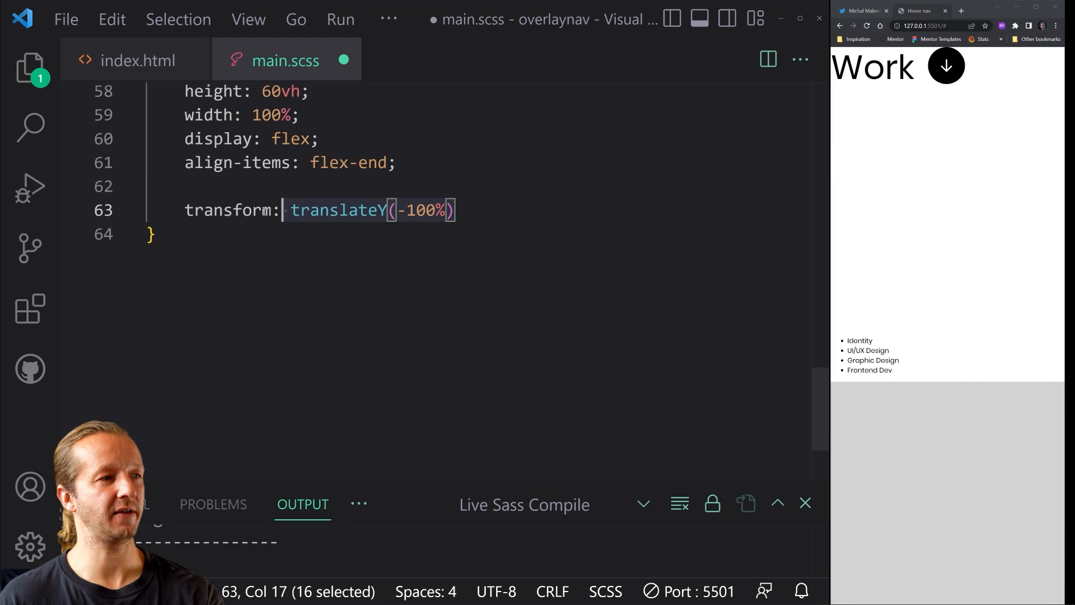
key(Delete)
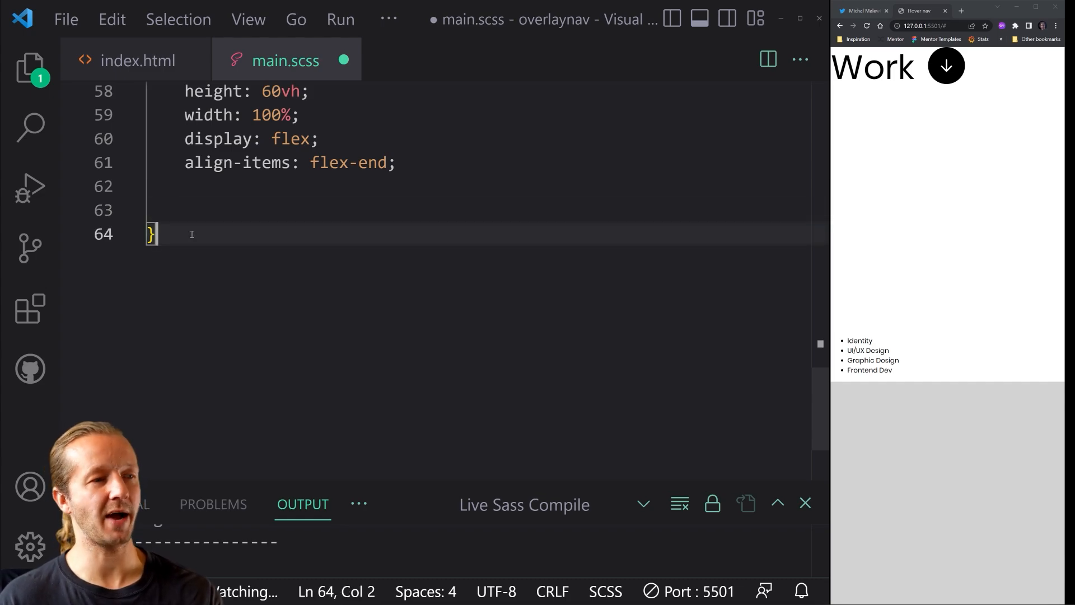
text(ul {)
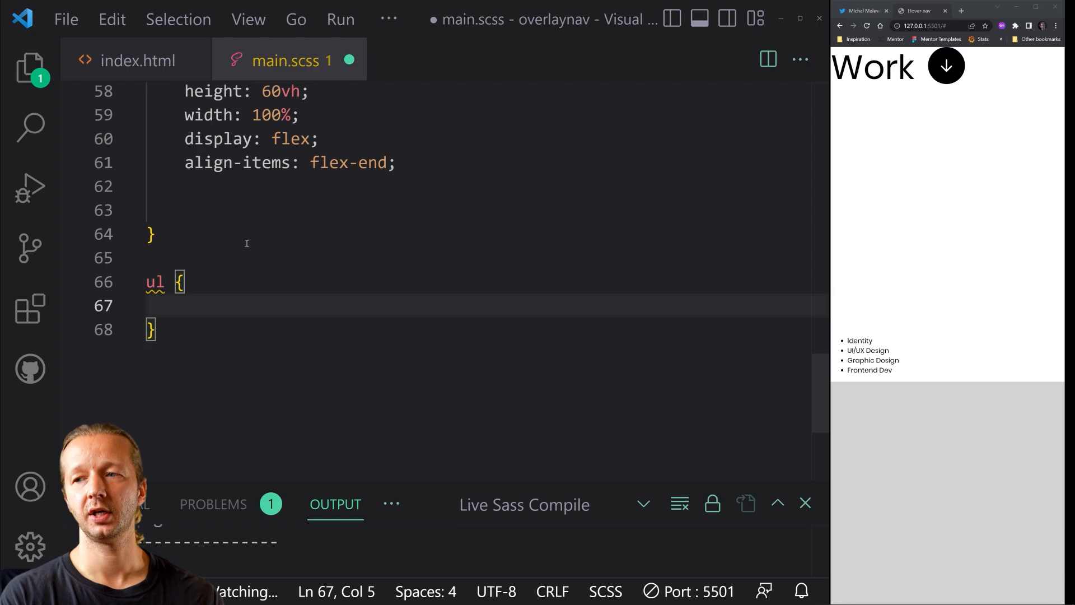
Step: Give the ul list-style-type none, margin-bottom 5em and margin-left 3em
text(list-style-type)
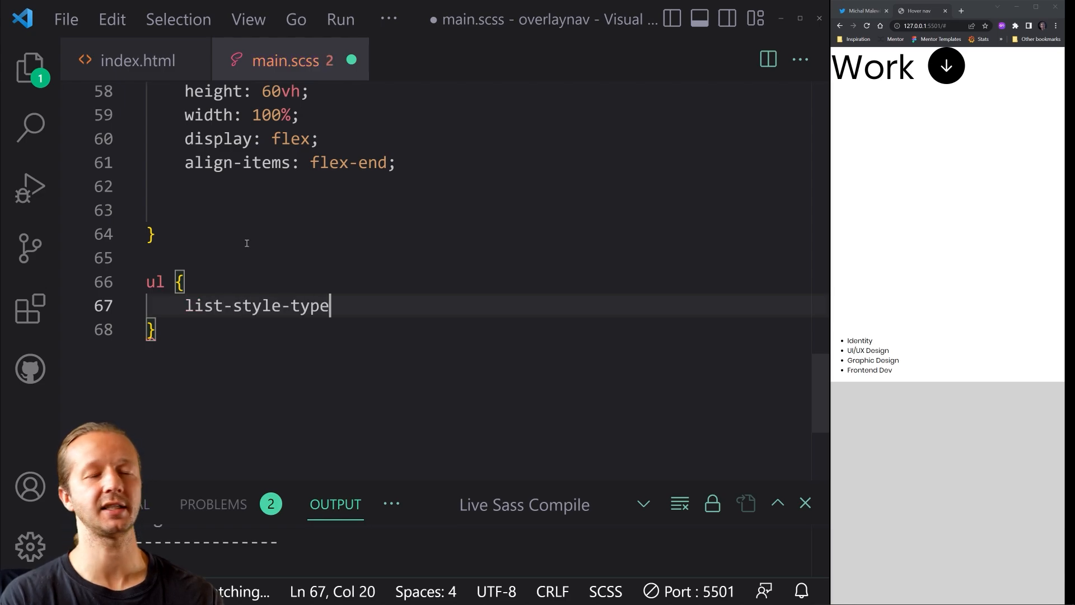
text(: none;)
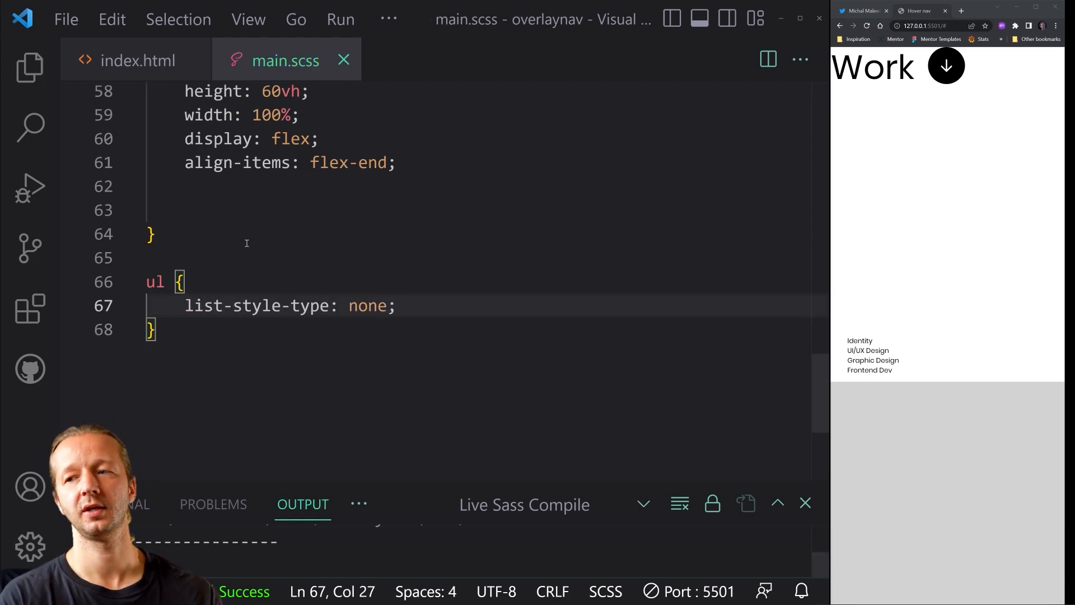
text(margin-bottom:)
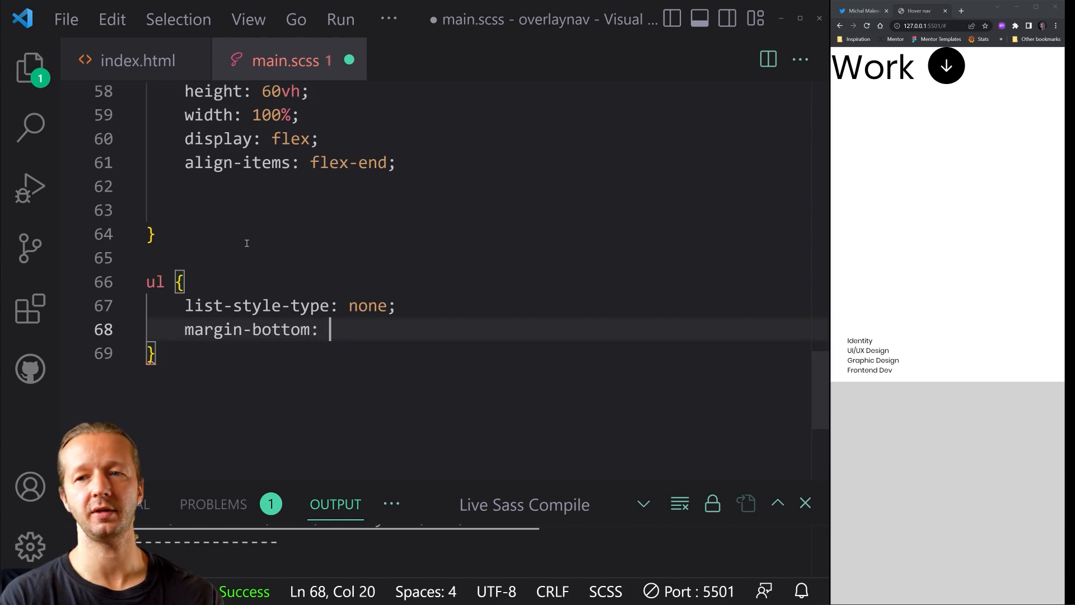
text(5em;)
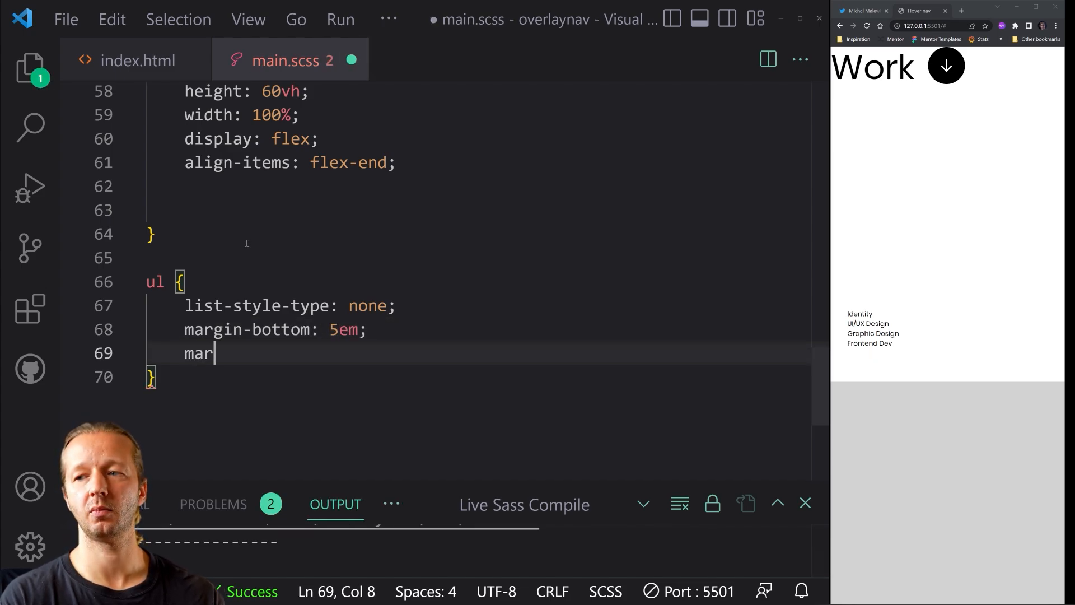
text(gin-left: 3em;)
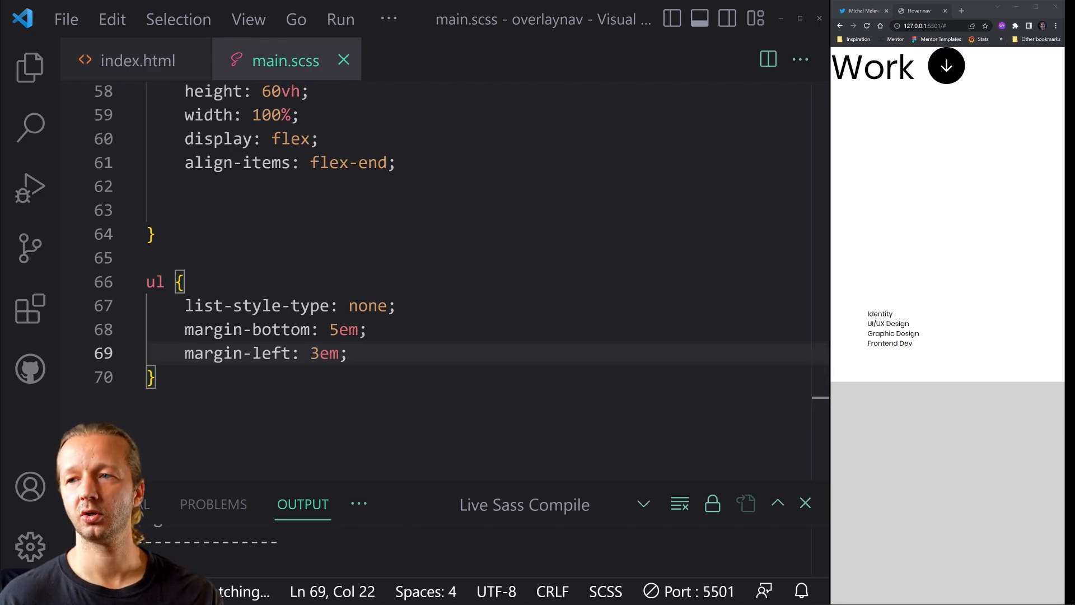
Step: Nest li a with font-size: 2rem inside the ul rule
key(enter)
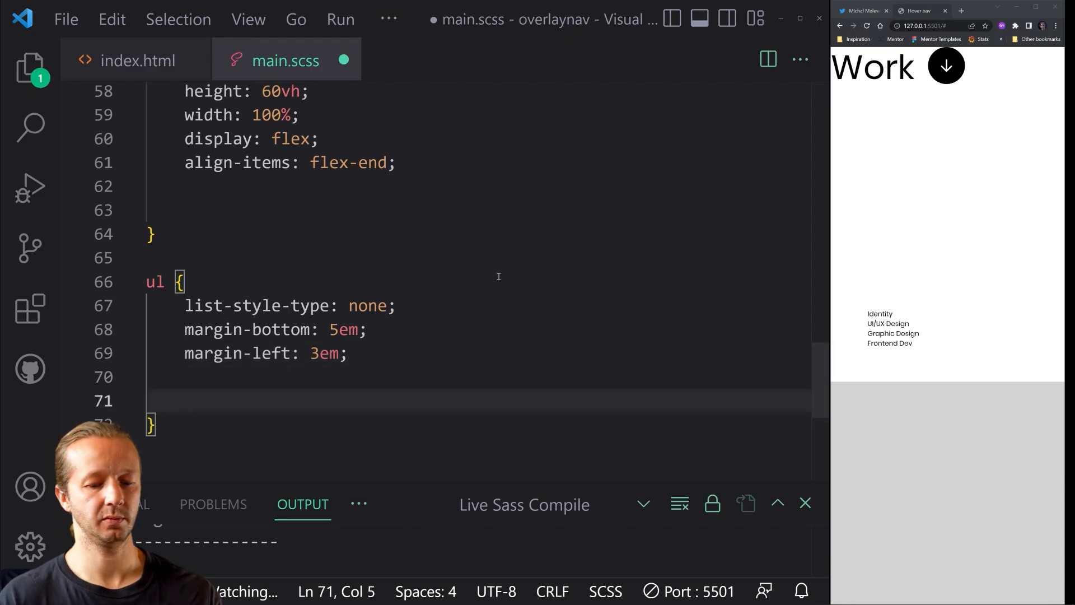
text(li {)
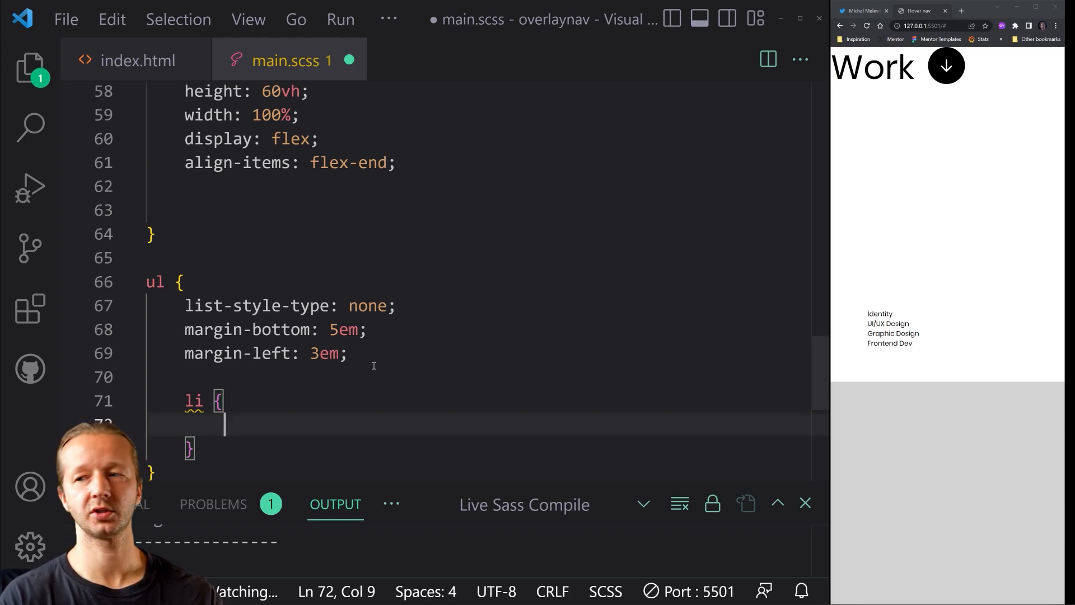
text(a {)
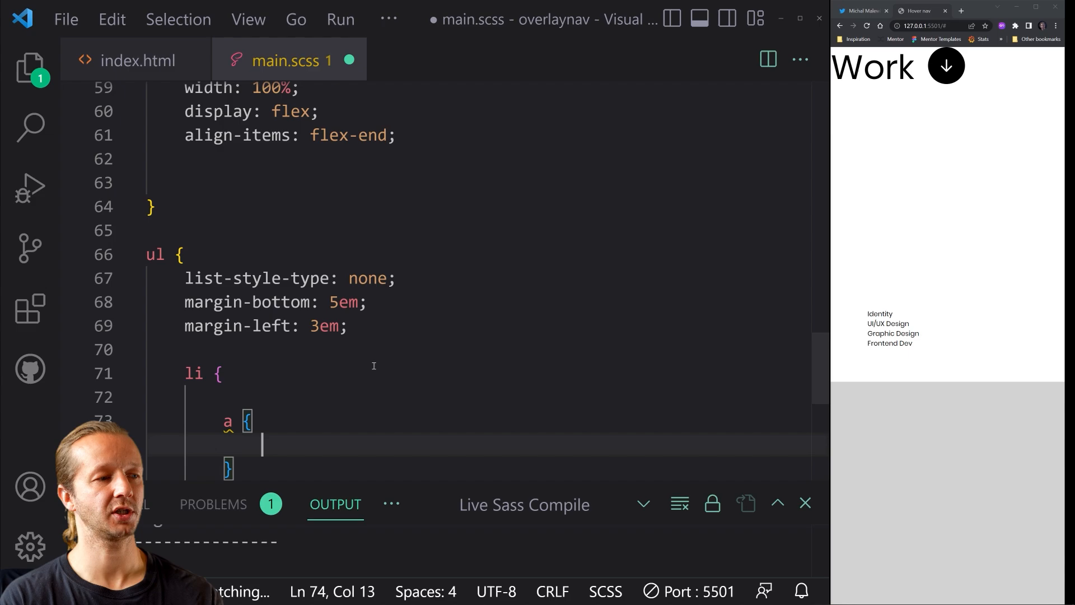
scroll(down, 3)
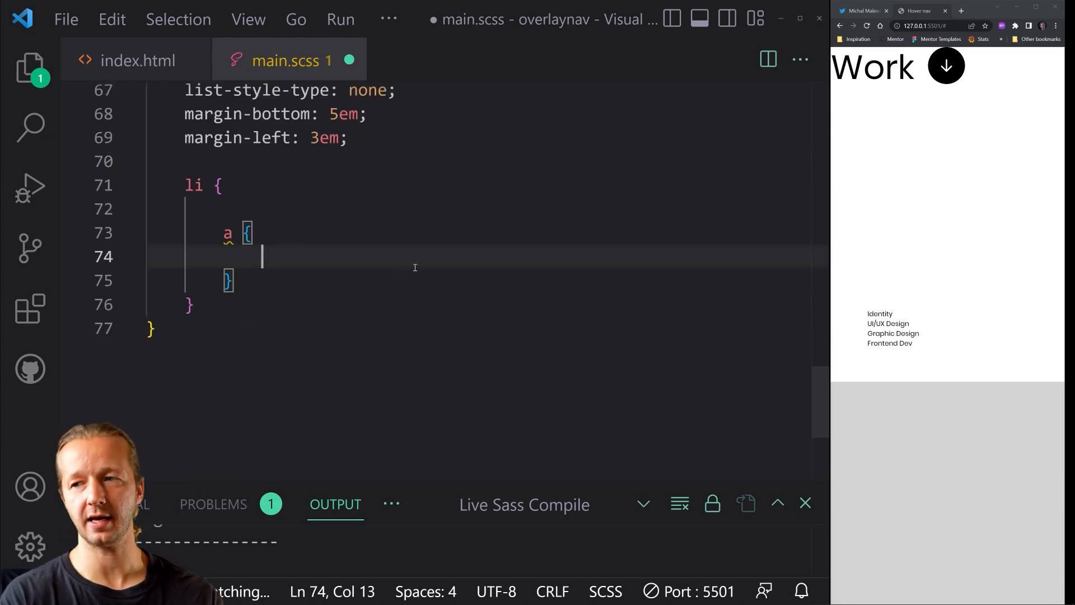
text(font-size: 2rem;)
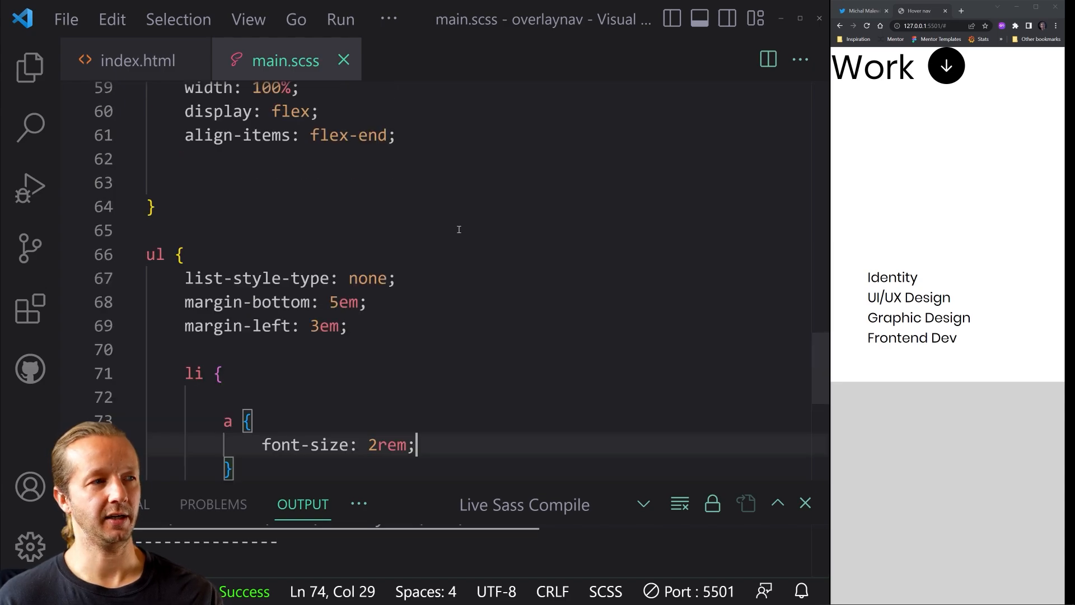
scroll(up, 3)
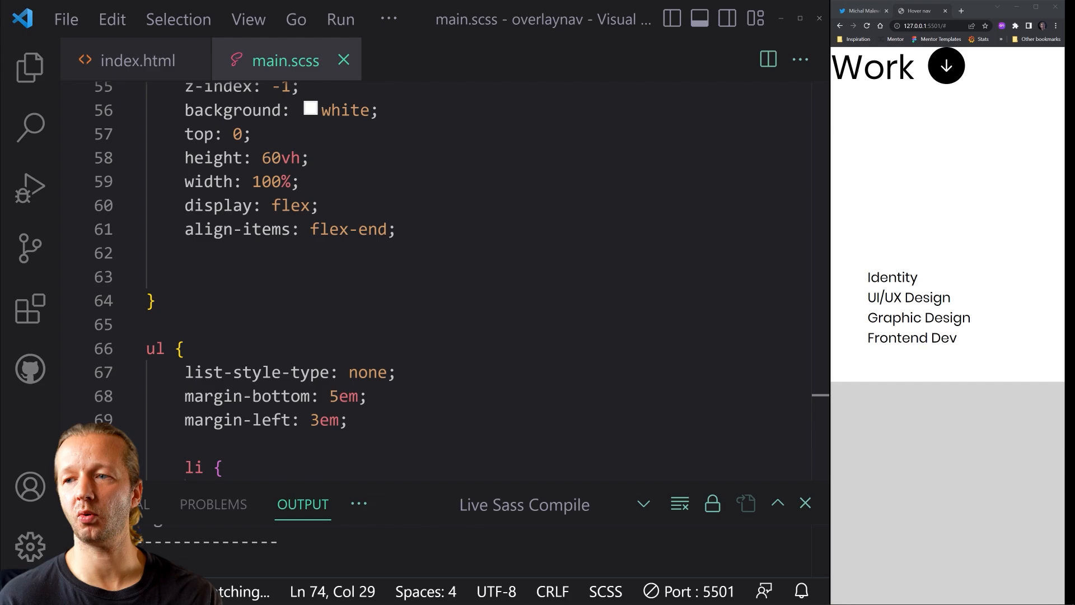
Step: Add margin: 1em to the nav & > a link rule
click(184, 277)
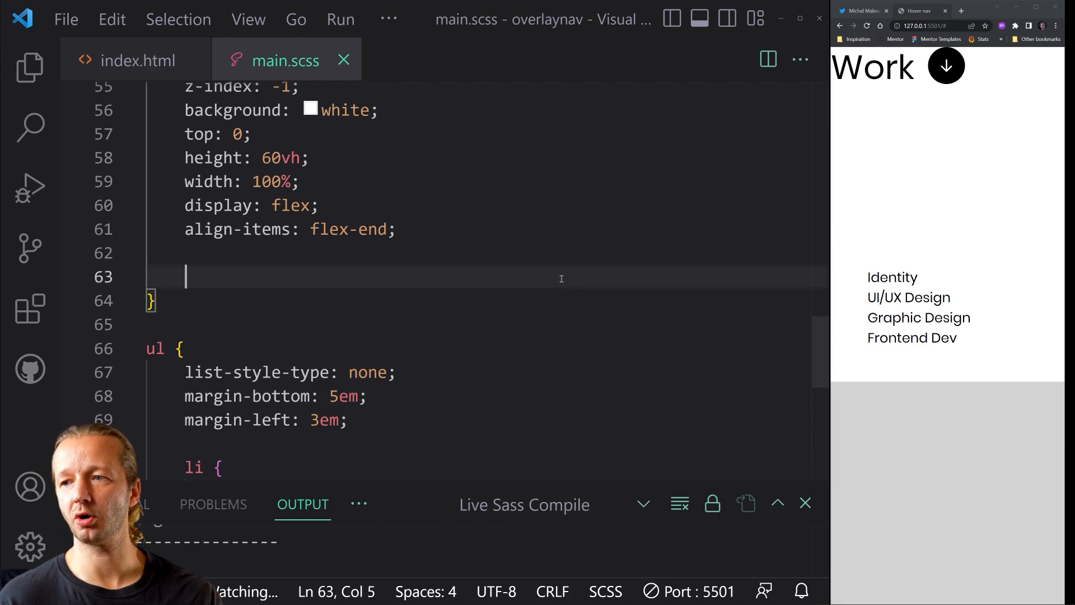
scroll(up, 3)
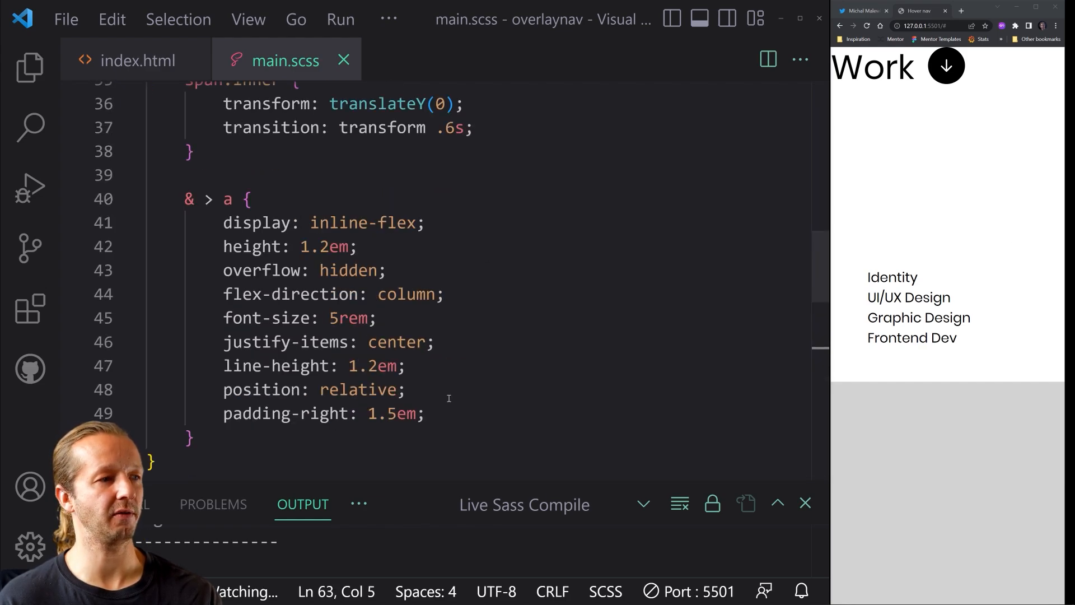
text(margin: 1)
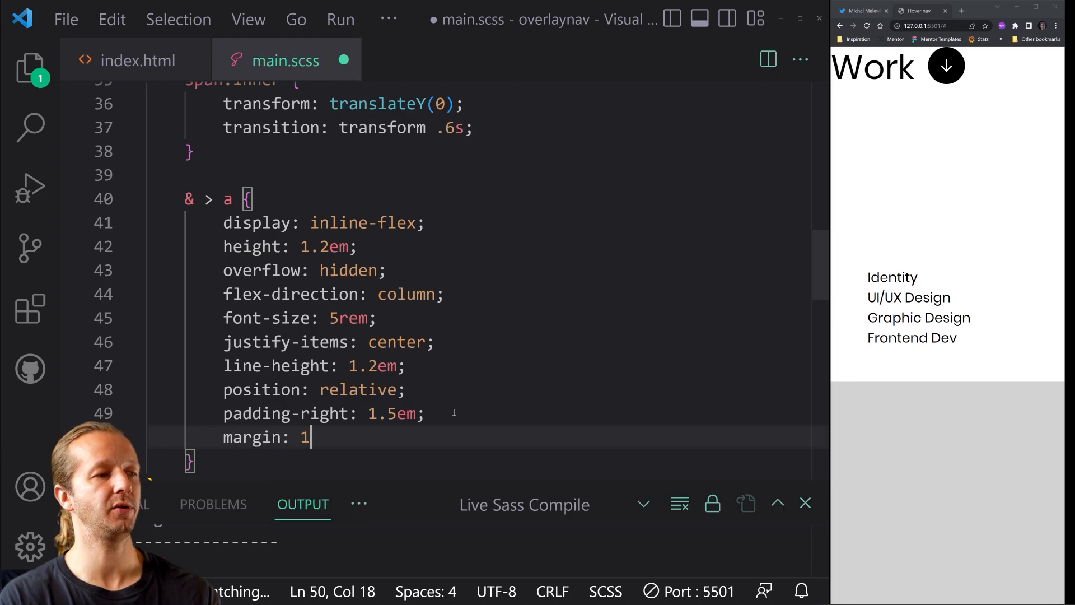
text(em;)
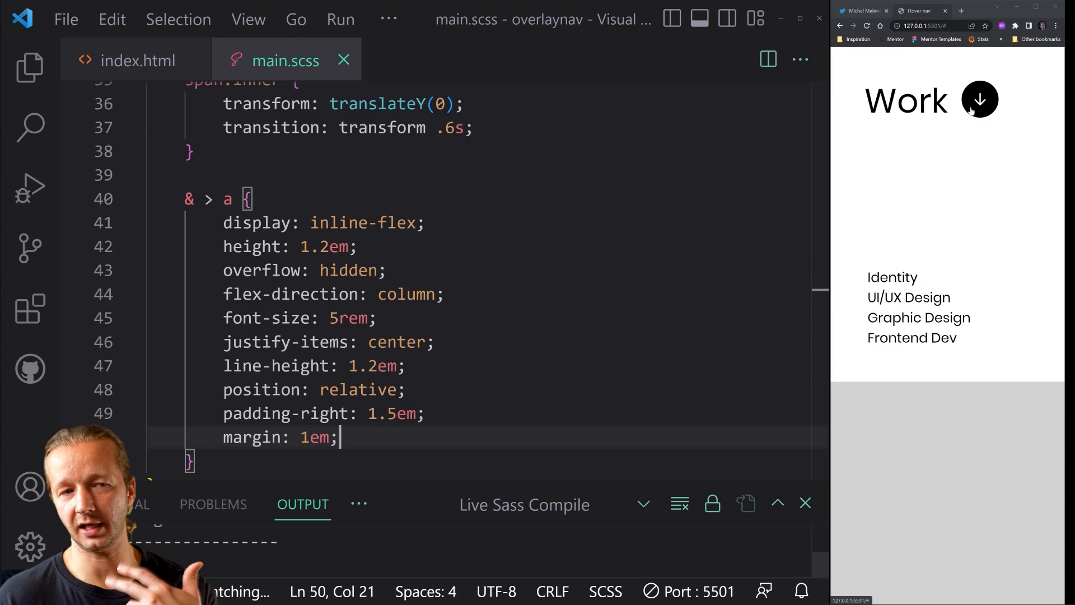
mouse_move(895, 258)
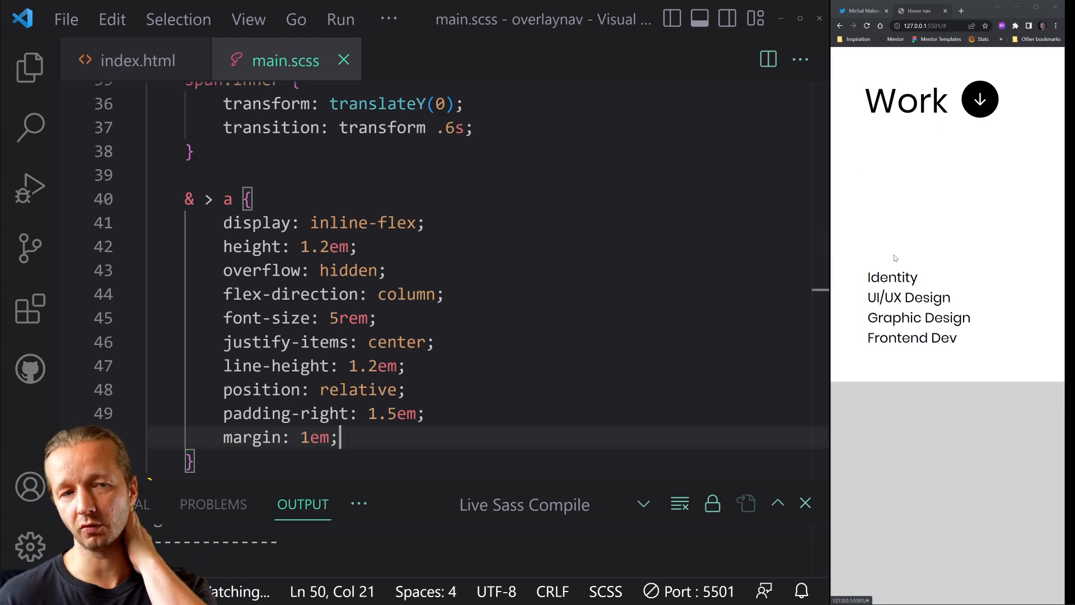
Step: Scroll through the stylesheet to review the rules
scroll(down, 3)
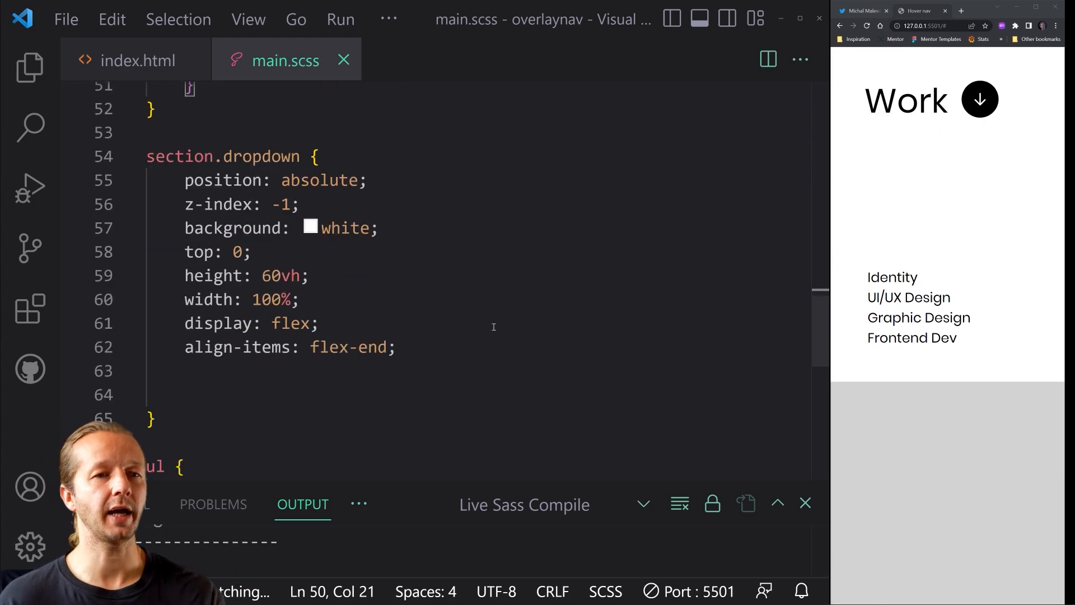
scroll(up, 3)
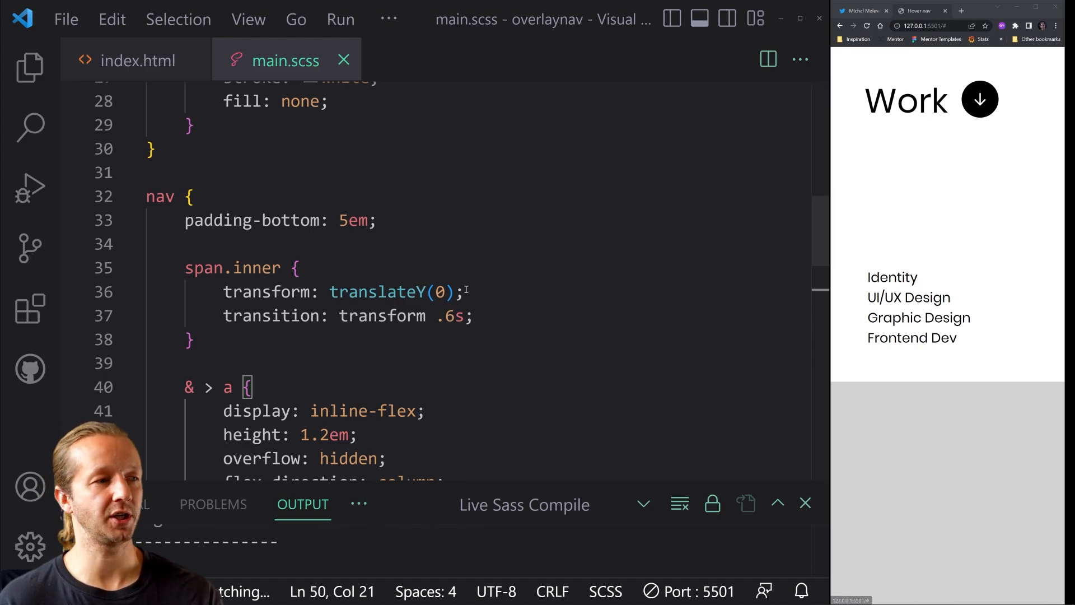
scroll(up, 3)
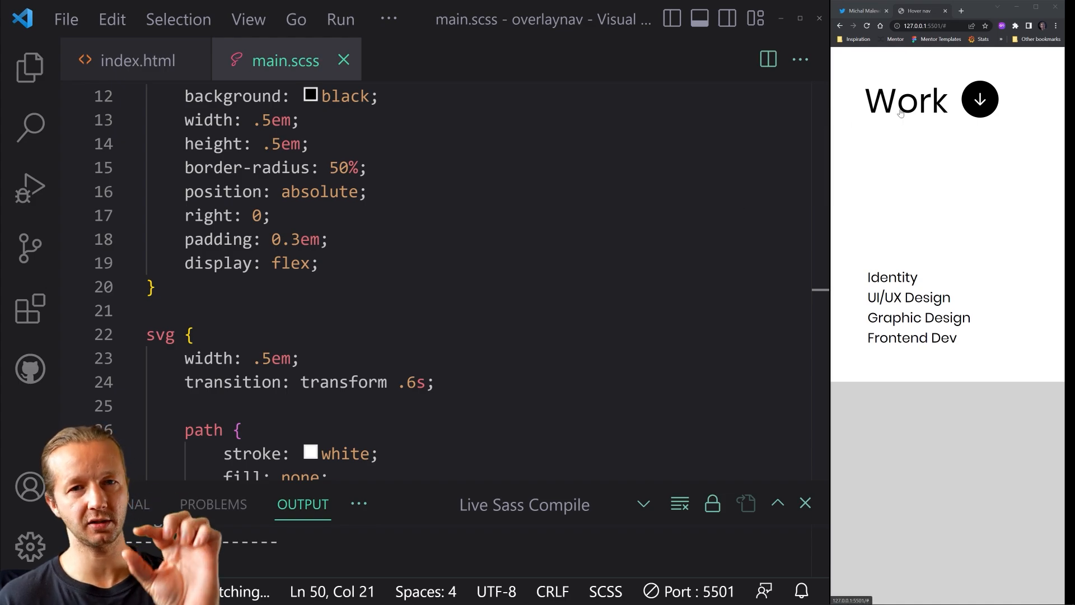
scroll(up, 3)
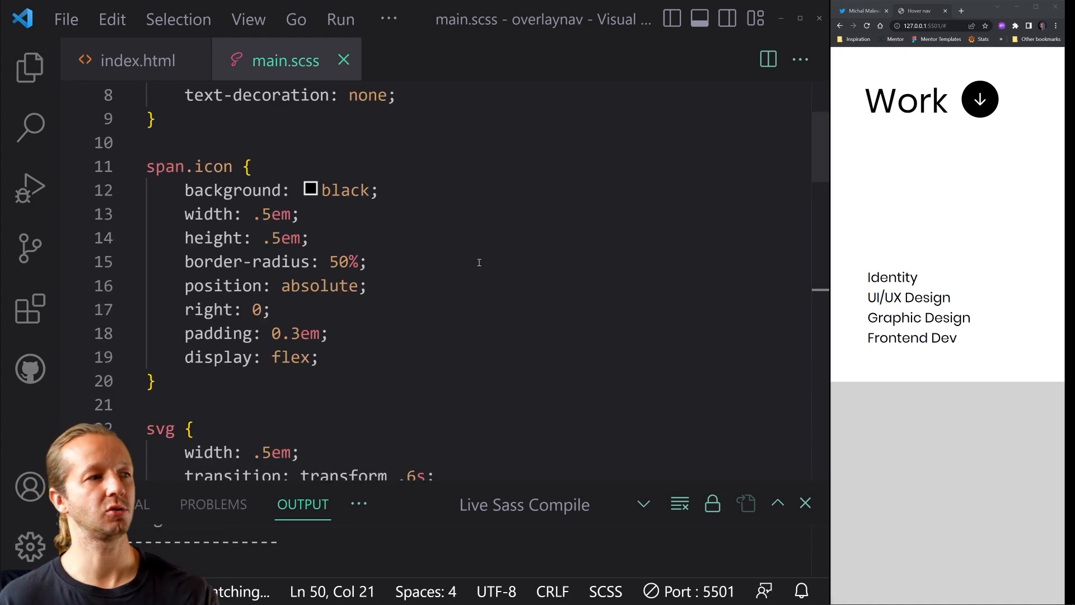
scroll(down, 3)
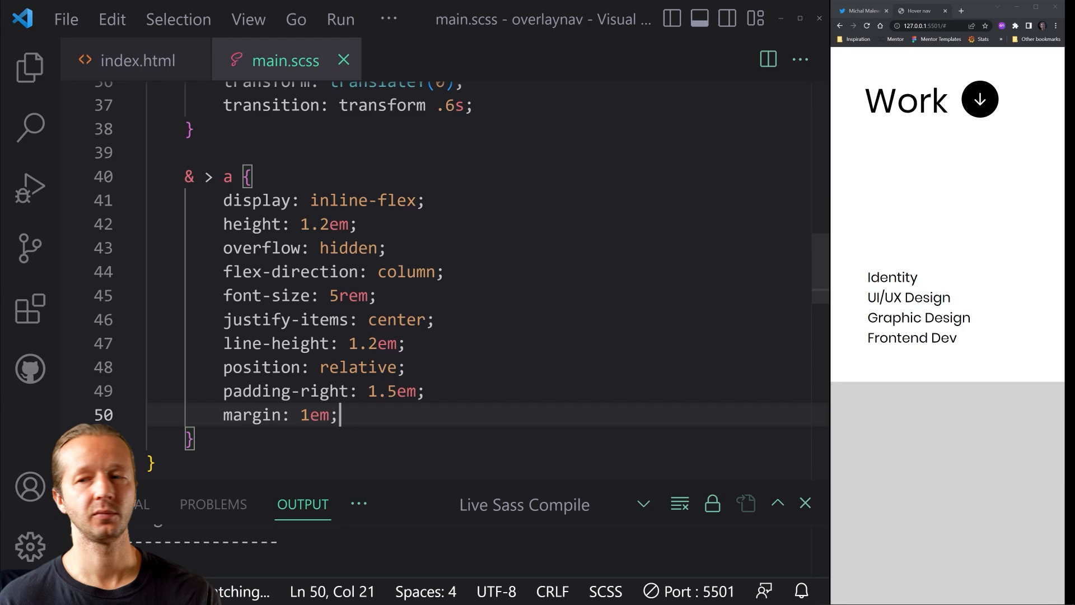
mouse_move(951, 262)
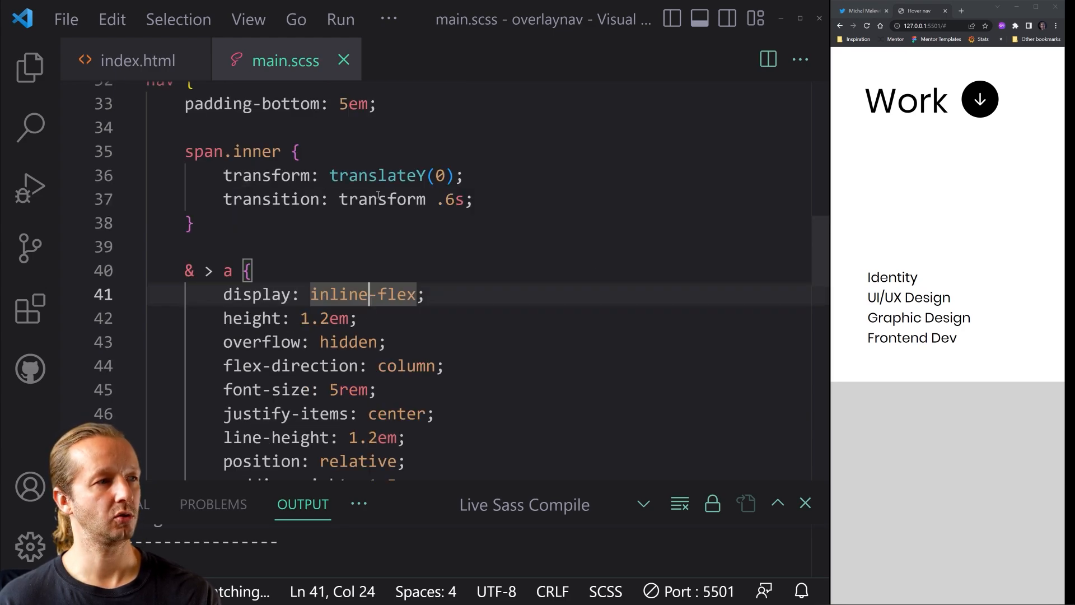
Step: Add '&:hover span.inner { transform: translateY(-100%); }' after checking the Work markup, and save
key(enter)
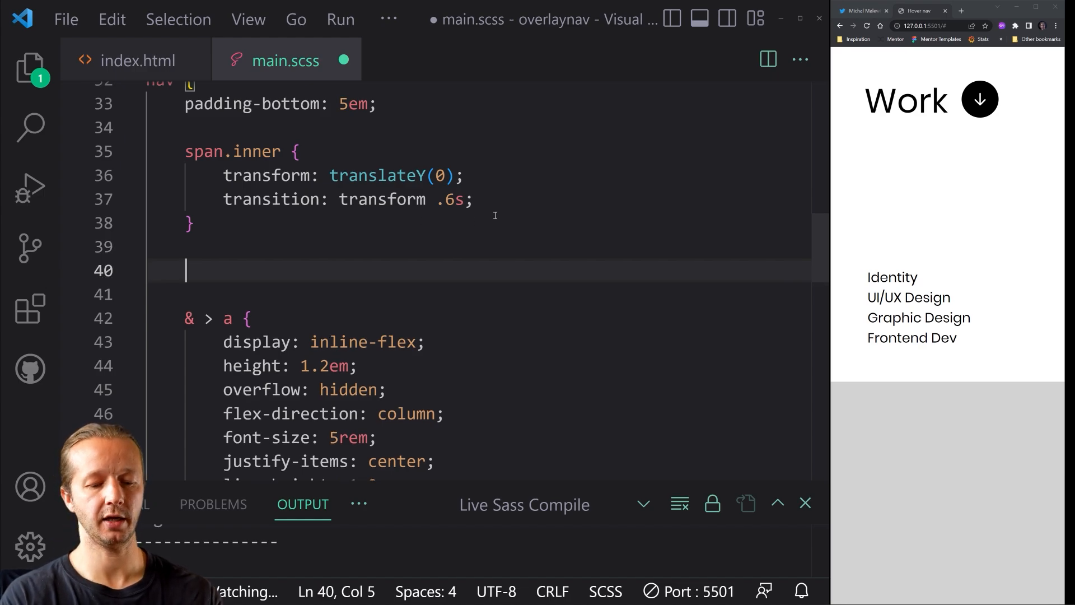
text(&:hover)
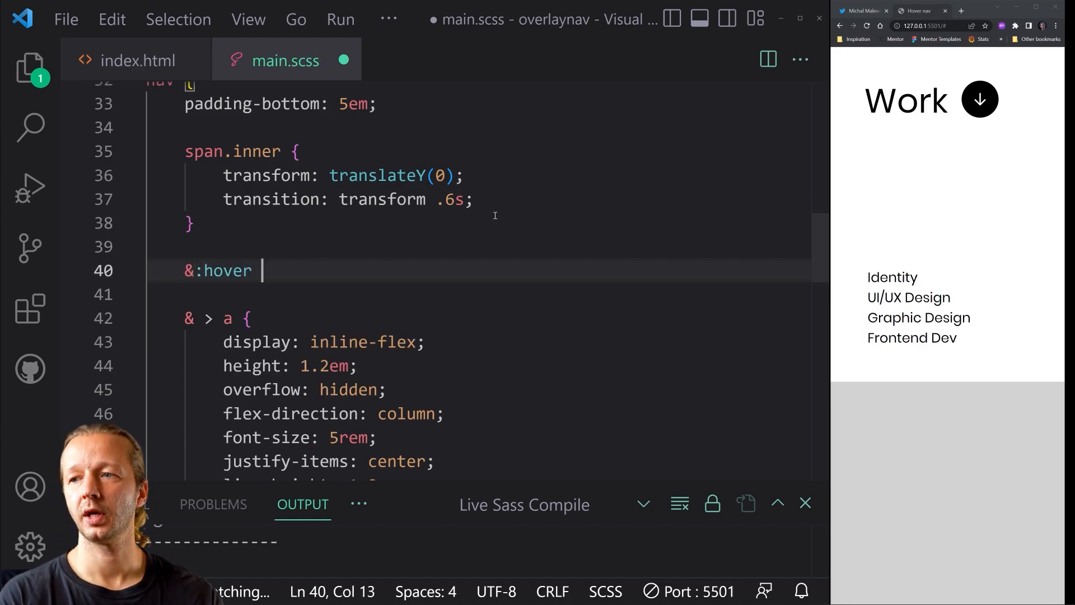
text(span.inner {)
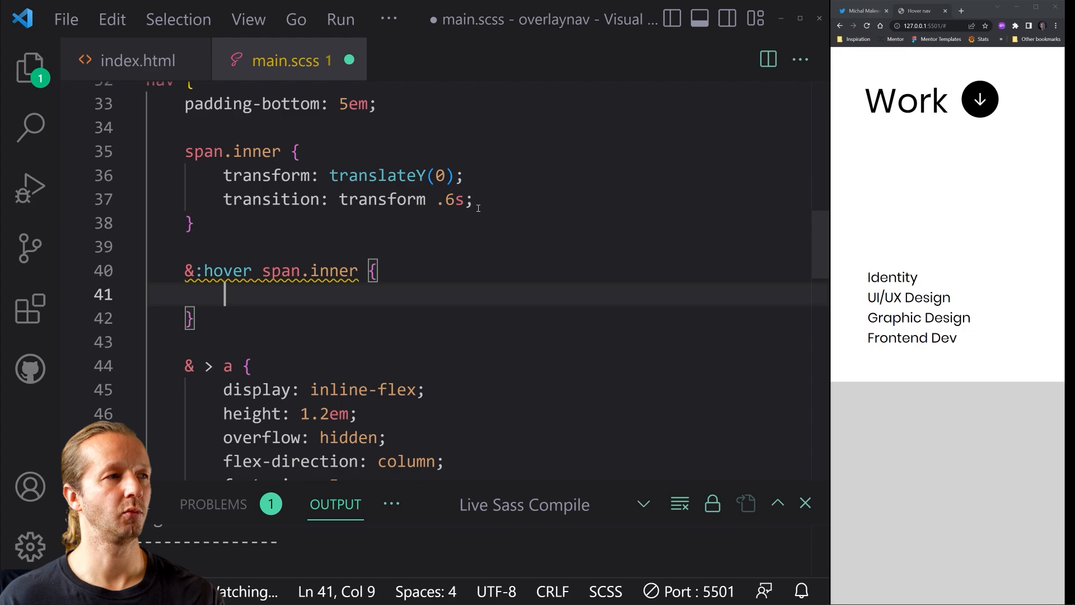
click(137, 60)
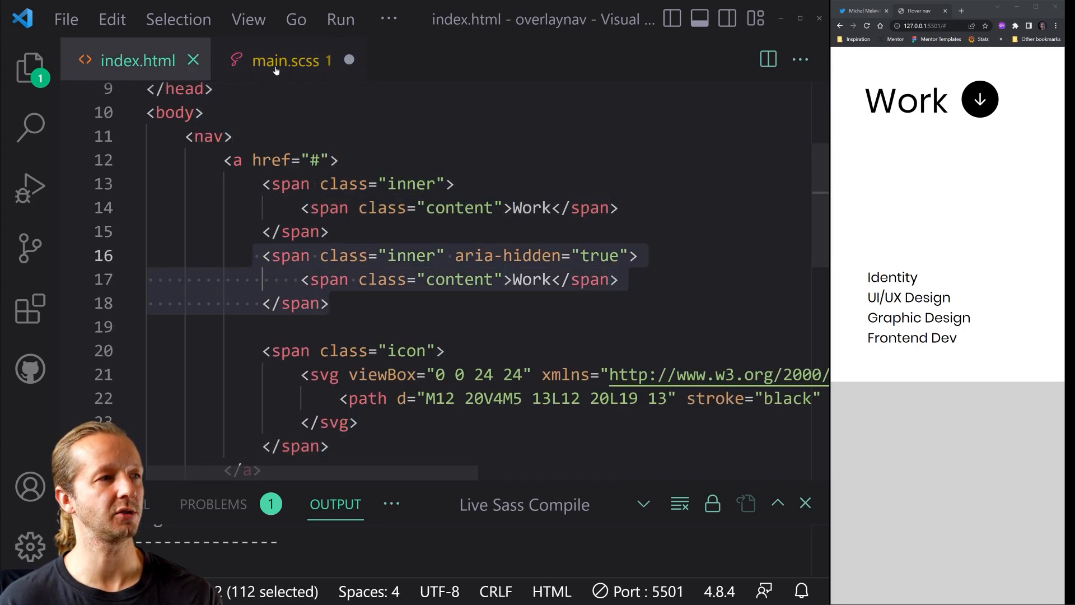
click(280, 61)
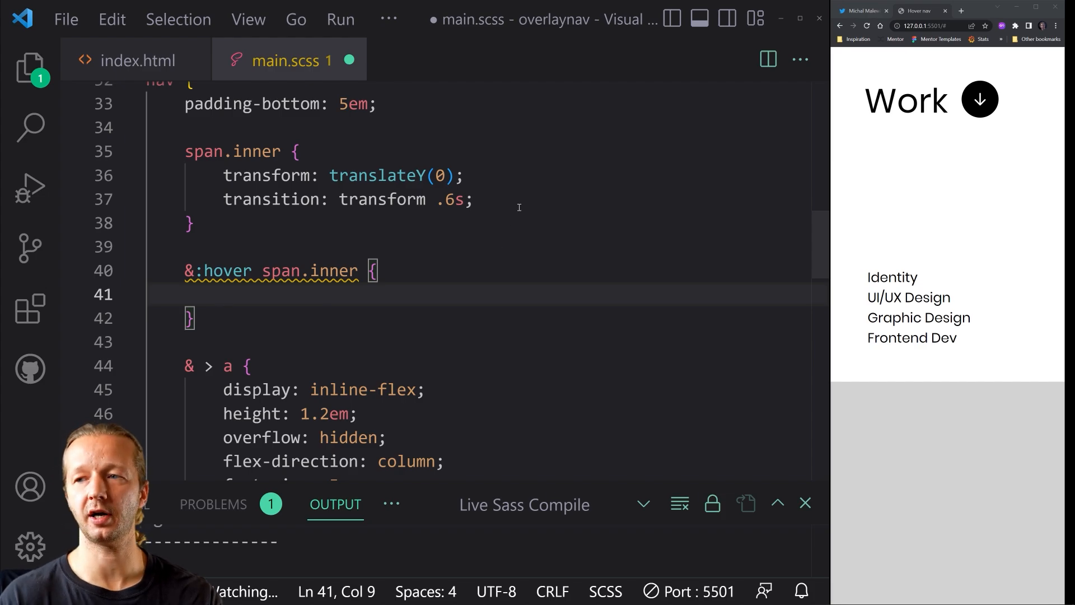
text(transform:)
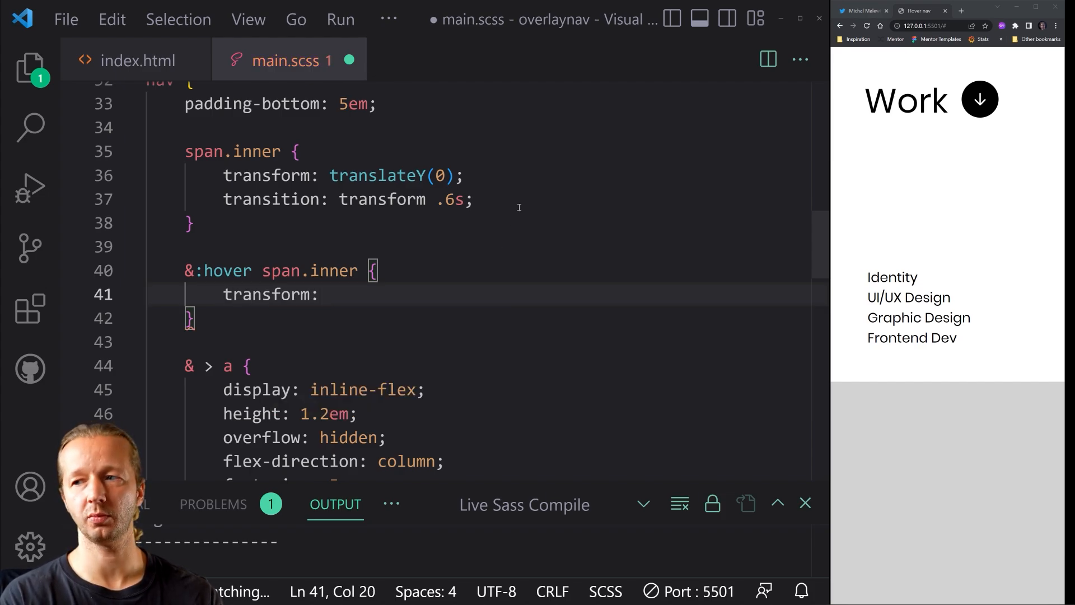
text(trn)
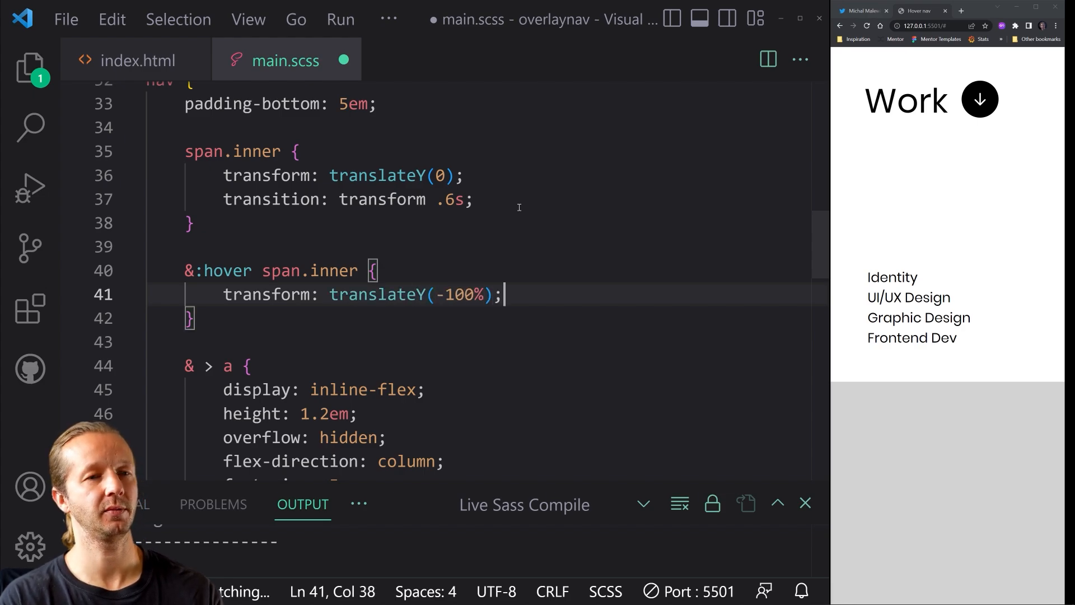
key(ctrl+s)
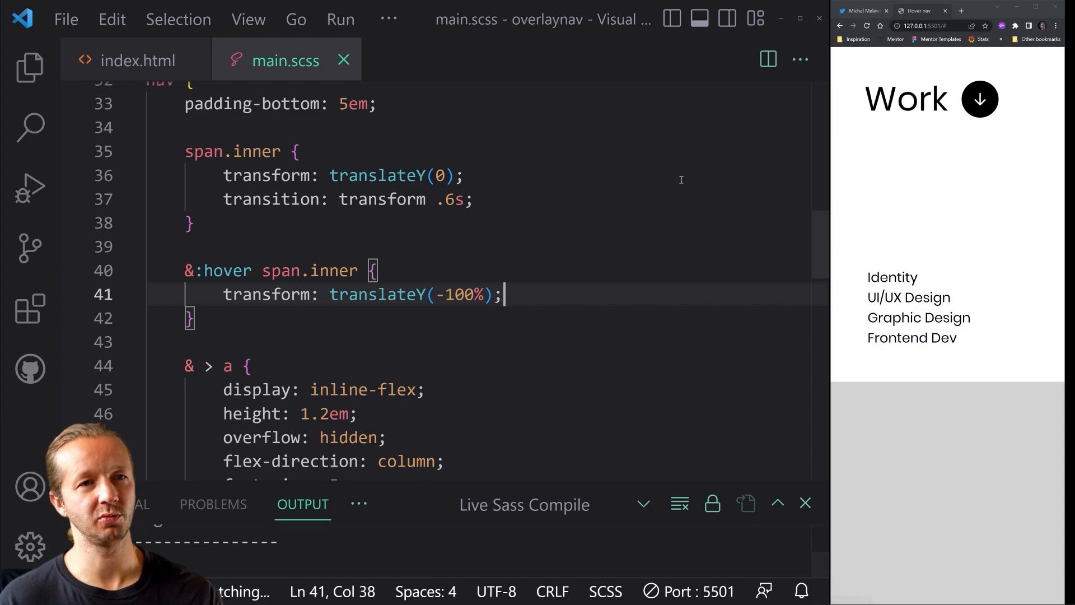
mouse_move(401, 331)
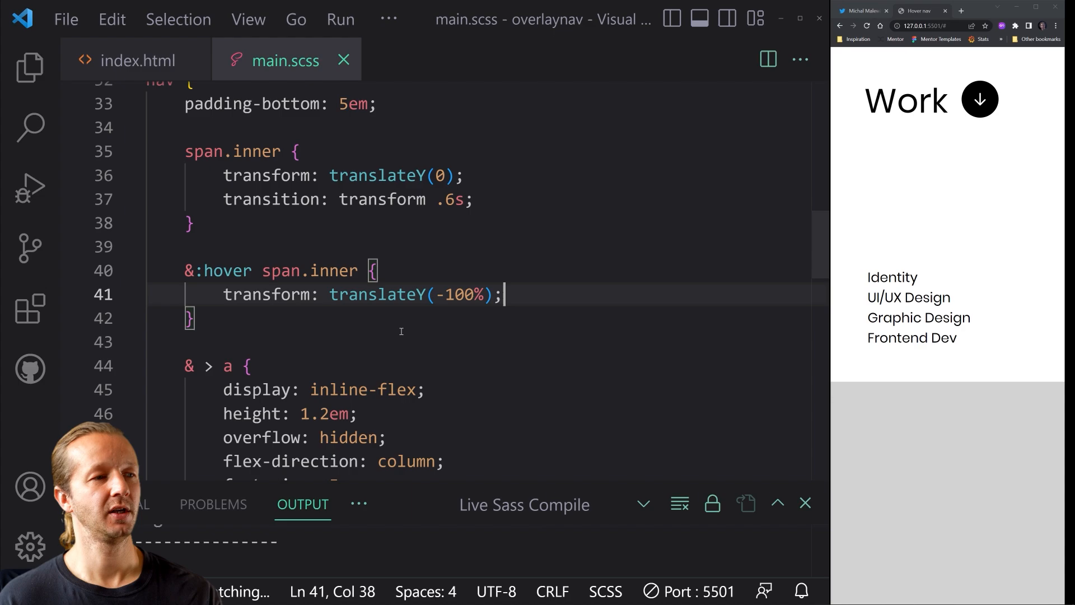
Step: Duplicate the hover rule as '&:hover span.icon' with background: gray
key(Enter)
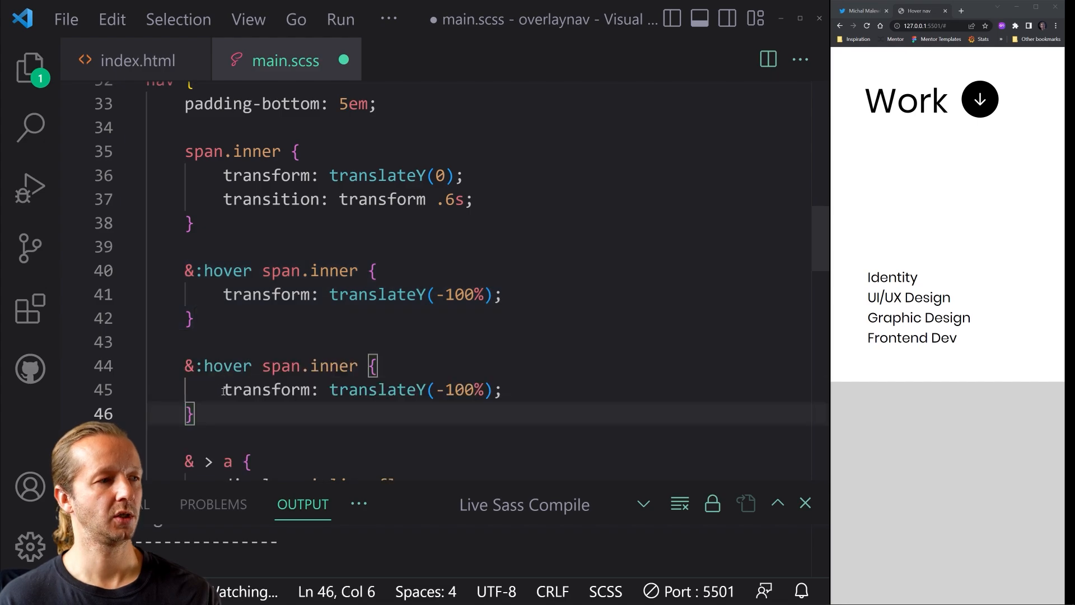
double_click(329, 365)
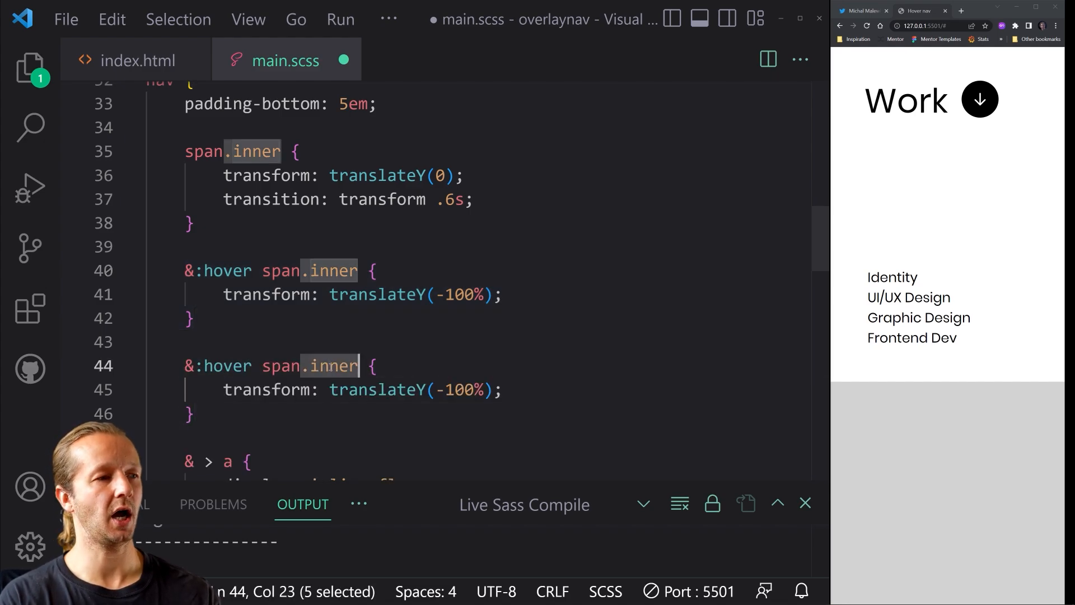
text(icon)
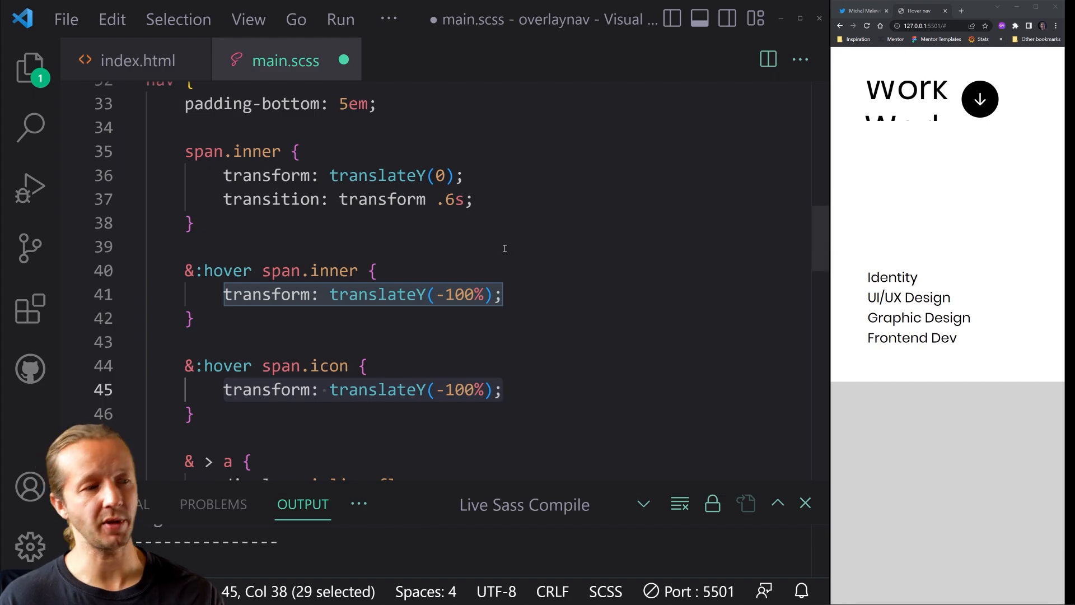
text(background: gray;)
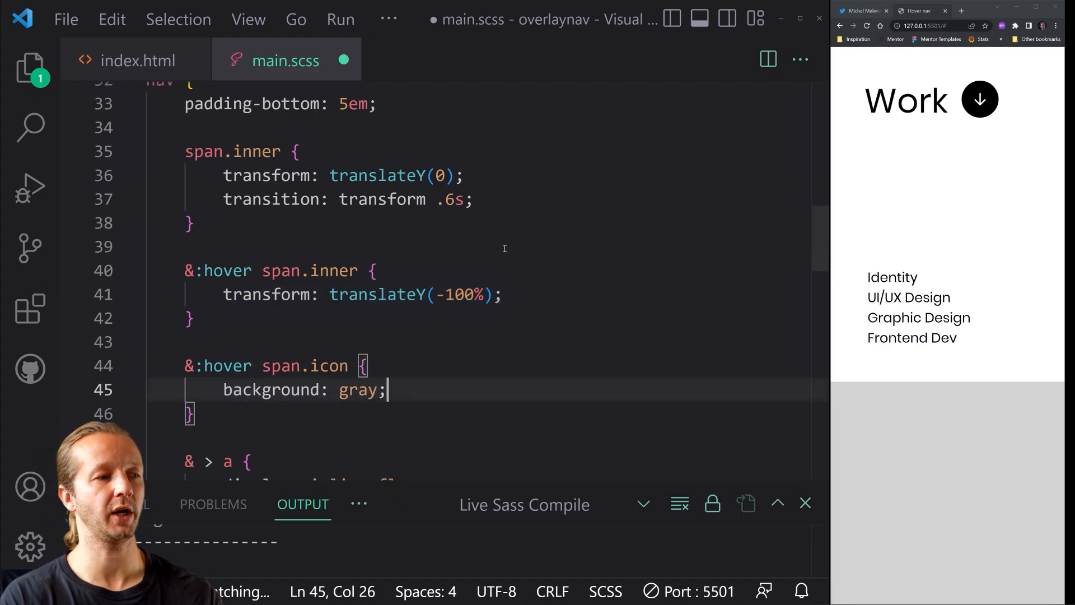
Step: Make another copy targeting span.icon svg with transform: rotateZ(180deg)
key(ctrl+s)
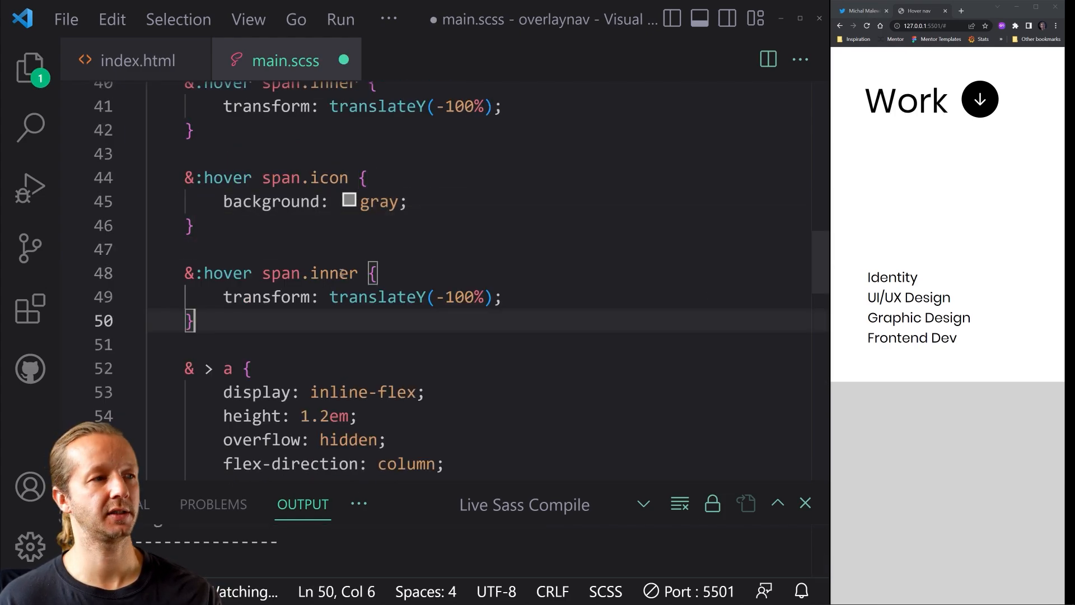
double_click(332, 273)
text(con svg)
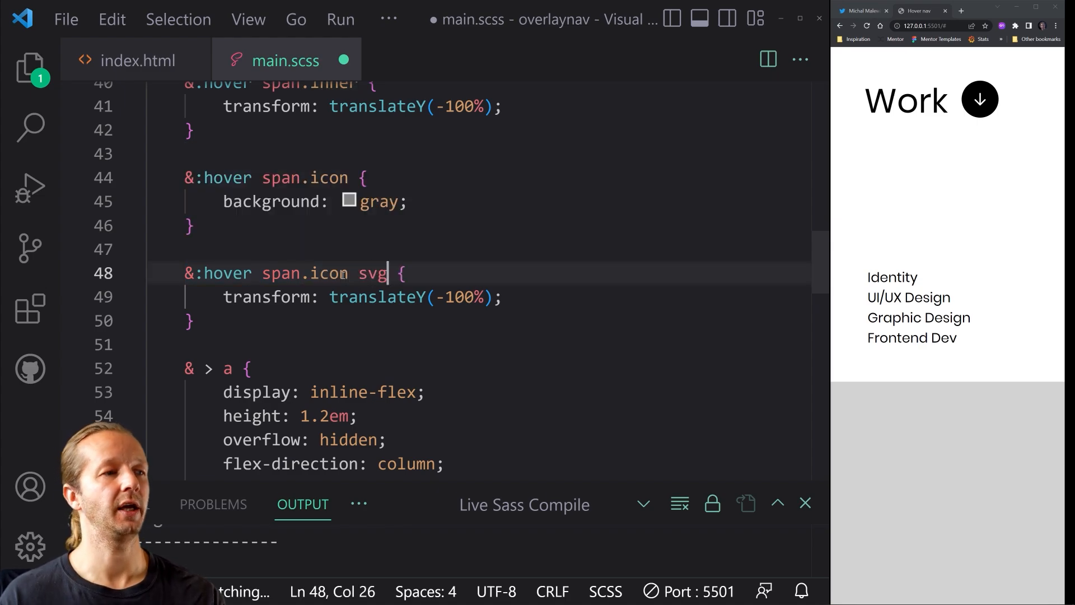
double_click(376, 297)
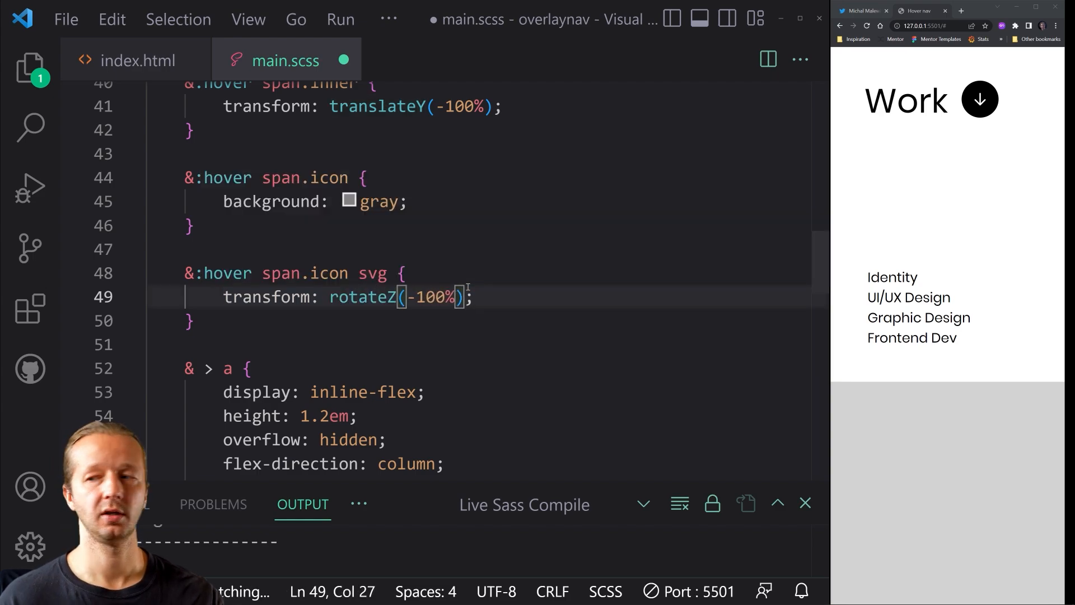
double_click(433, 297)
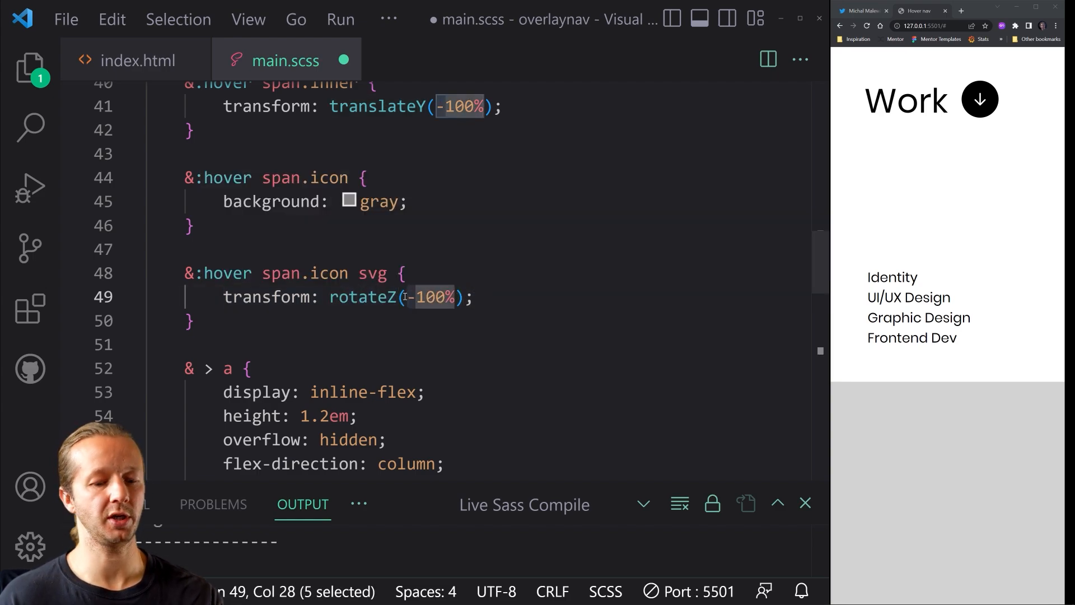
text(180deg)
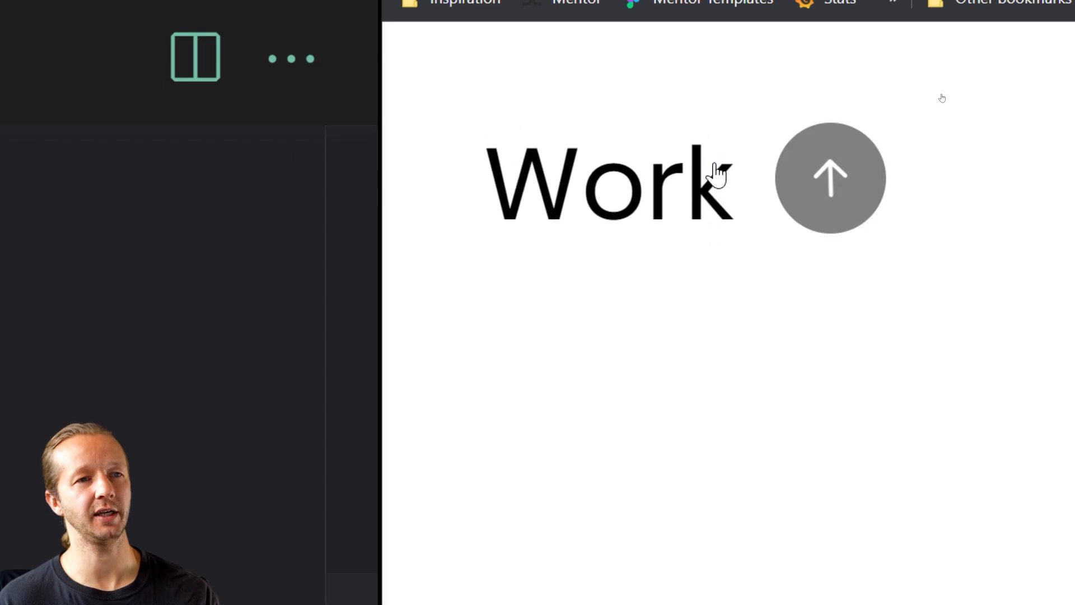
Step: Hover the Work link in Chrome to test the gray circle and flipped arrow
click(828, 178)
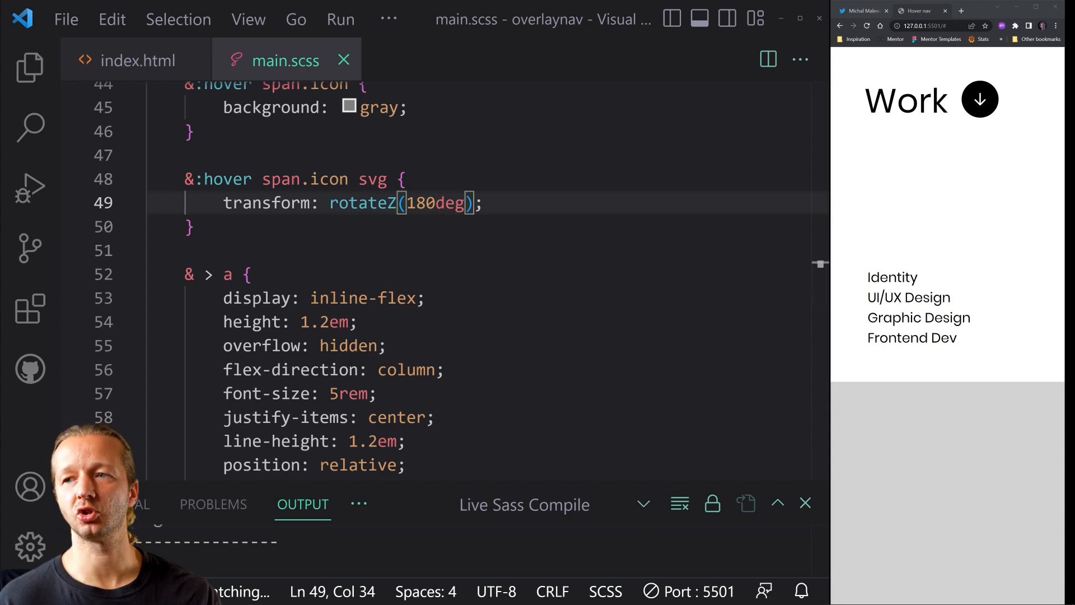
Step: Give the ul li items opacity: 0 and transition: transform .5s, opacity .5s
key(enter)
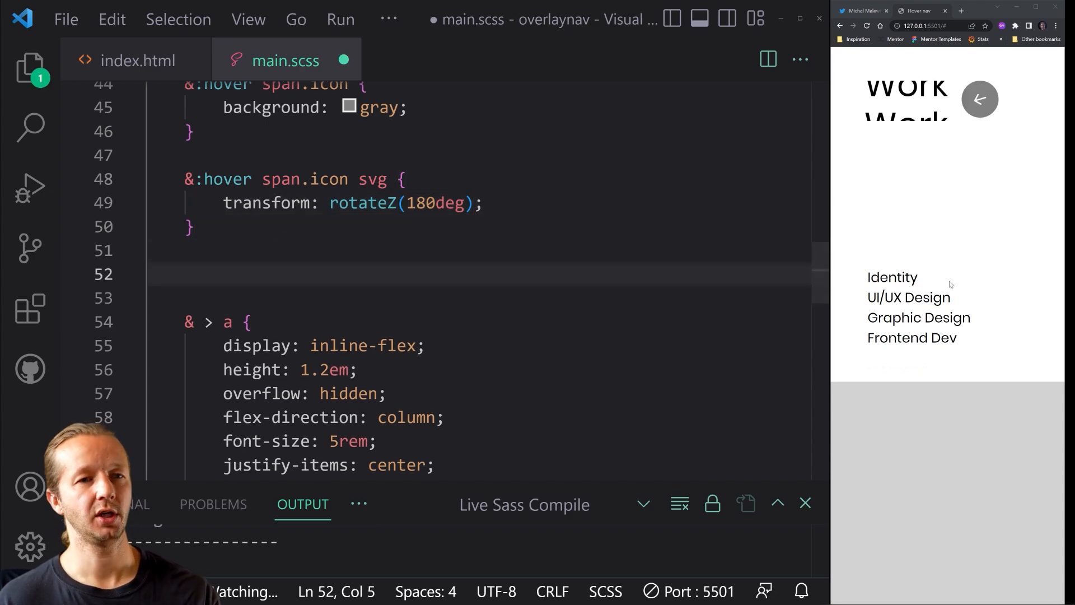
scroll(down, 3)
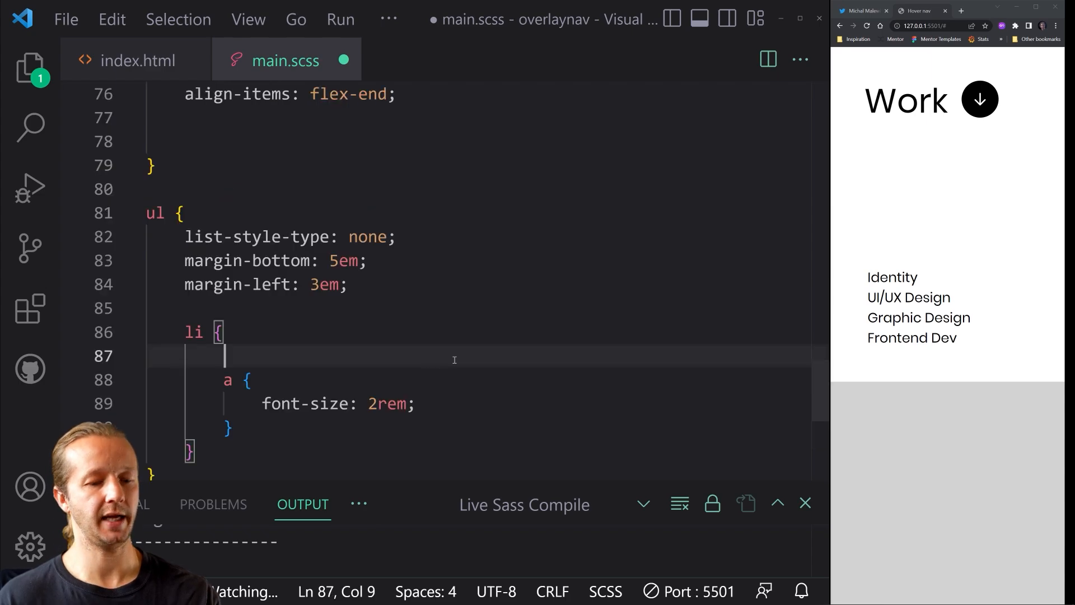
text(opacity: 0;)
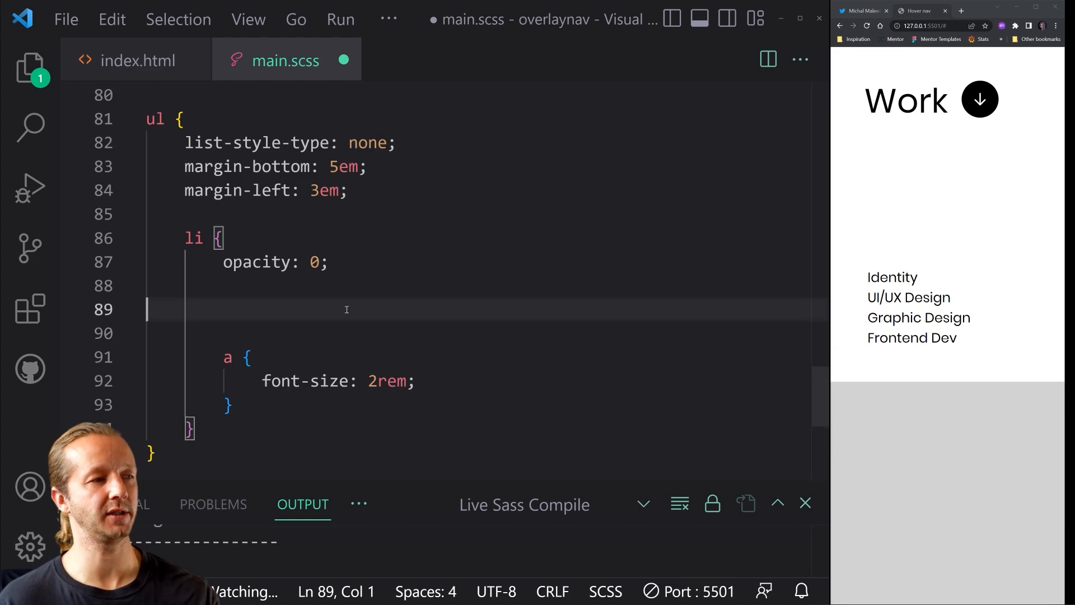
text(transition)
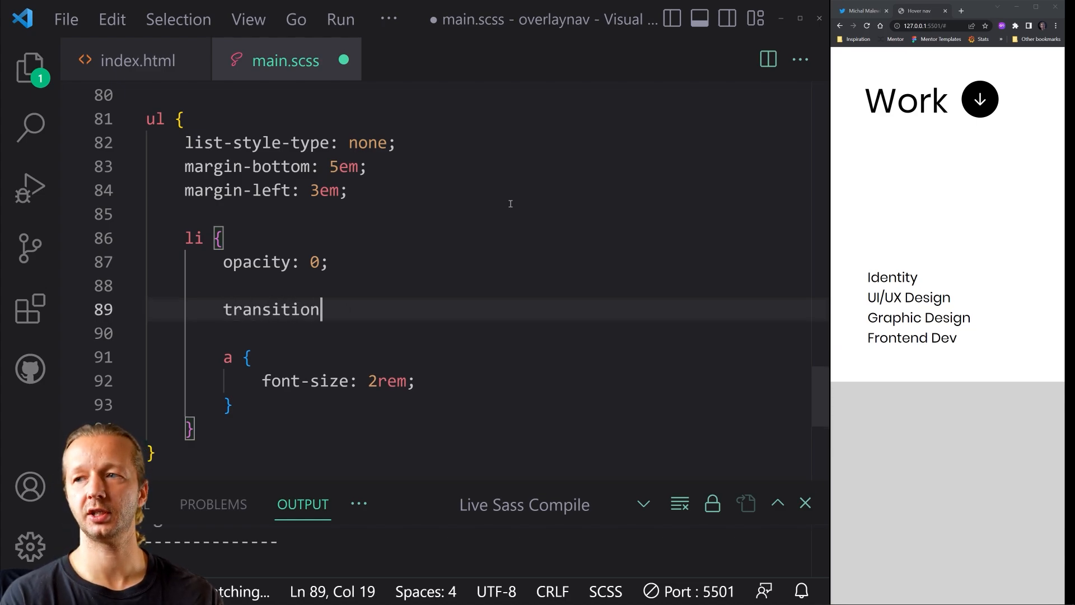
text(: transform)
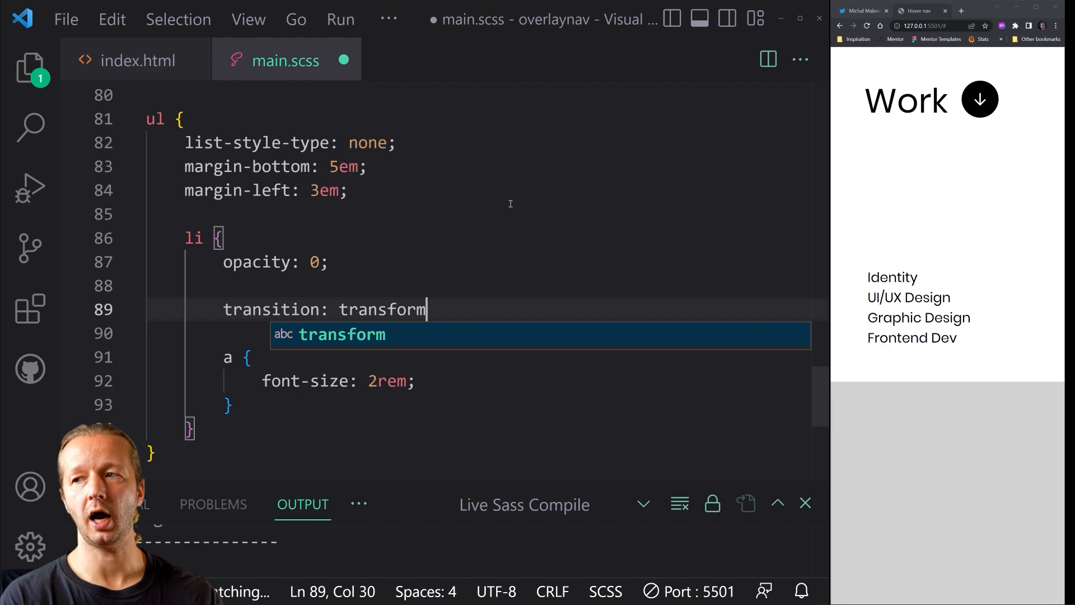
text(.5s)
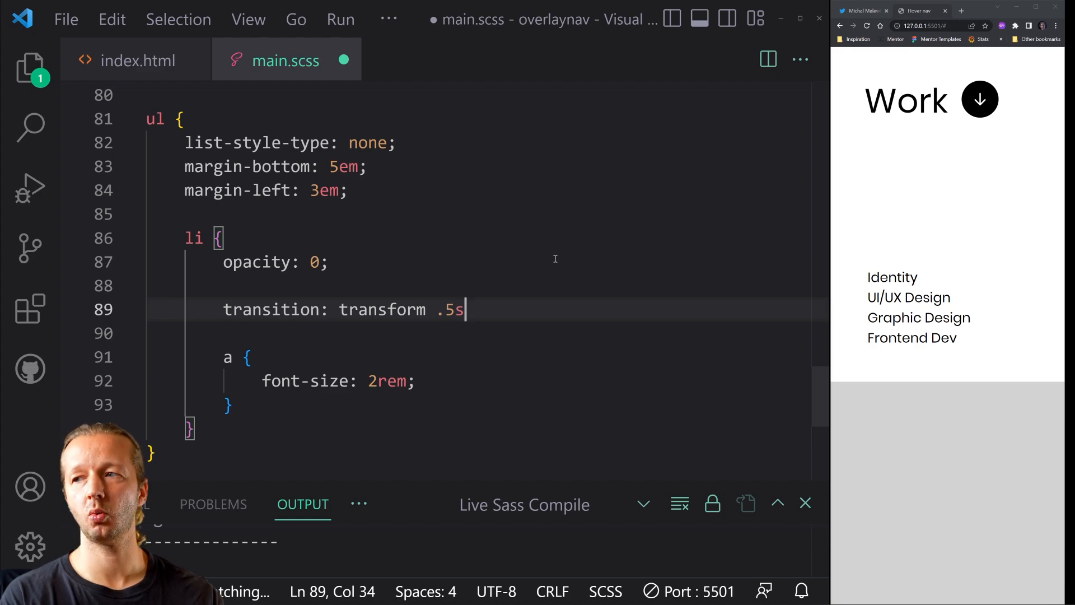
text(, opacity .5s;)
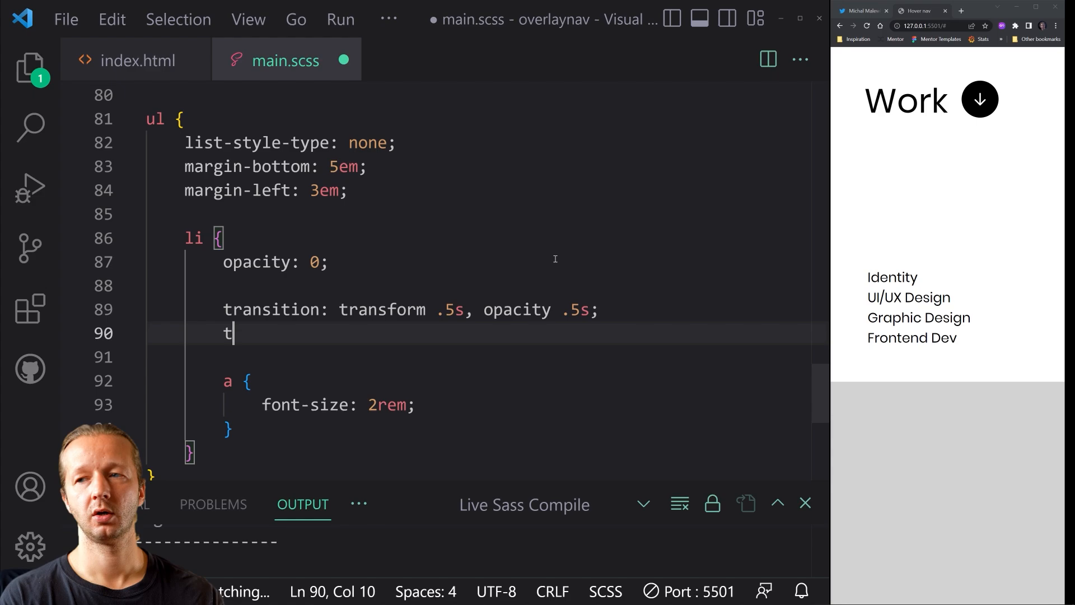
Step: Add transition-delay: .3s and transform: translateY(40px) to the list items
text(ransition-delay: .3)
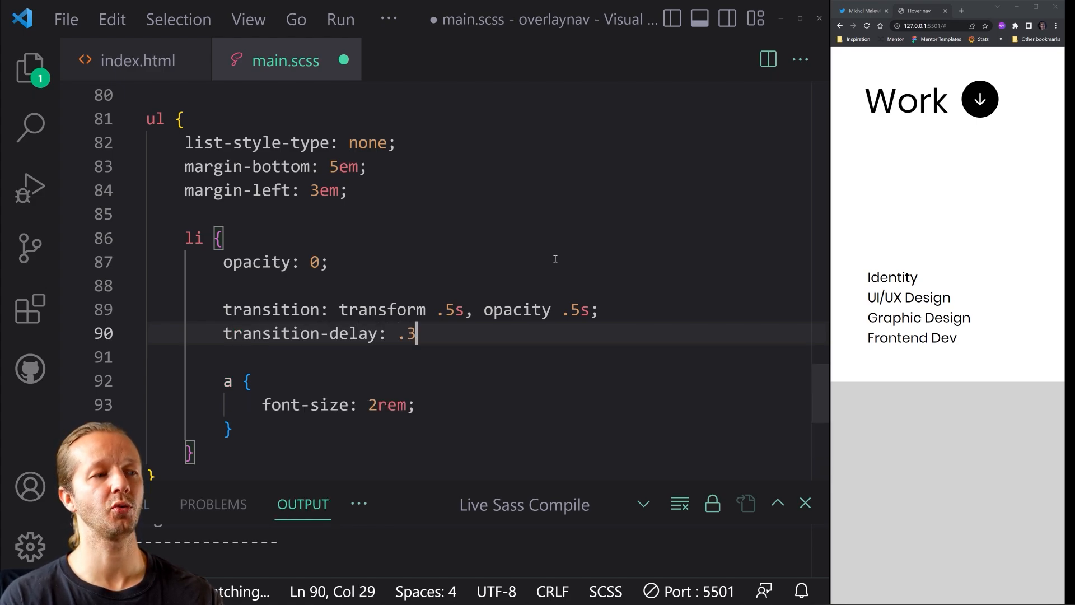
text(s;)
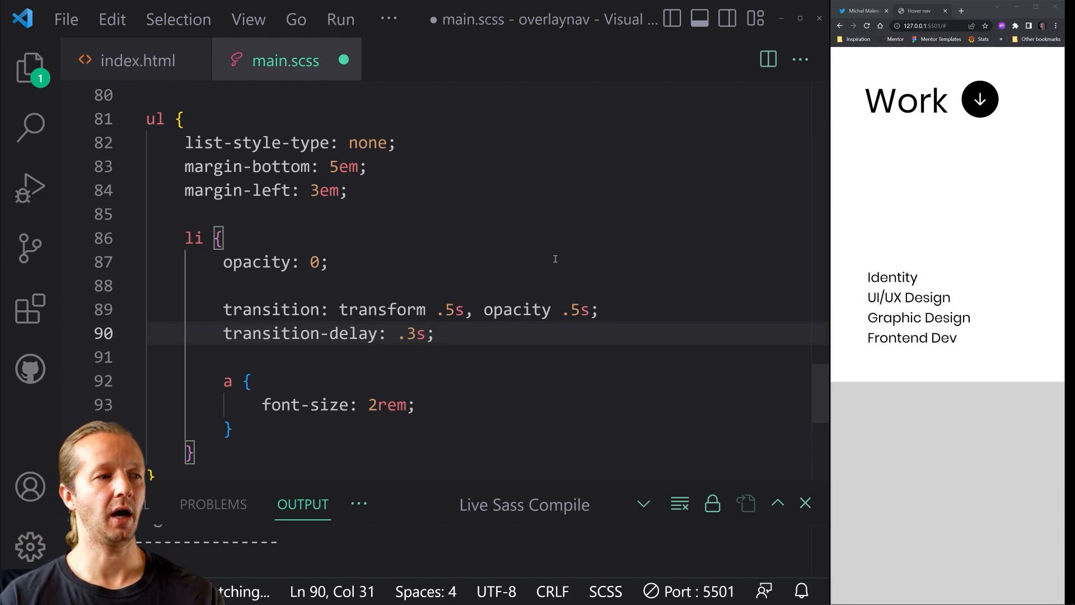
text(tr)
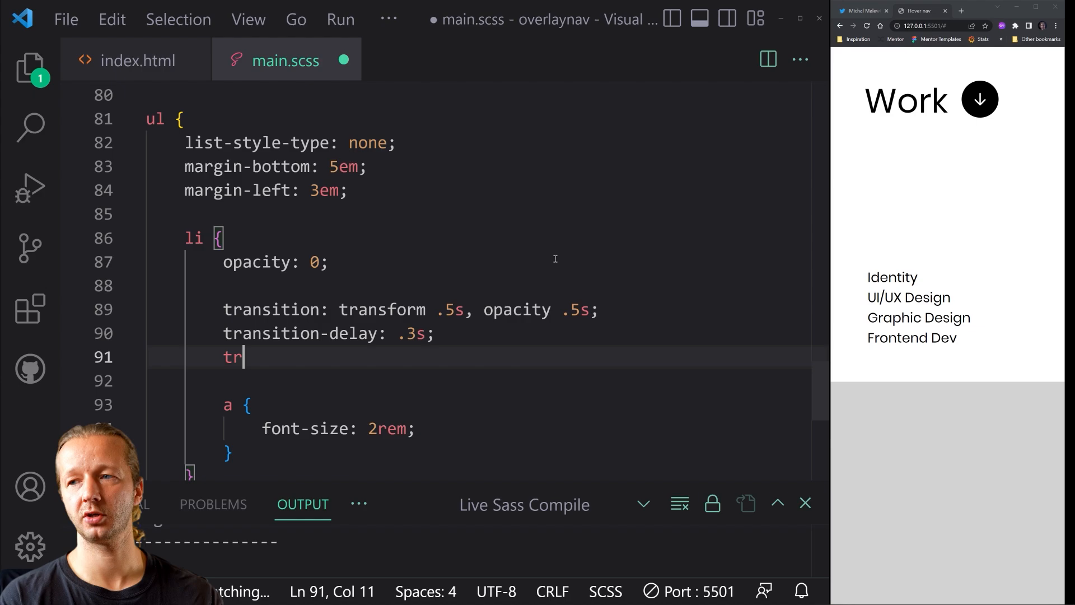
text(ansform: translat)
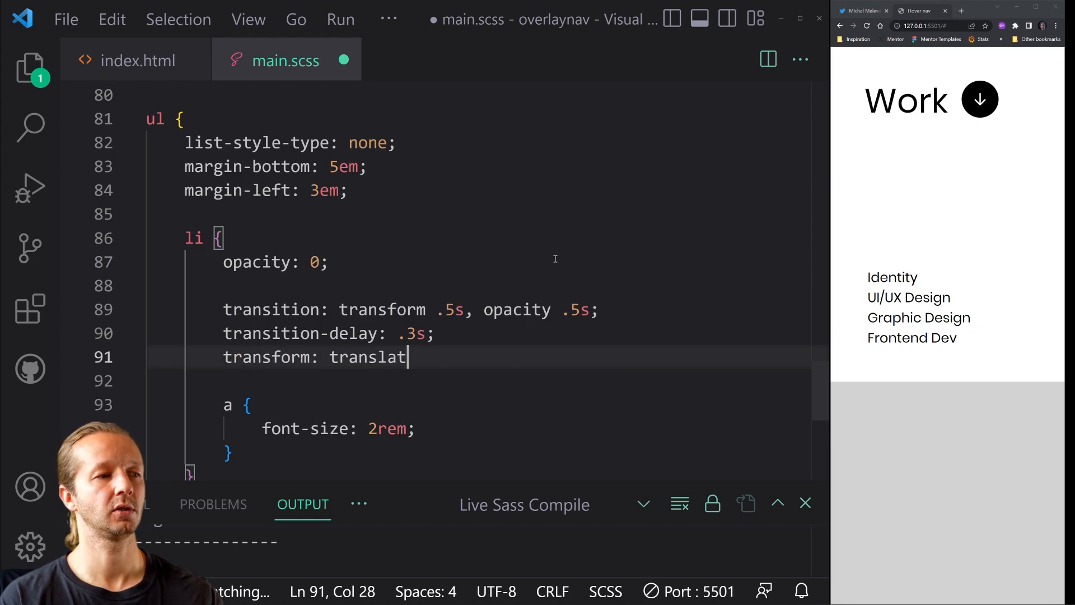
text(eY(40px))
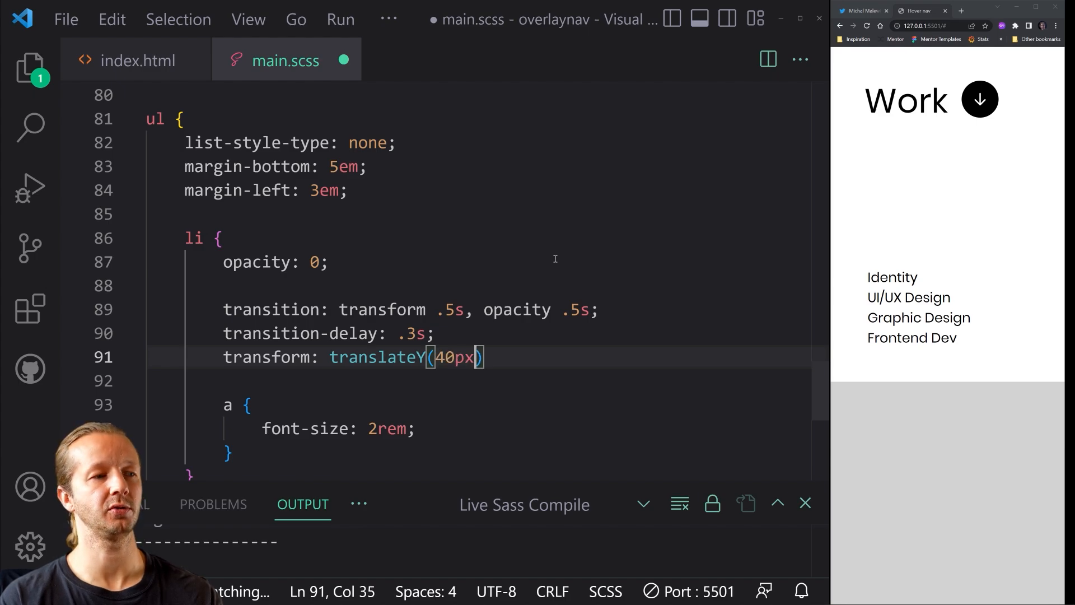
text(;)
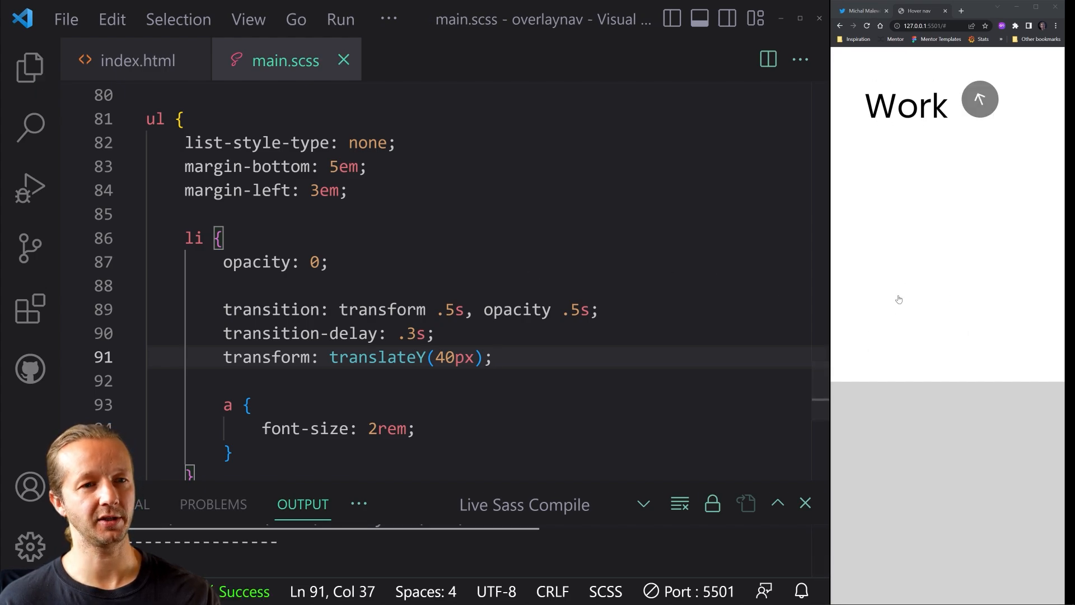
Step: Give section.dropdown a starting transform: translateY(-100%)
scroll(up, 3)
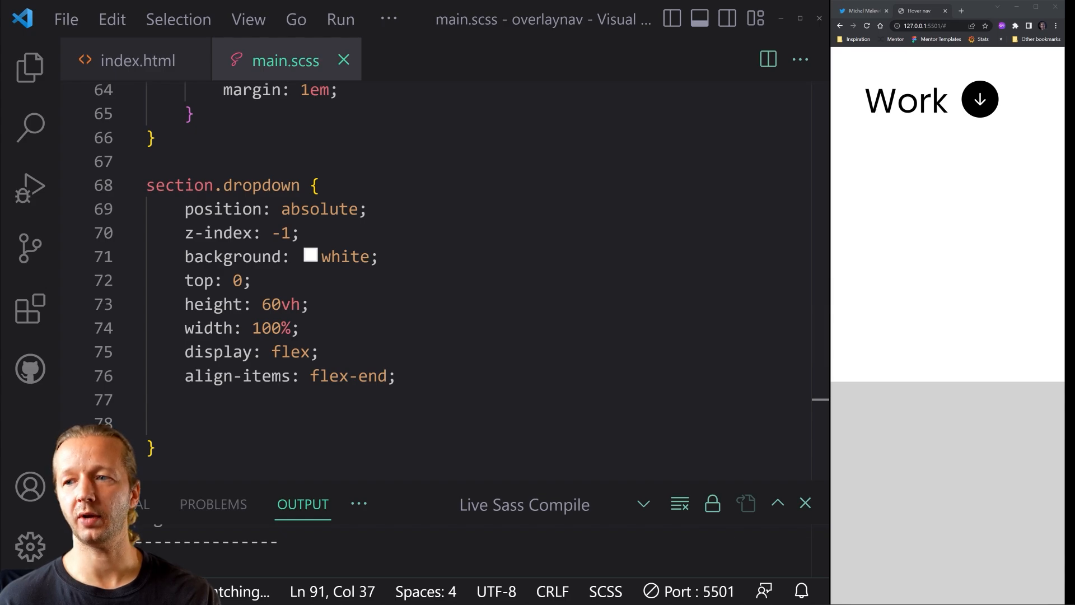
click(157, 424)
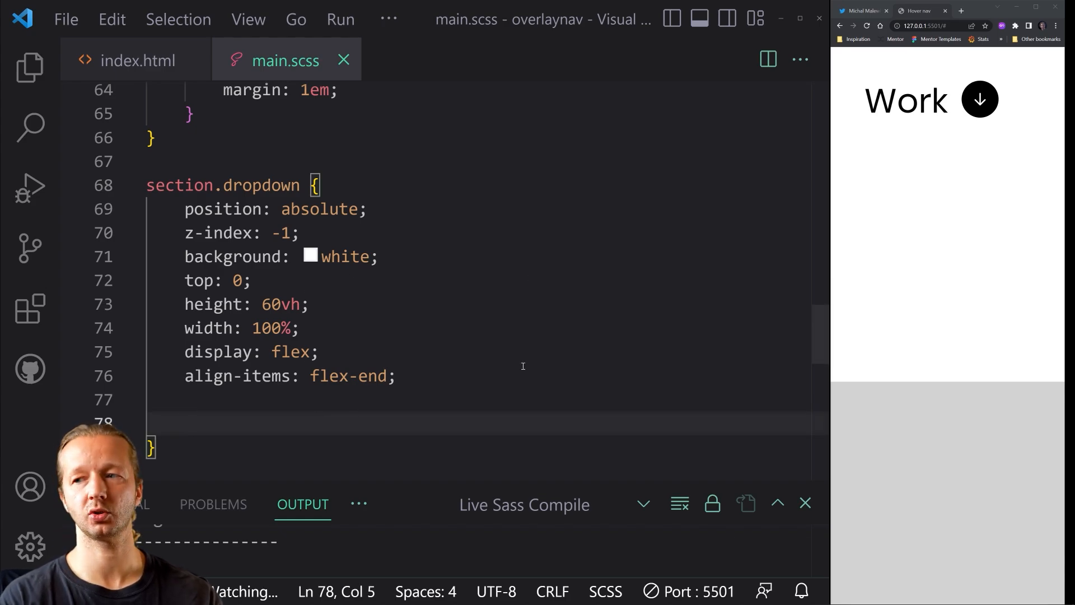
text(transform: tr)
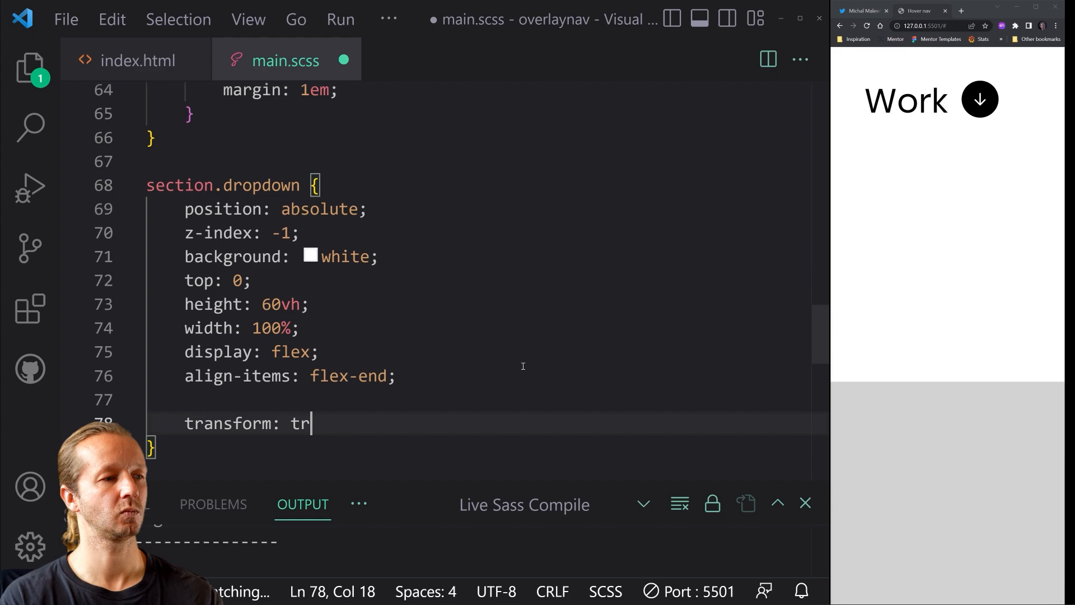
text(anslateY*)
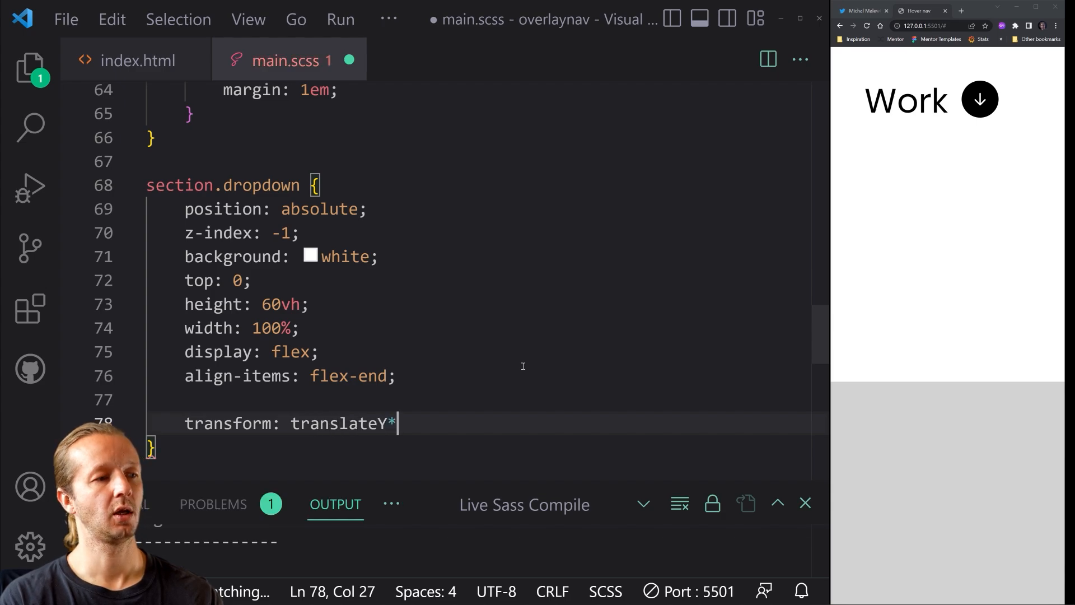
text((-100%))
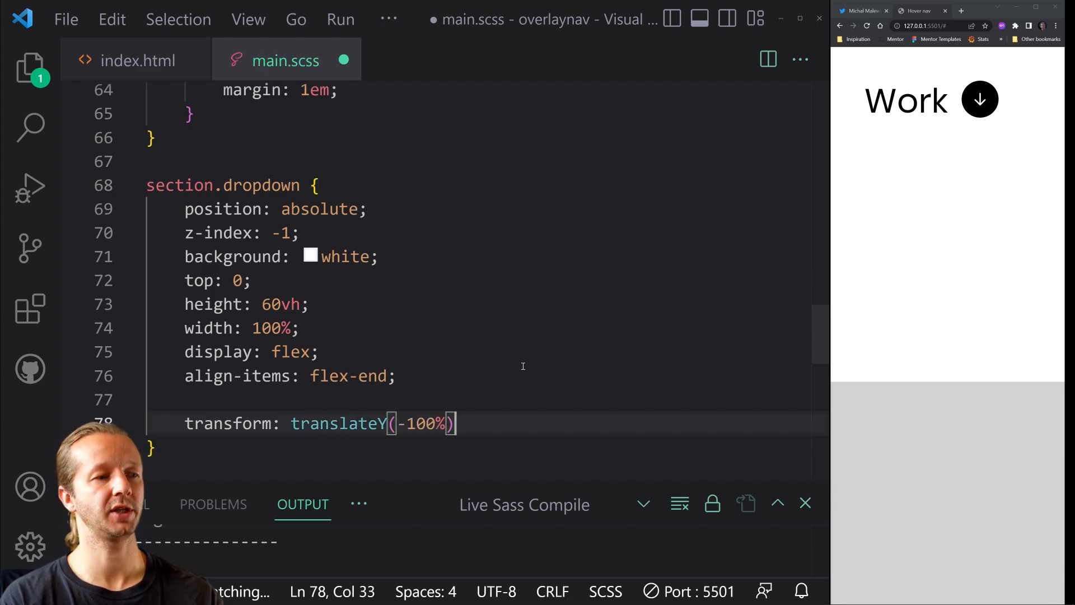
Step: Add transition: transform .6s to the dropdown section
key(Enter)
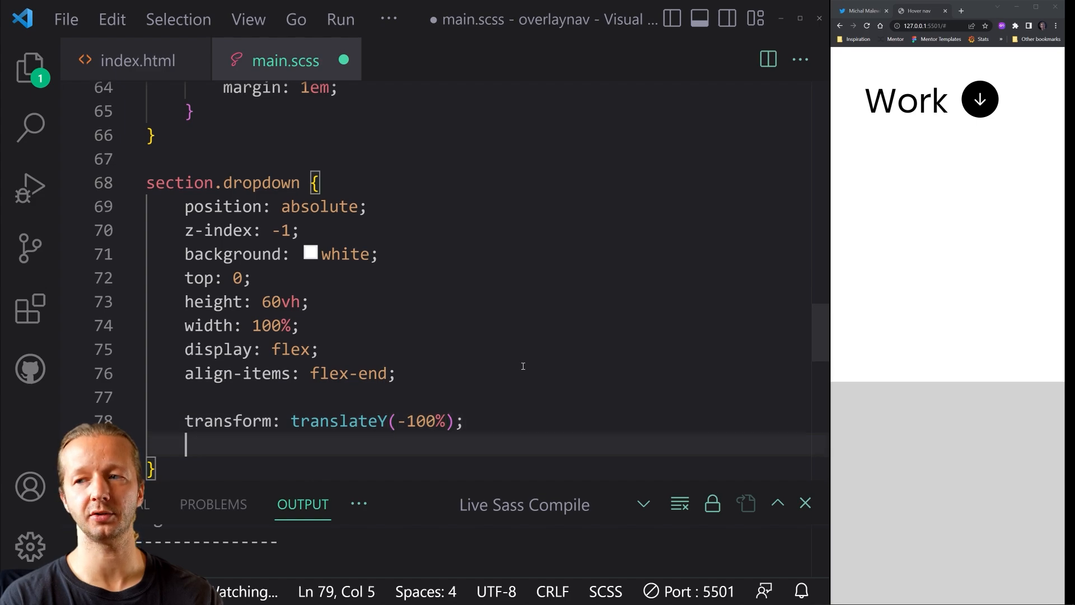
text(transition: transform .)
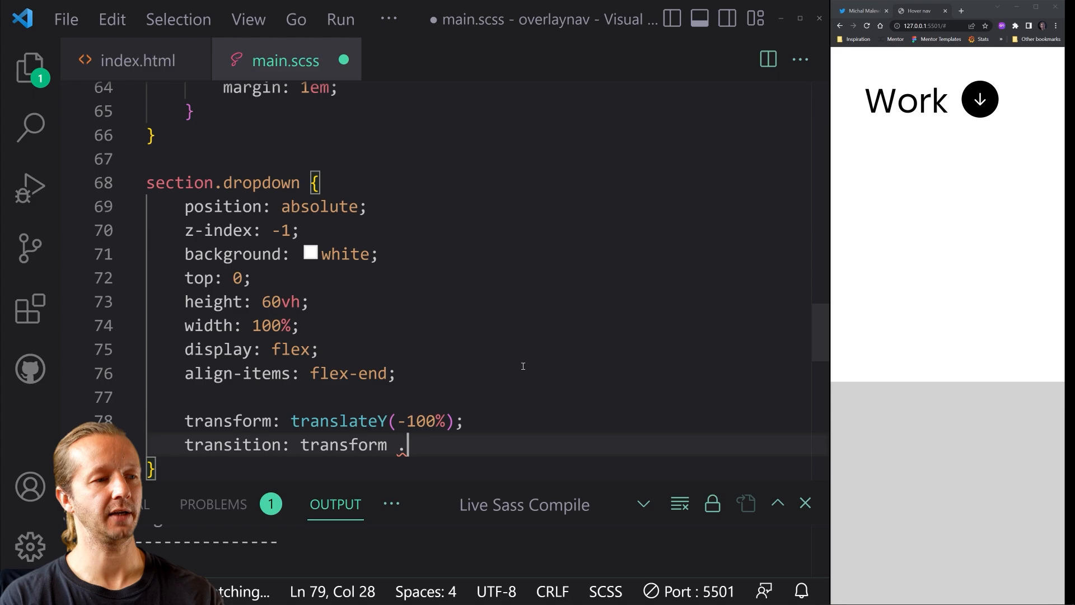
text(6s;)
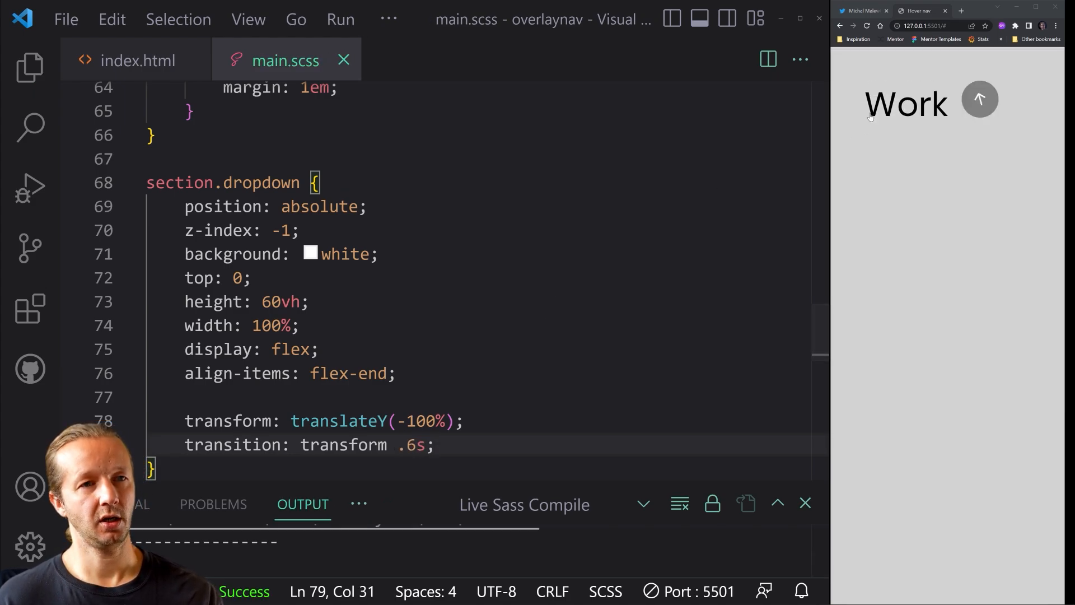
scroll(up, 3)
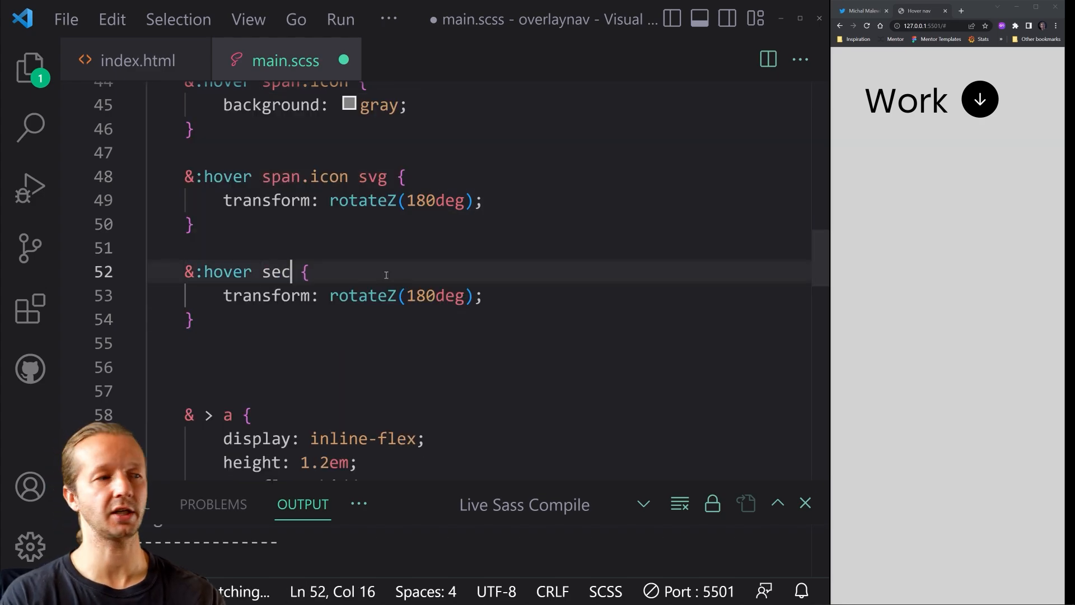
Step: Add an '&:hover section.dropdown' rule setting transform: translateY(0) and save
text(tion.dropdown)
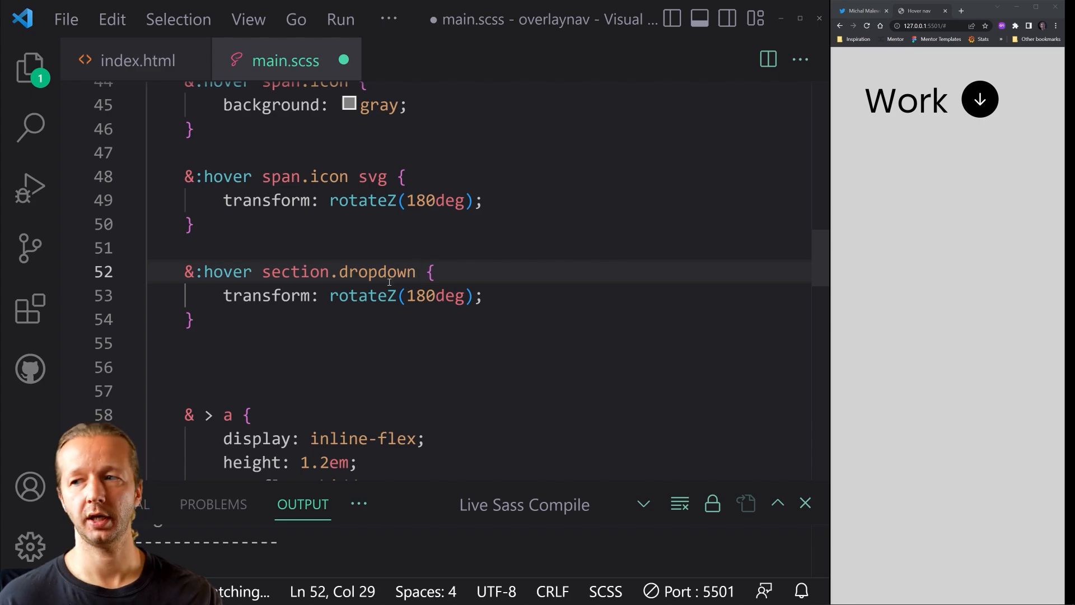
scroll(up, 3)
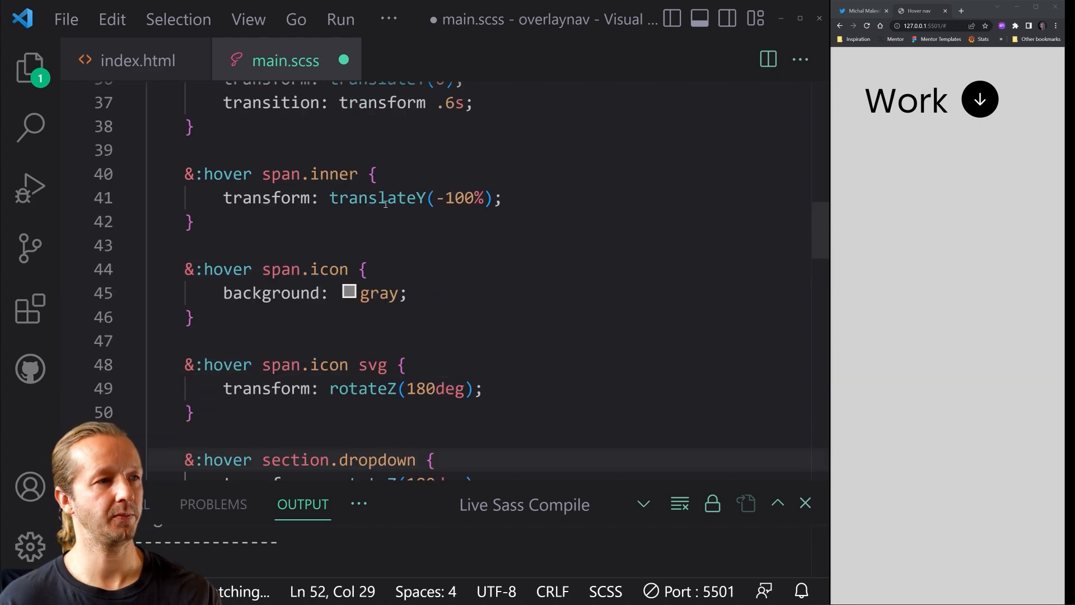
double_click(361, 389)
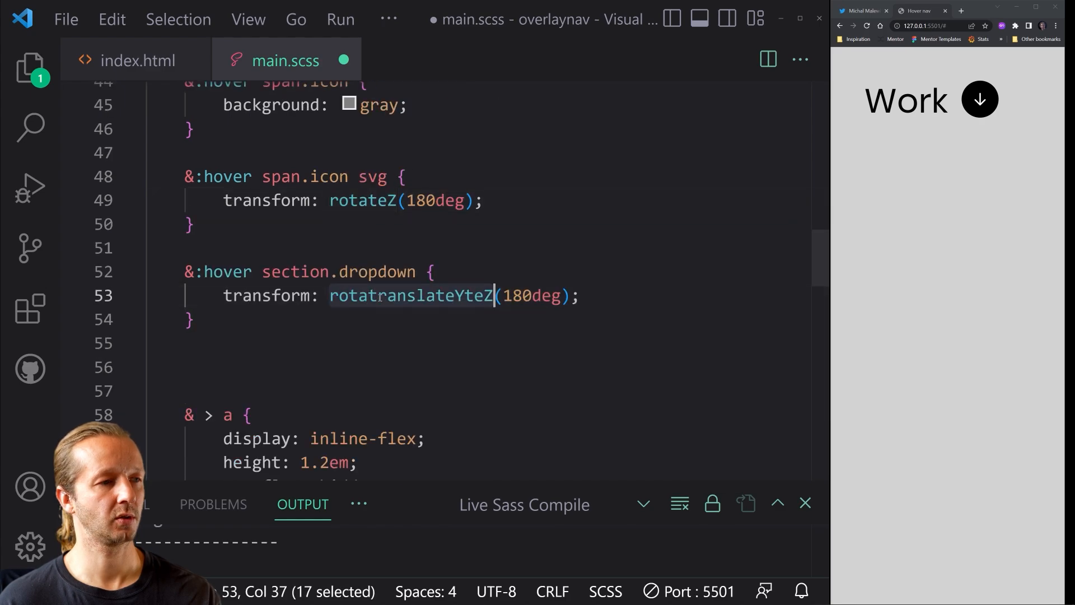
text(translateY(0)
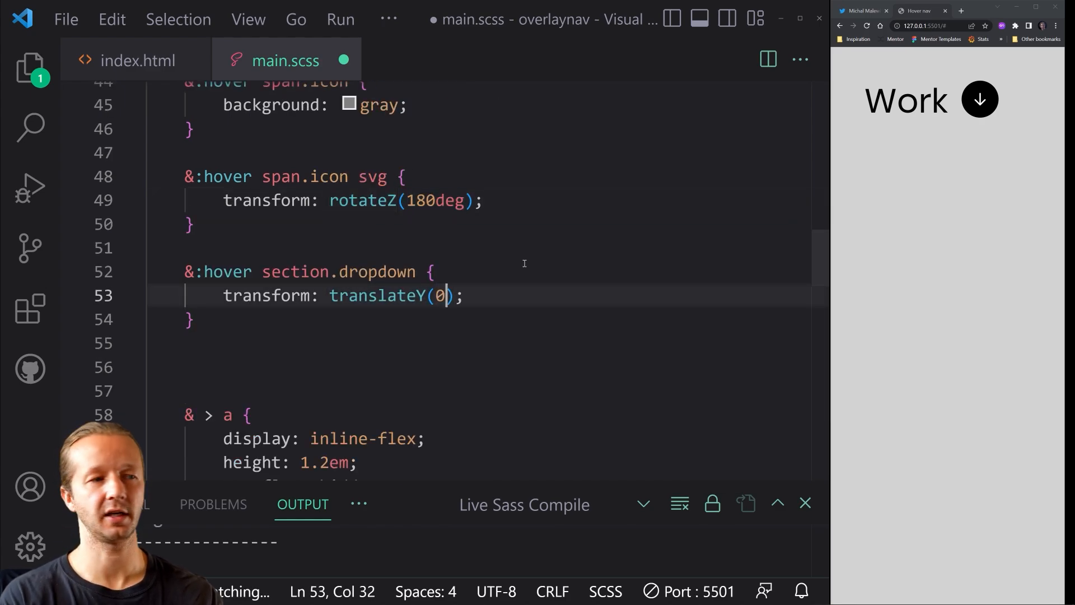
key(ctrl+s)
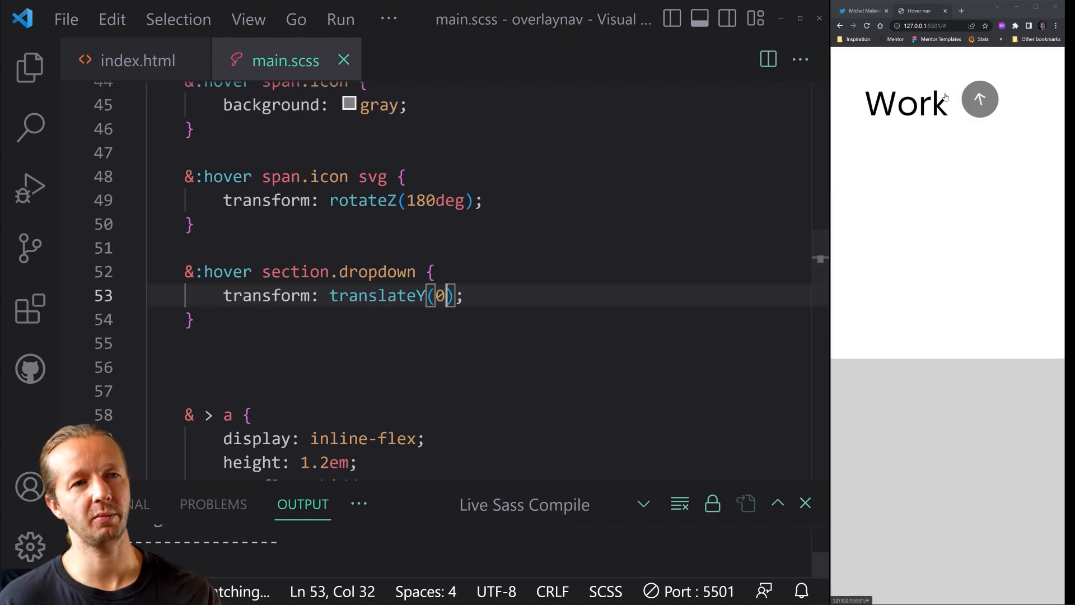
mouse_move(908, 106)
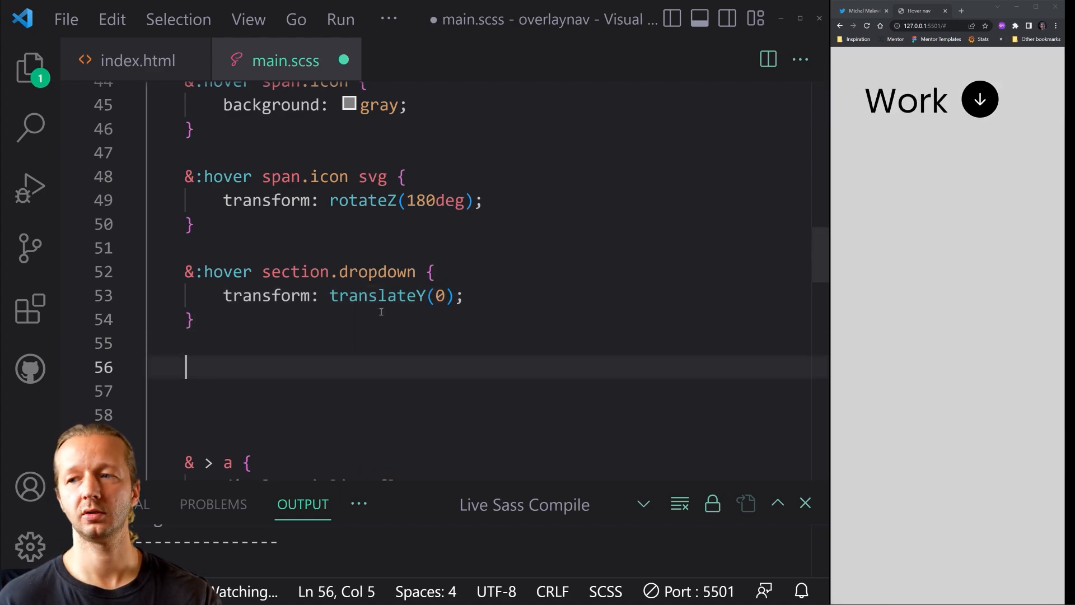
Step: Add '&:hover ul li { transform: translateY(0); opacity: 1; }' and check the preview
text(&:hov)
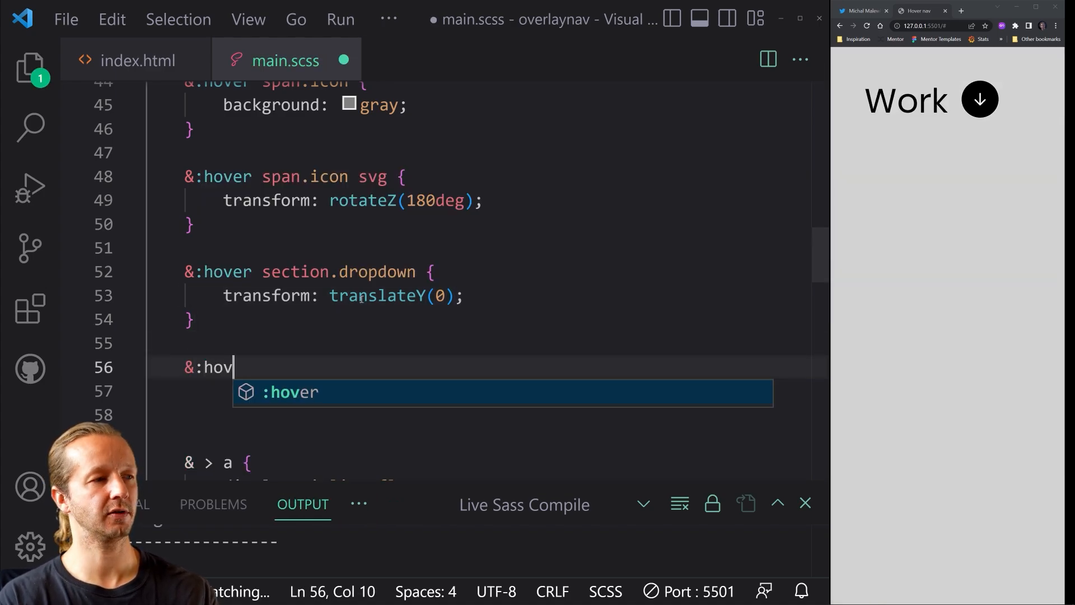
text(er ul l)
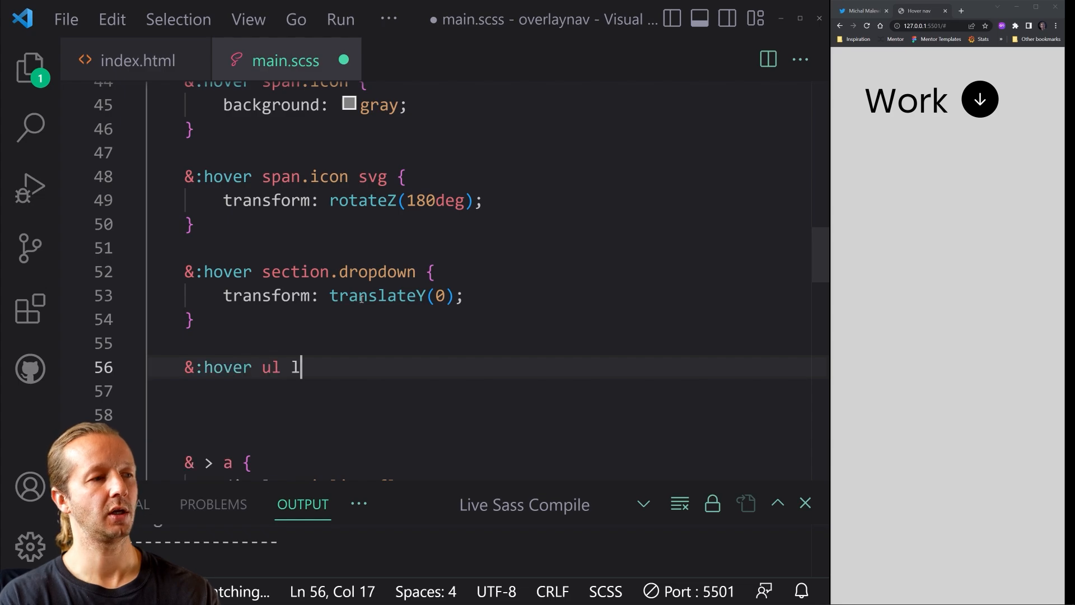
text(li {)
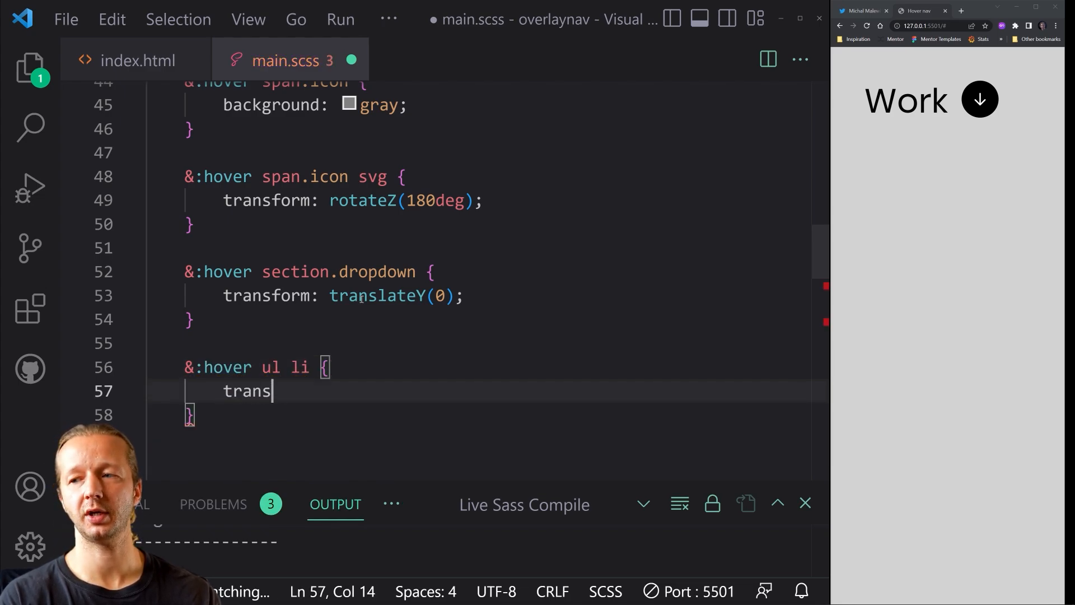
text(form: translate)
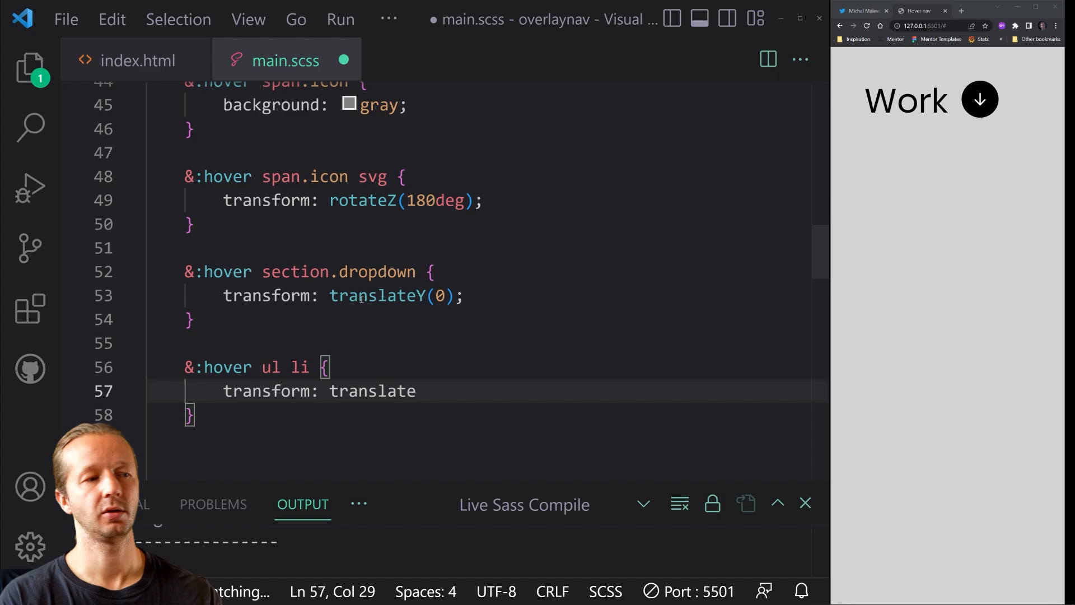
text(Y(0))
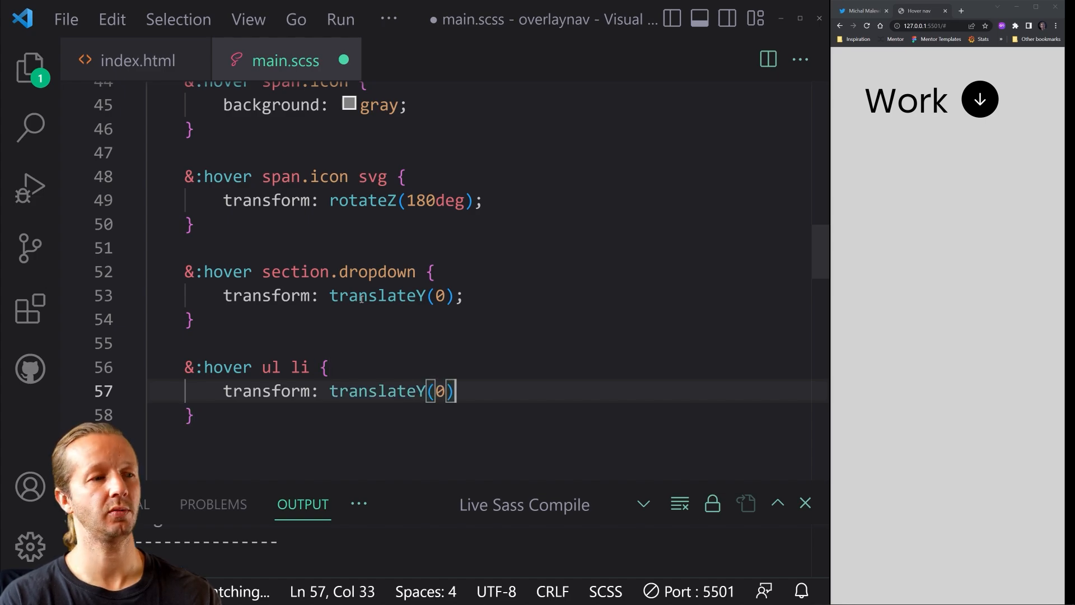
text(;)
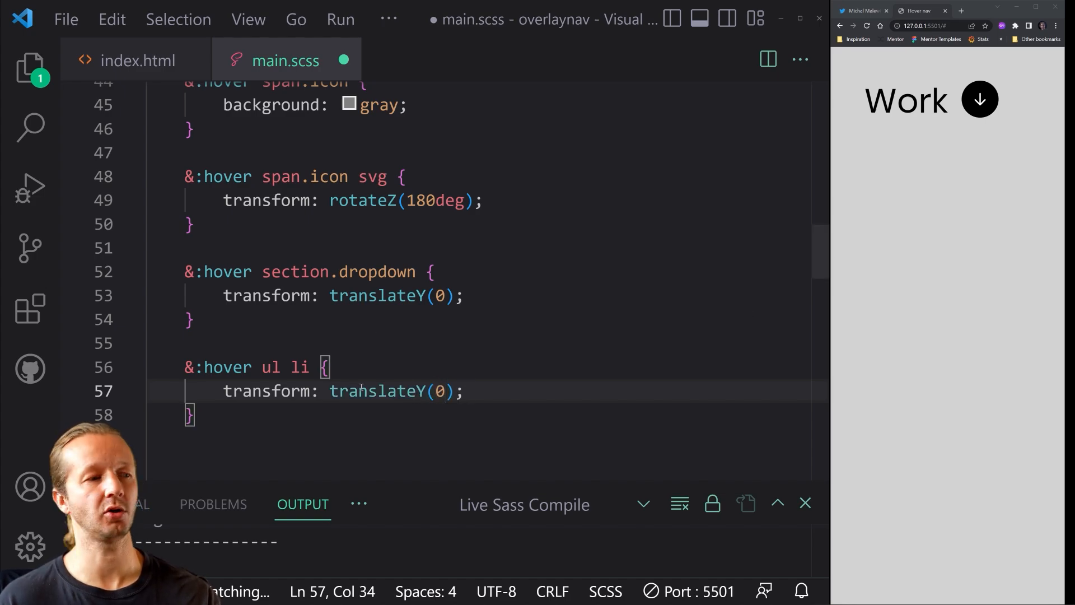
text(opacity:)
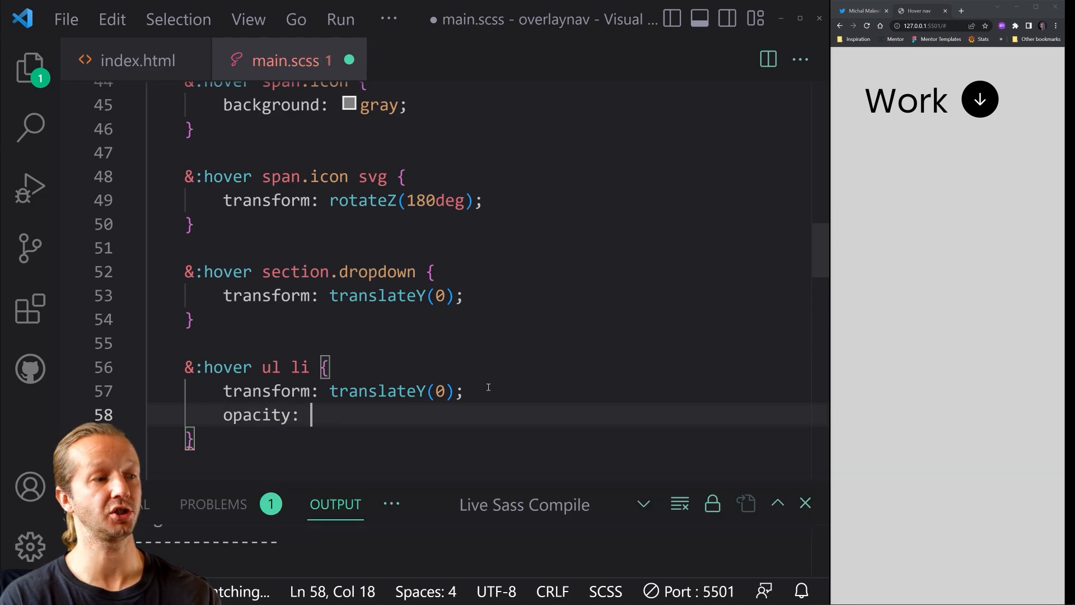
text(1;)
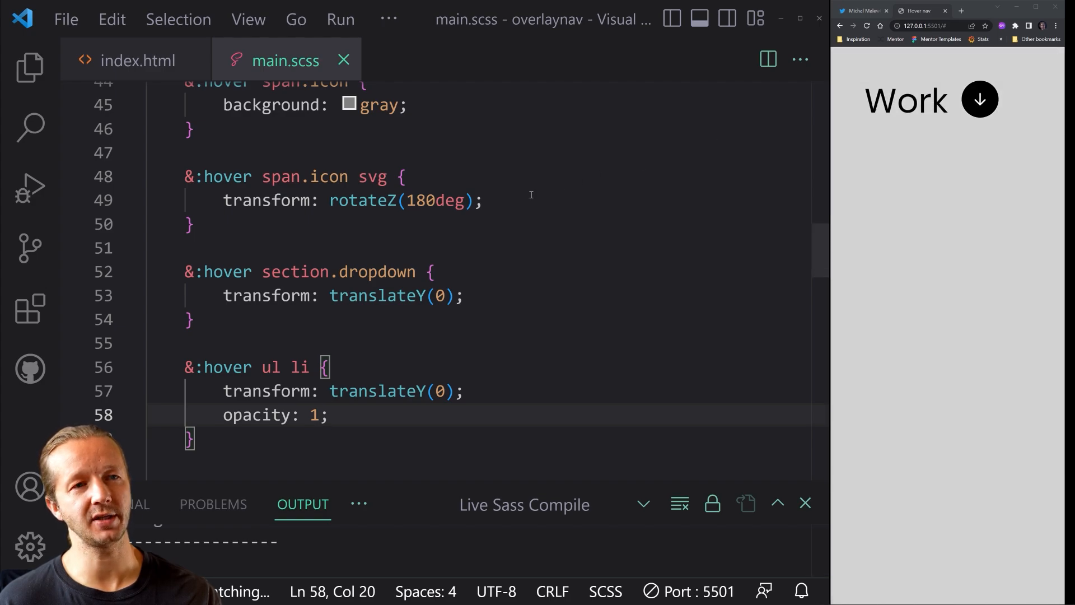
mouse_move(905, 99)
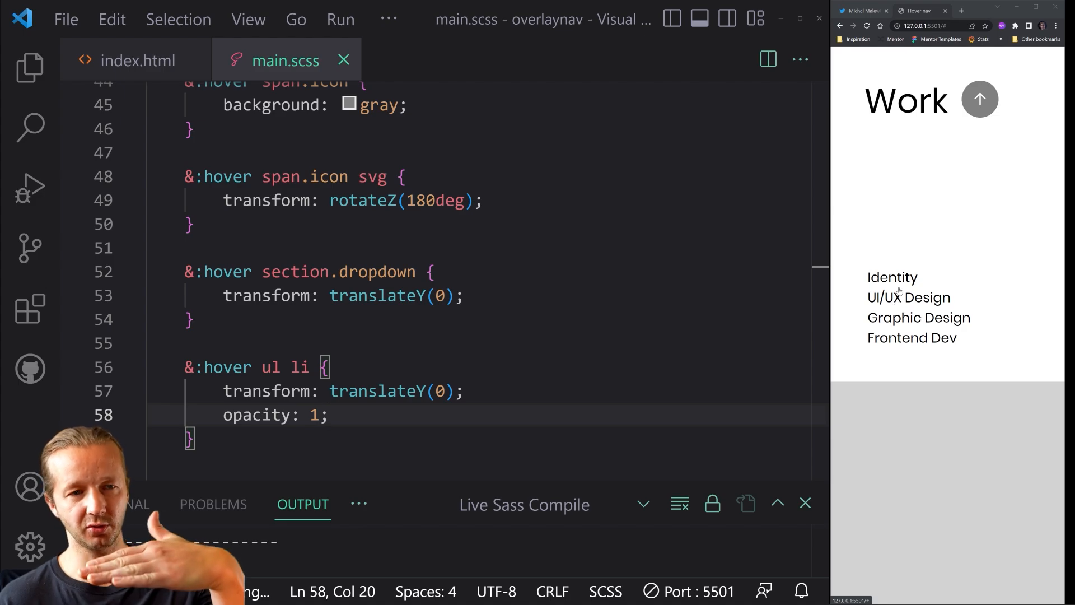
click(979, 100)
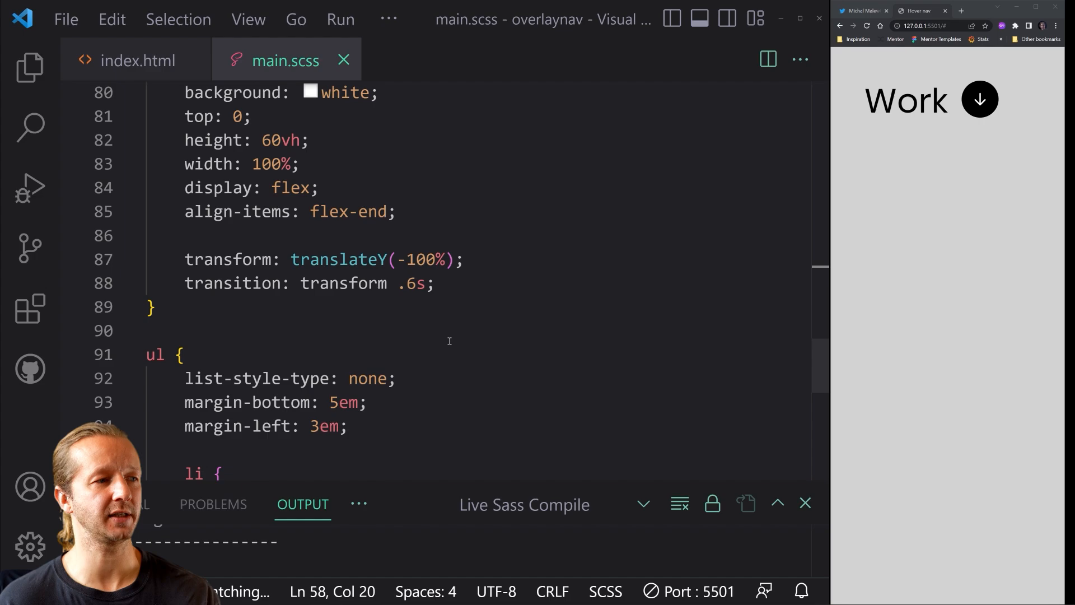
Step: Add &:nth-of-type(1)–(4) blocks with transition-delay .2s, .3s, .4s, .5s and test in the preview
scroll(down, 3)
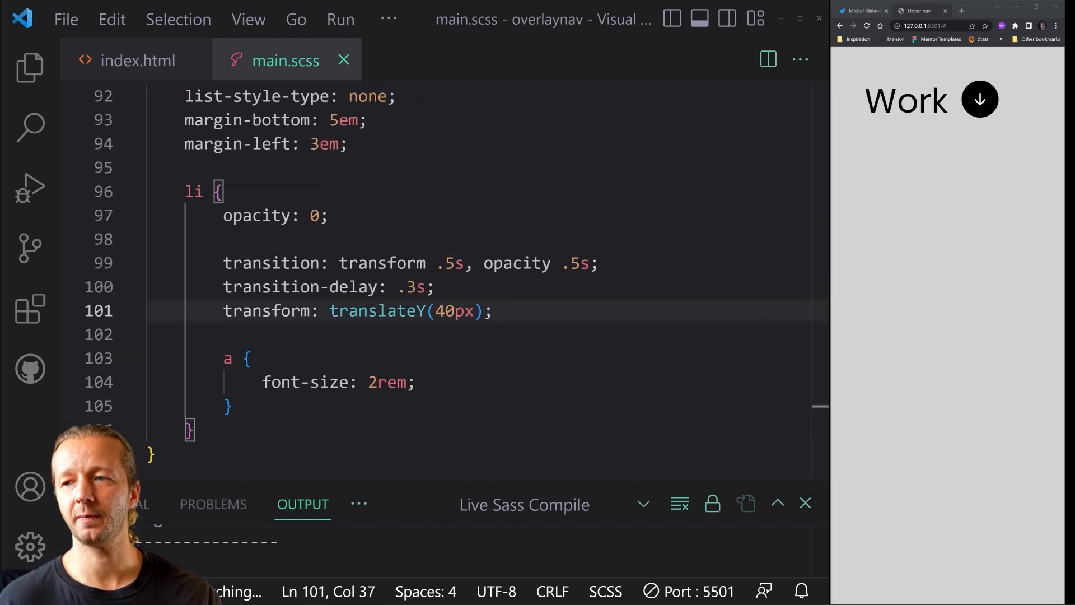
key(Enter)
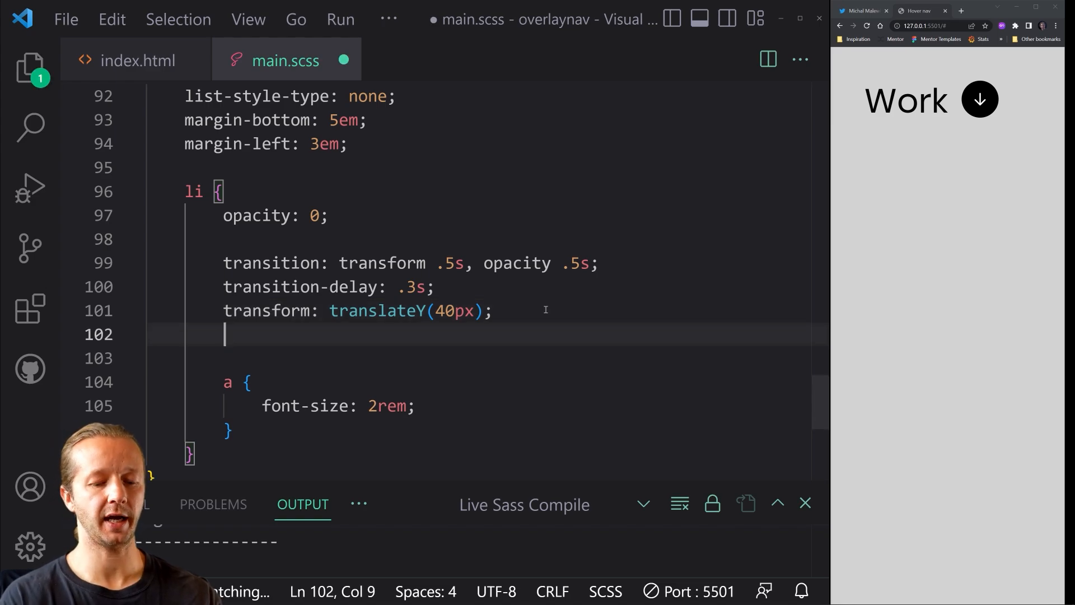
text(&:nt)
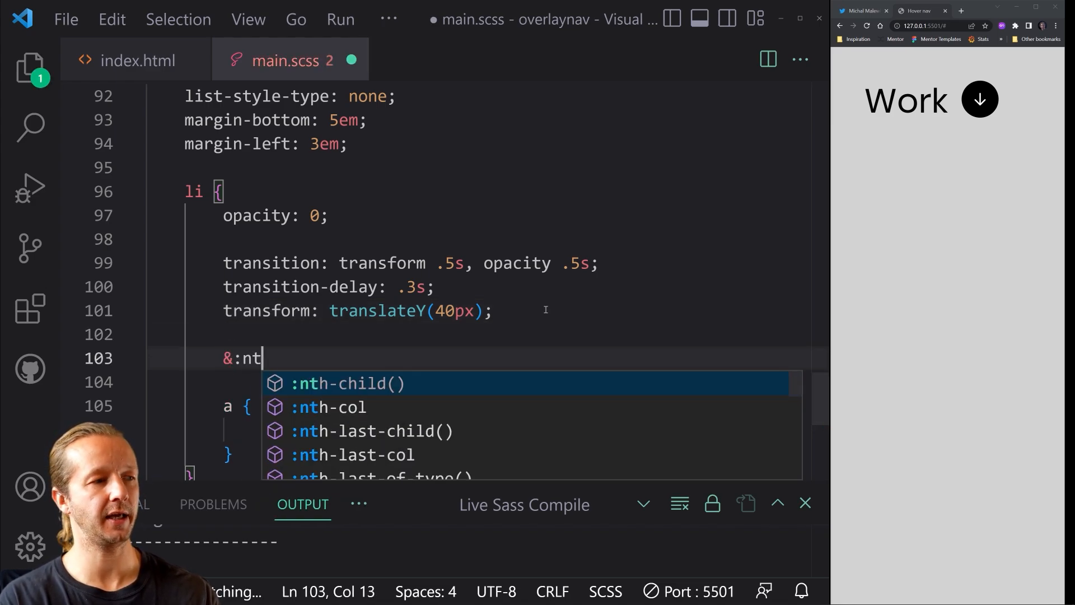
text(h-of-type)
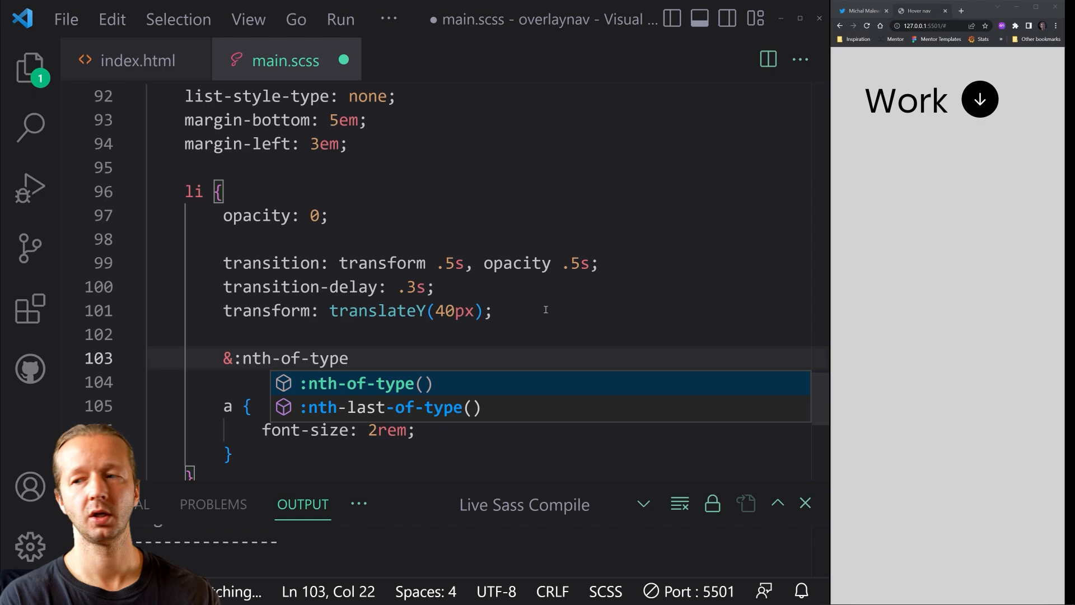
text((1) { transition-delay: .2s;)
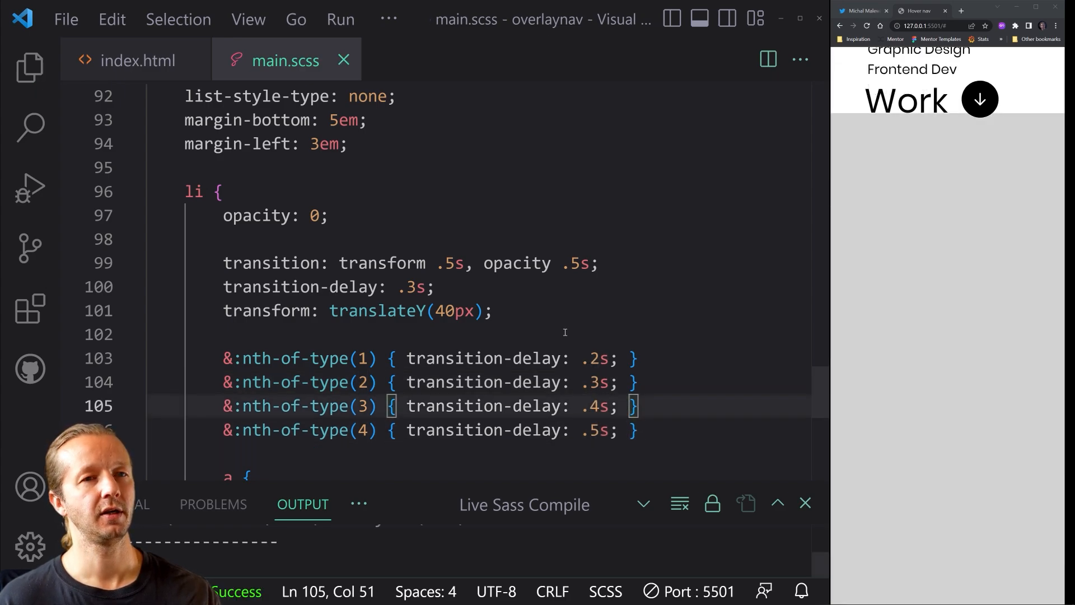
click(980, 100)
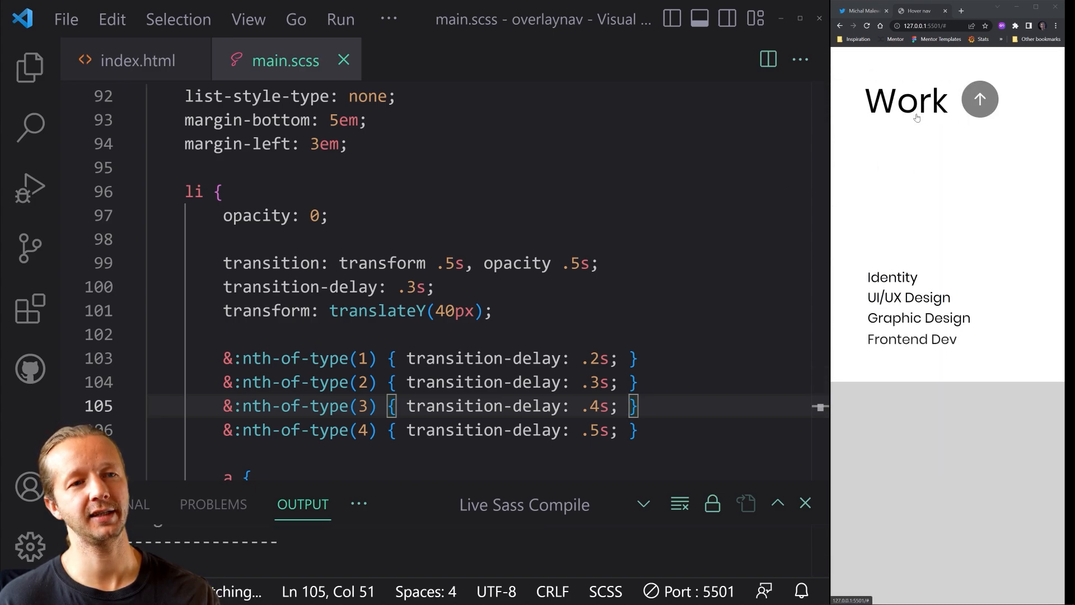
click(980, 100)
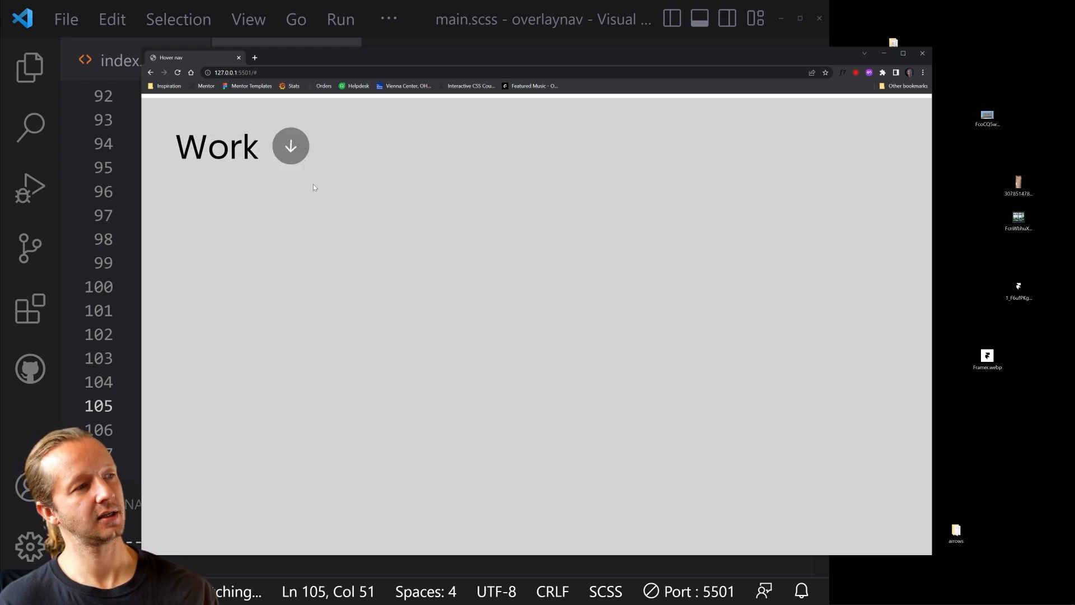
Step: Hover Work in the enlarged Chrome window to show the full staggered dropdown
click(290, 145)
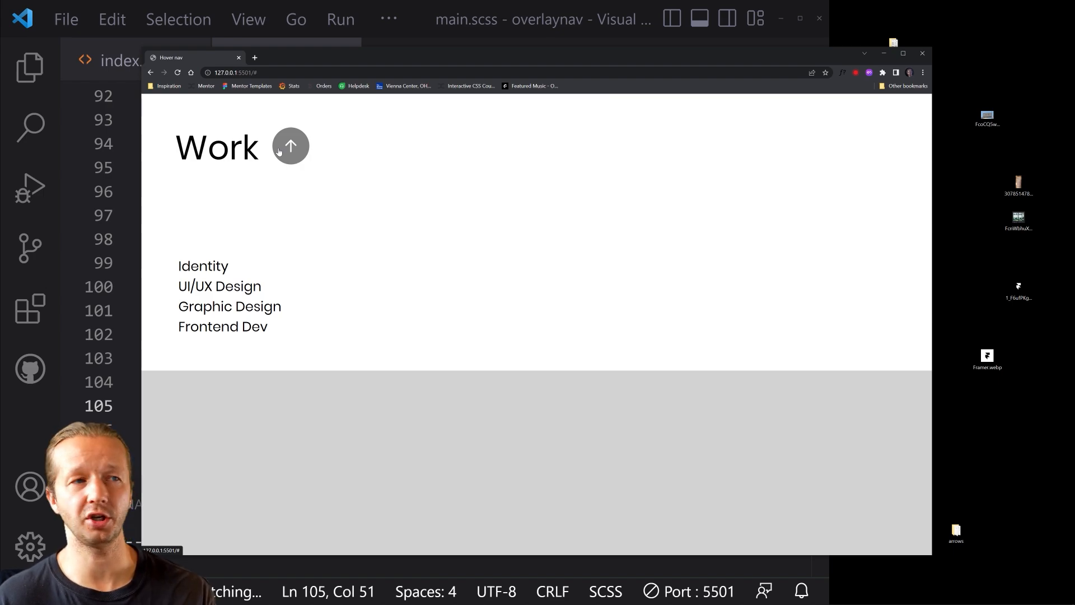
mouse_move(216, 169)
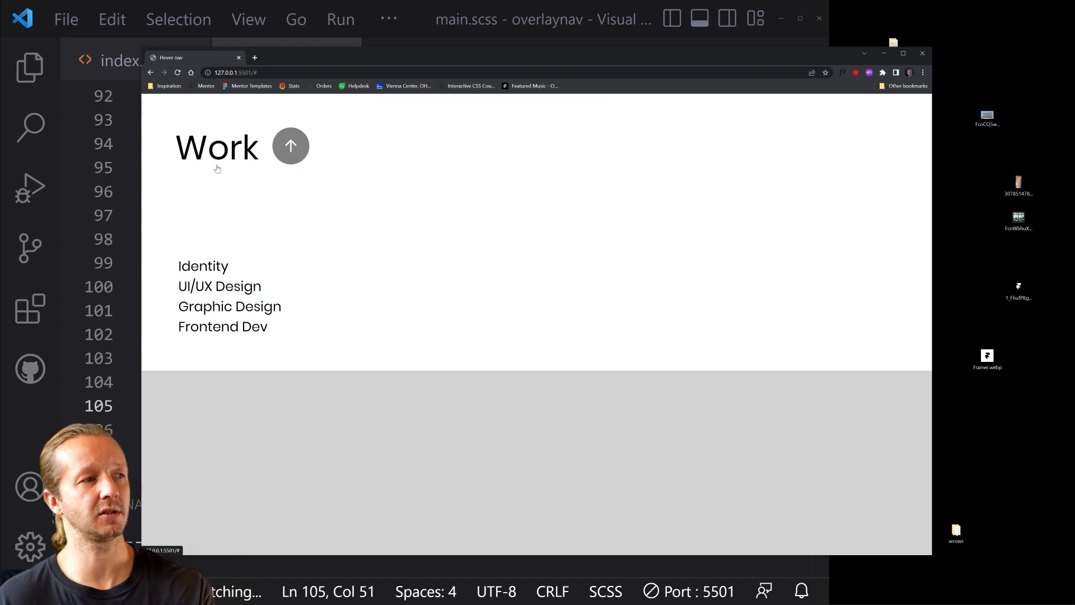
mouse_move(291, 146)
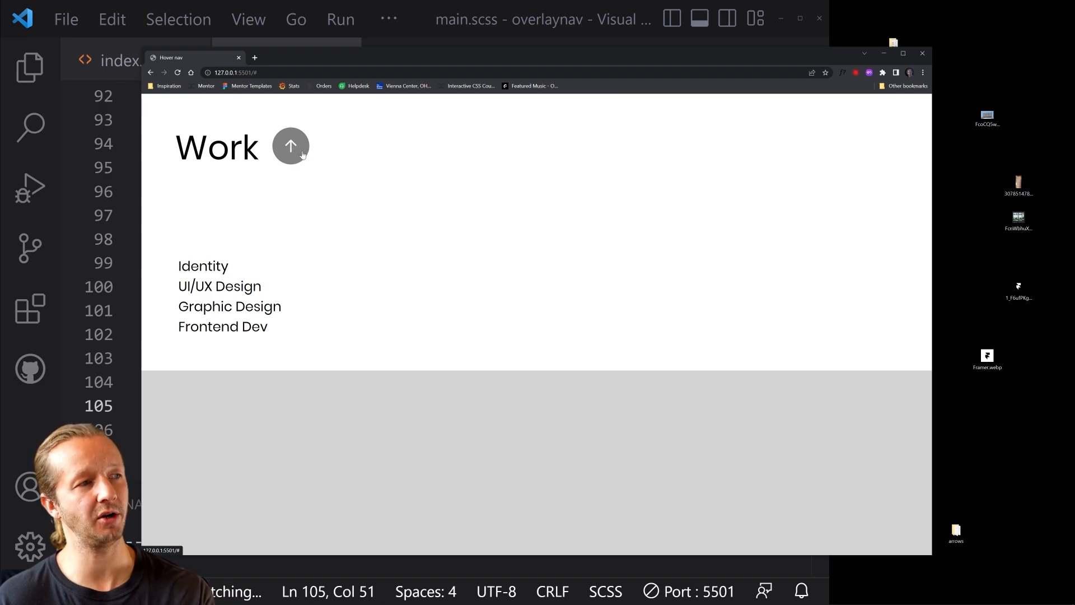